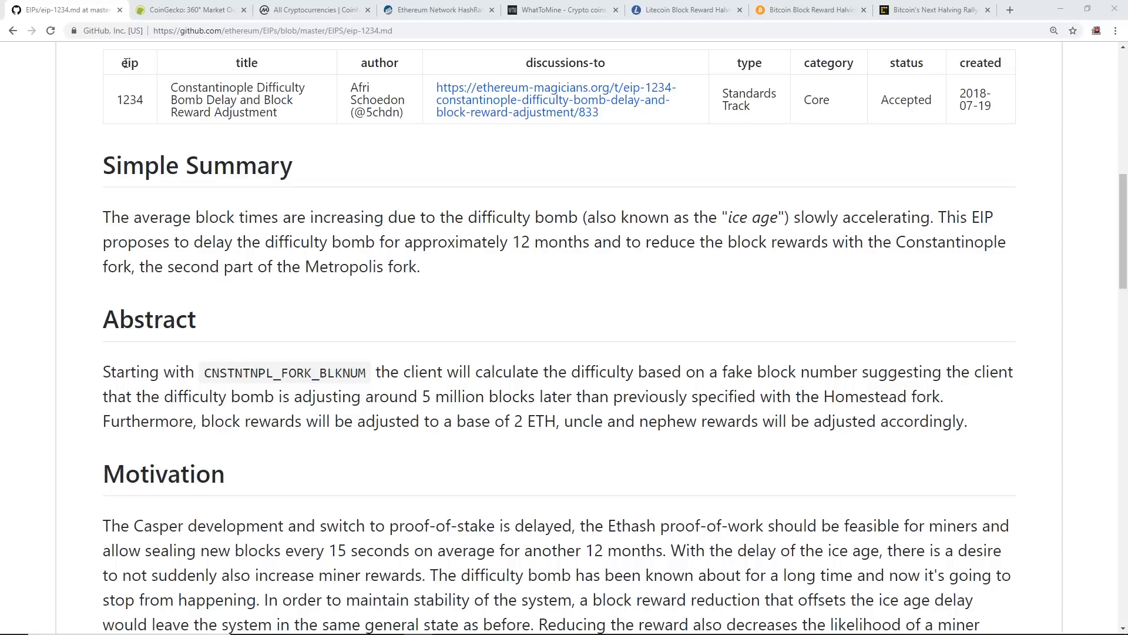
- Leave the EIP-1234 GitHub page for the CoinGecko Constantinople hard fork countdown
{"action": "double_click", "coordinate": [129, 98]}
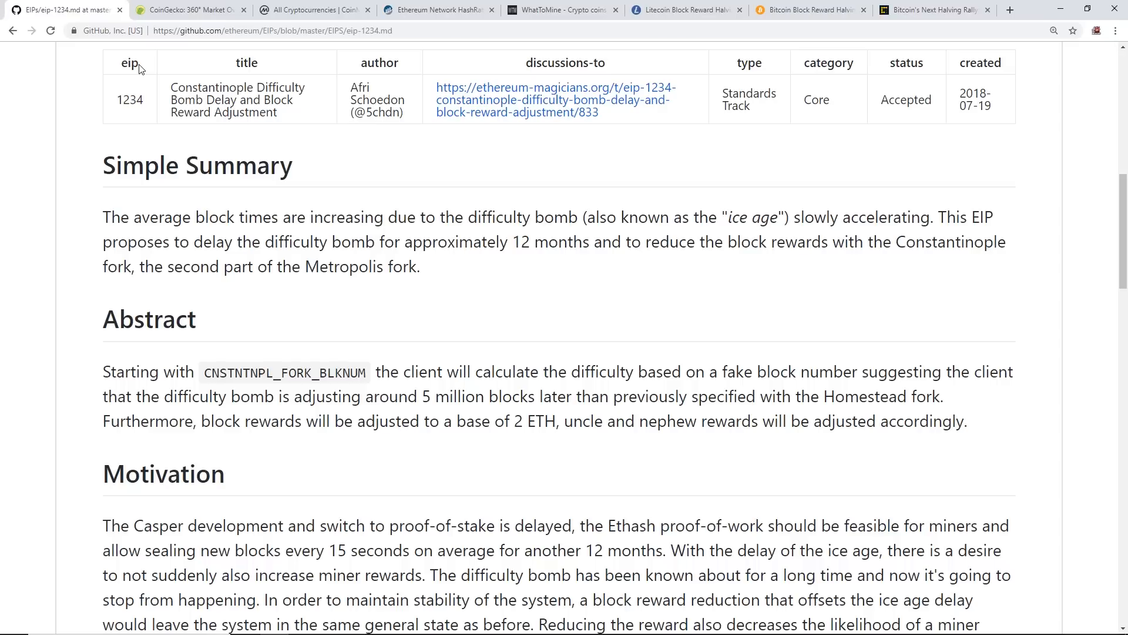
{"action": "mouse_move", "coordinate": [142, 75]}
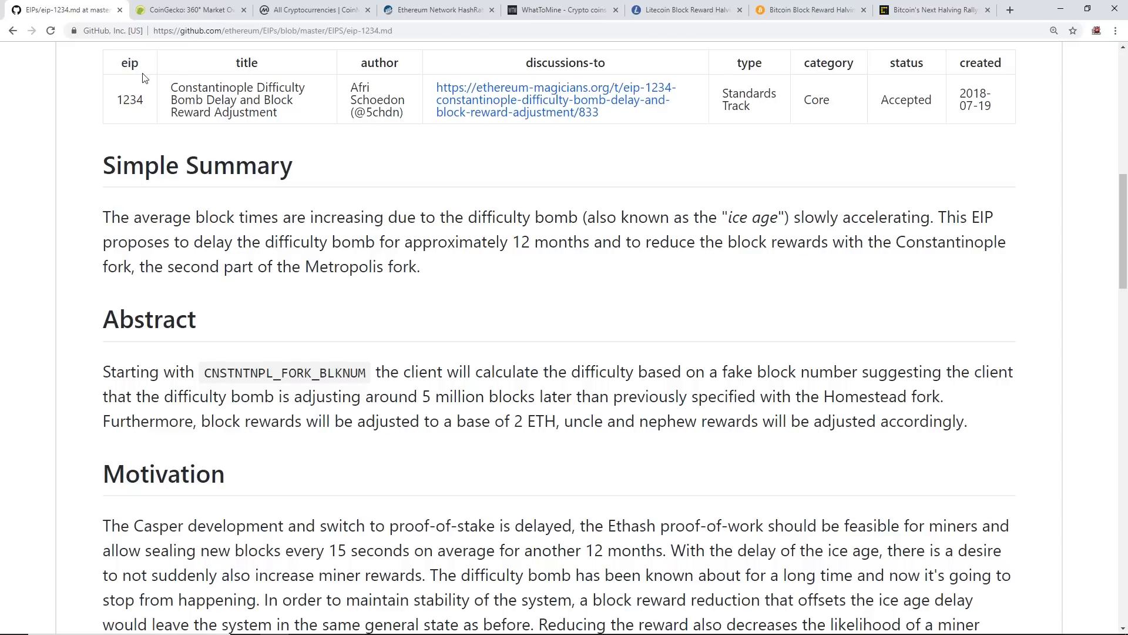
{"action": "mouse_move", "coordinate": [167, 92]}
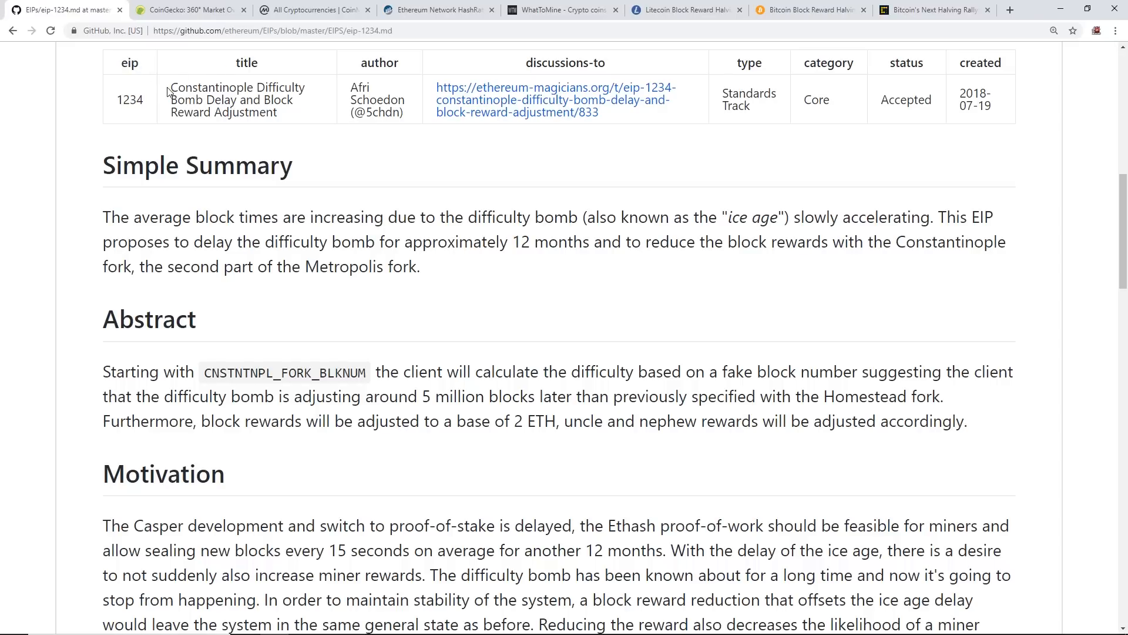
{"action": "left_click", "coordinate": [188, 9]}
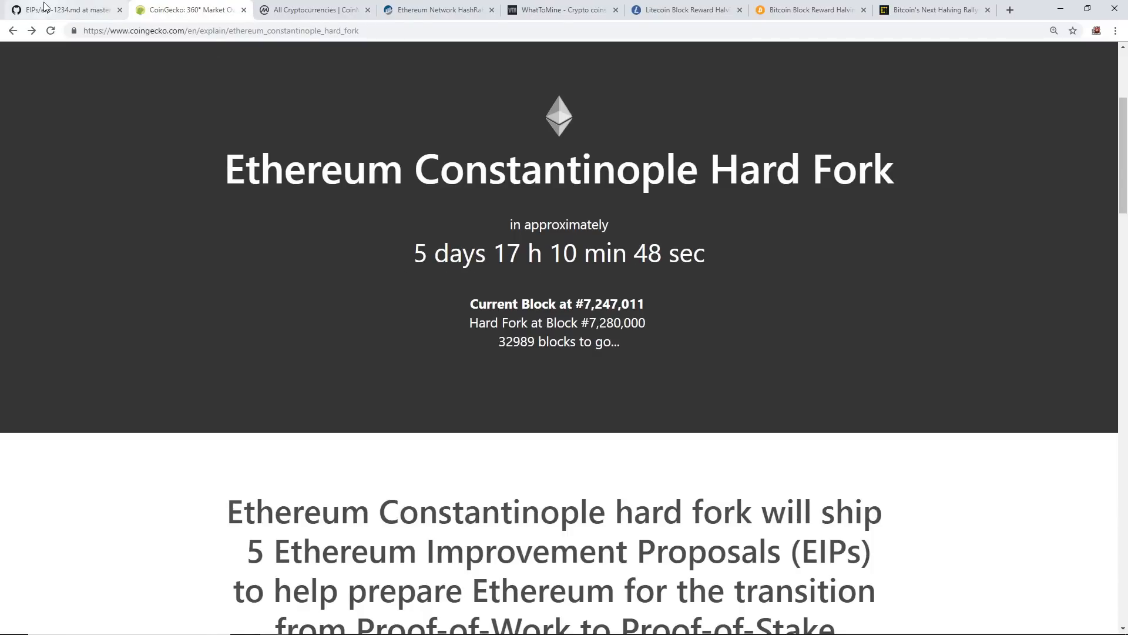
- Return to the EIP-1234 proposal's simple summary on GitHub
{"action": "left_click", "coordinate": [61, 10]}
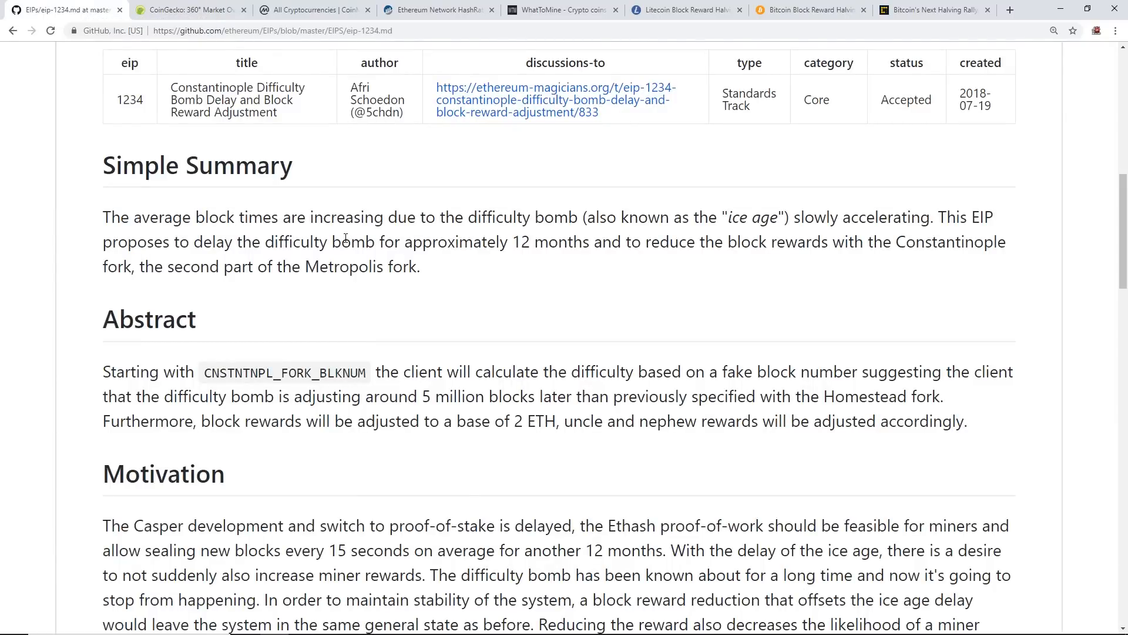
{"action": "mouse_move", "coordinate": [146, 223]}
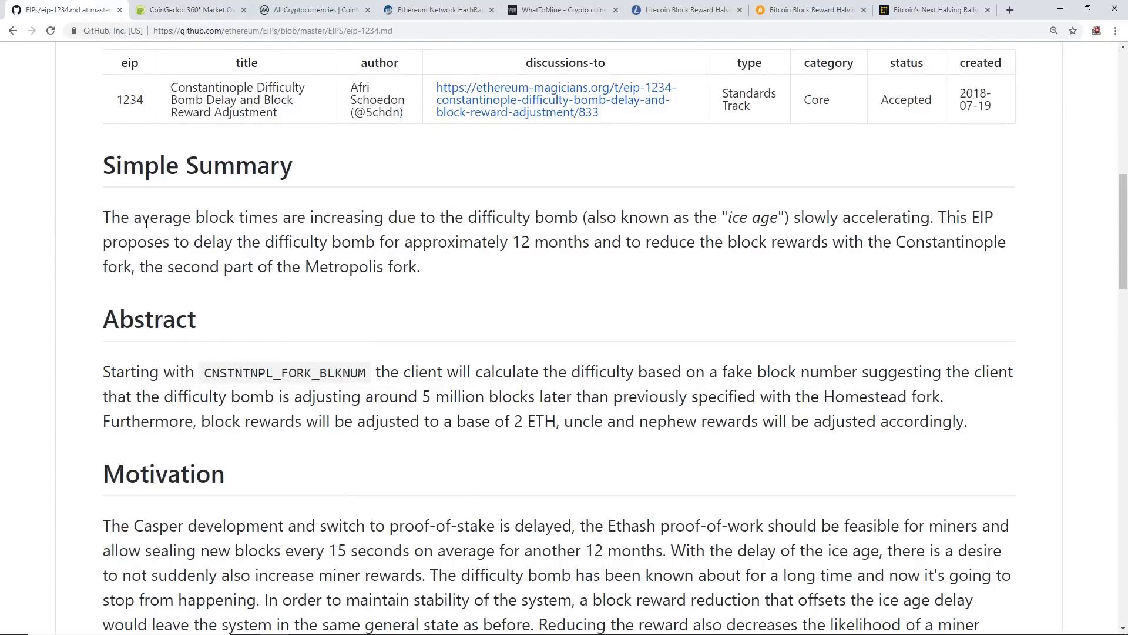
{"action": "mouse_move", "coordinate": [415, 230]}
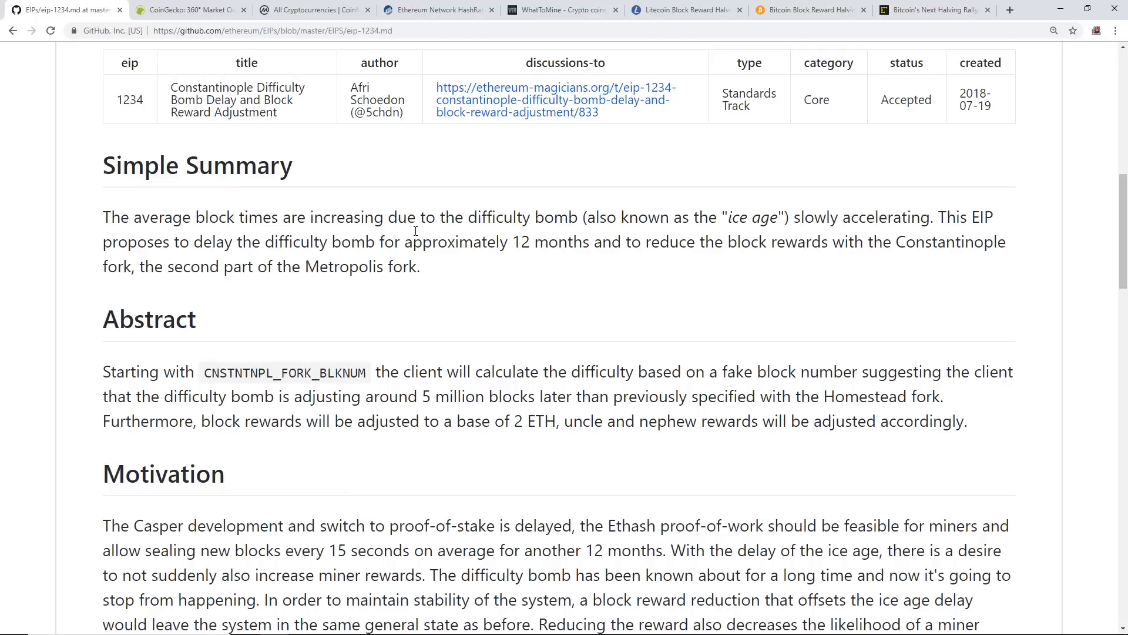
{"action": "mouse_move", "coordinate": [515, 272]}
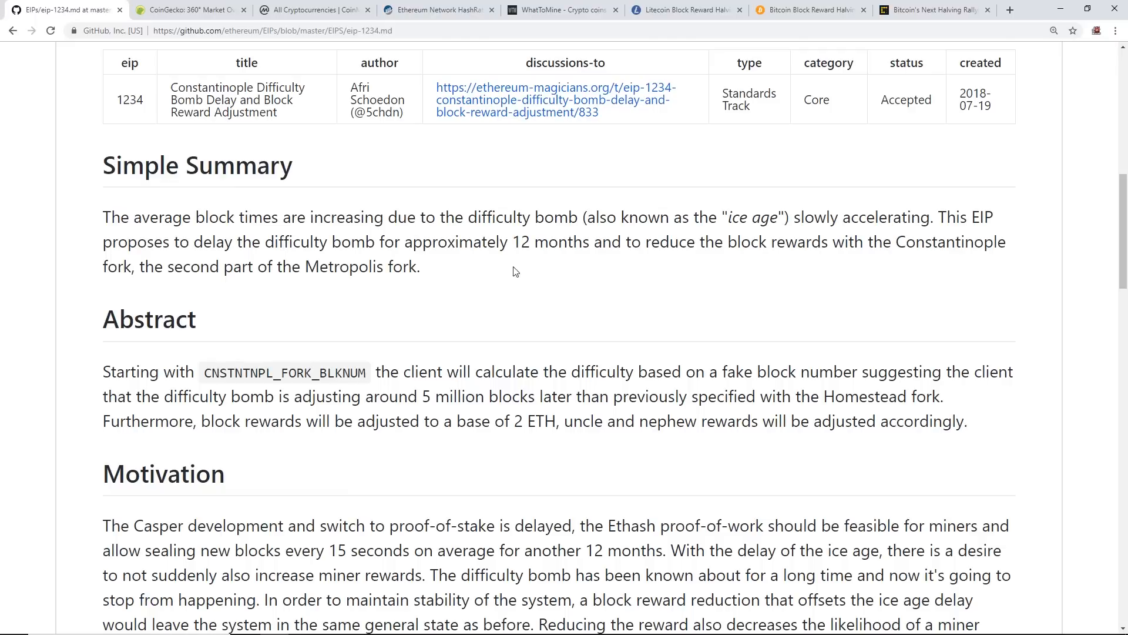
{"action": "mouse_move", "coordinate": [426, 271]}
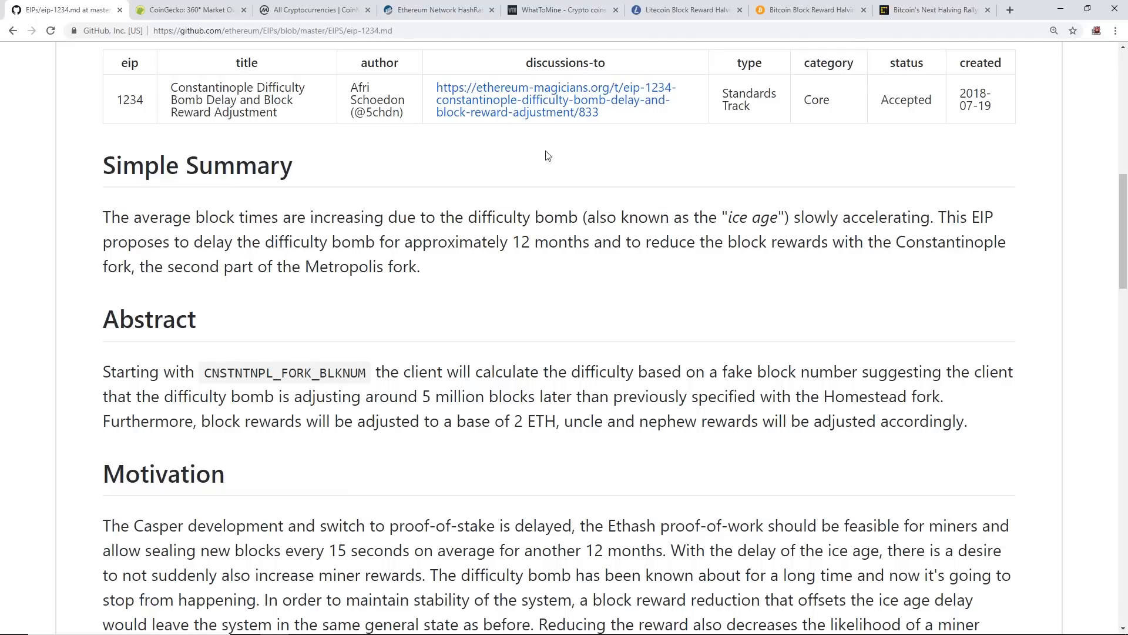
{"action": "mouse_move", "coordinate": [662, 217]}
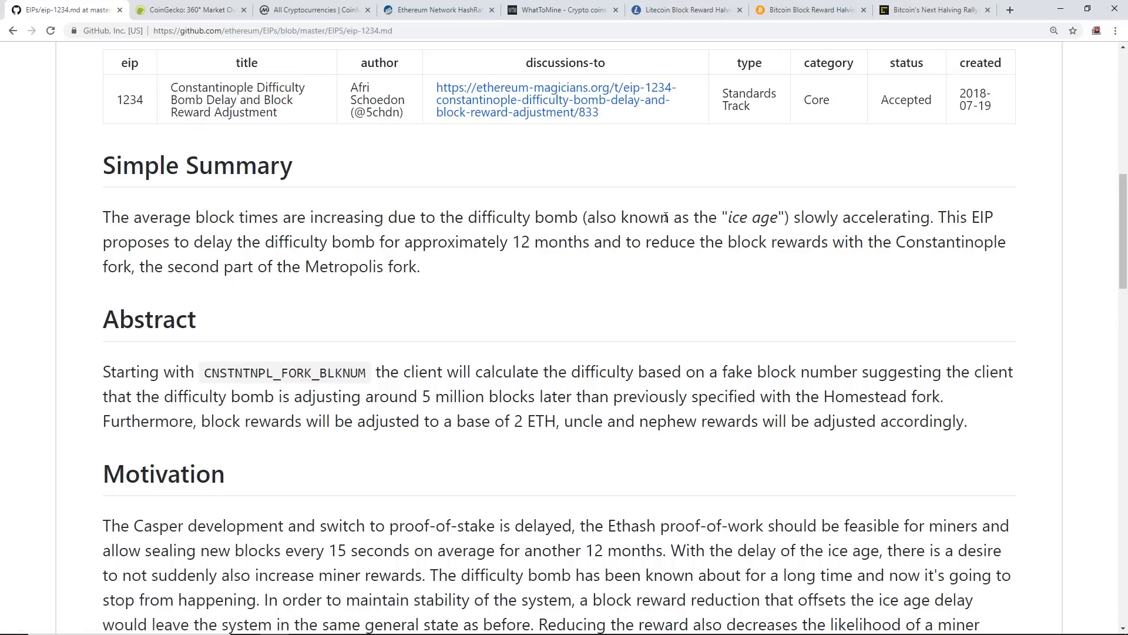
{"action": "mouse_move", "coordinate": [675, 175]}
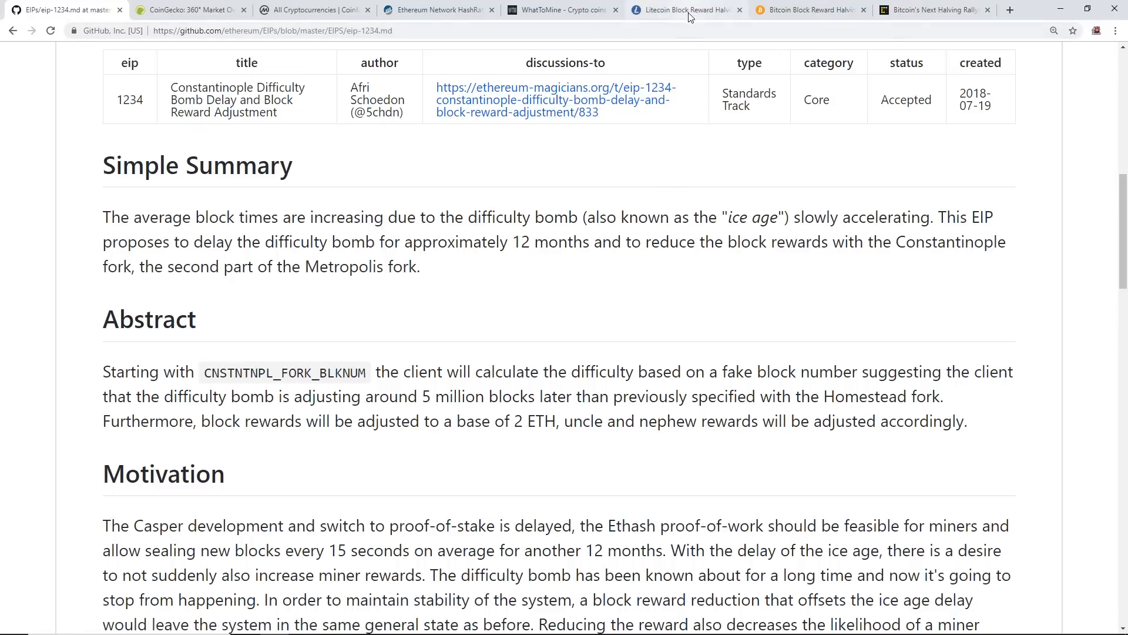
{"action": "left_click", "coordinate": [684, 10]}
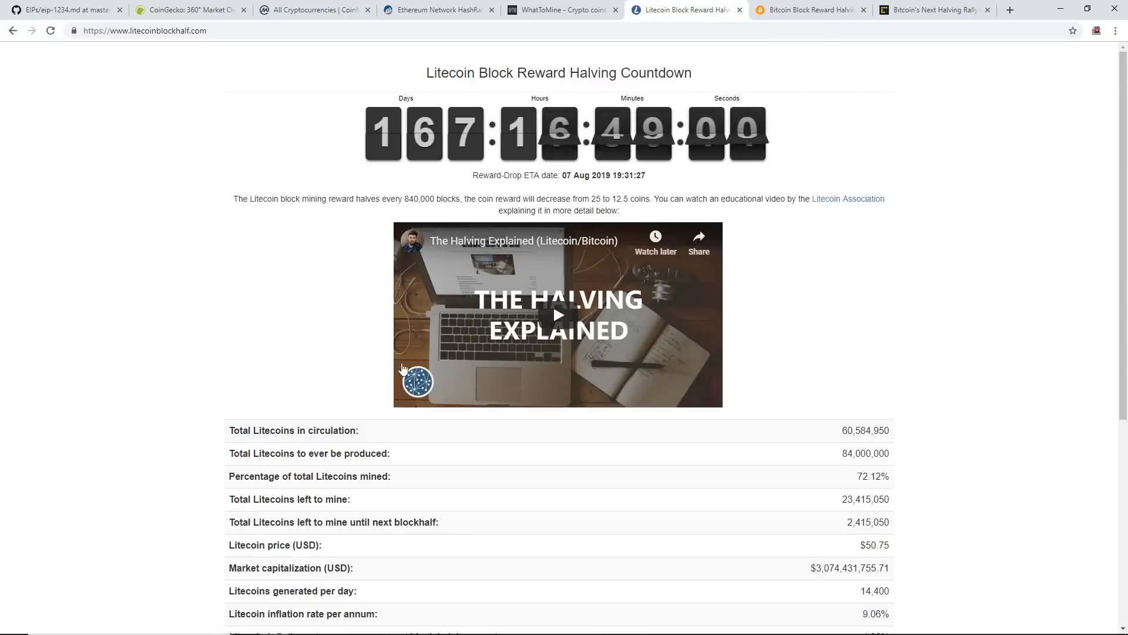
{"action": "left_click", "coordinate": [807, 9]}
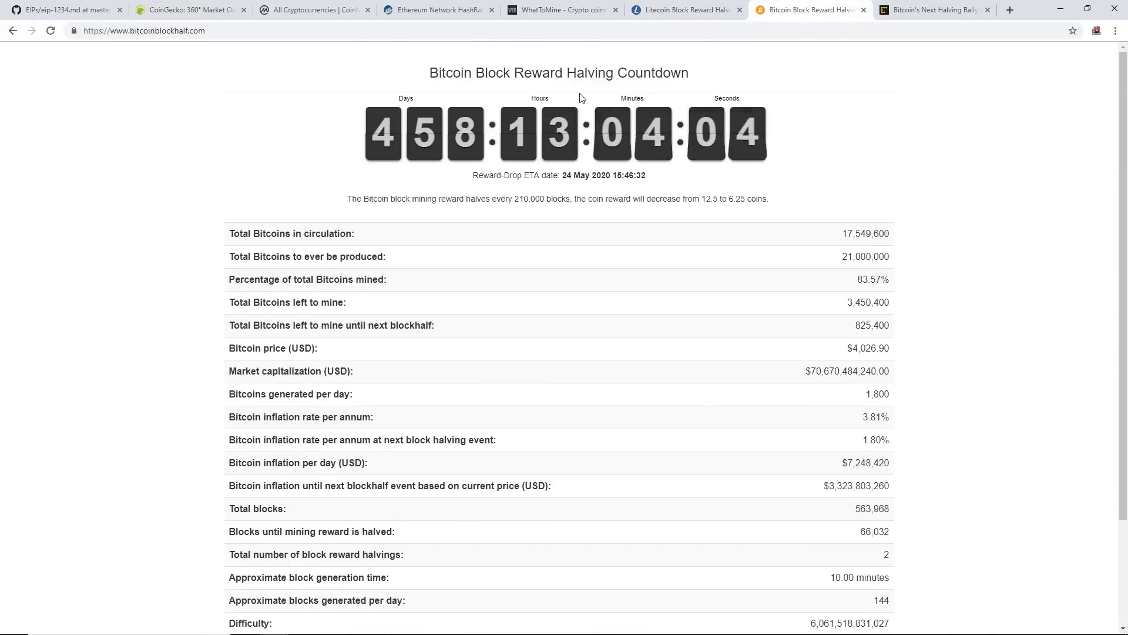
{"action": "left_click", "coordinate": [683, 10]}
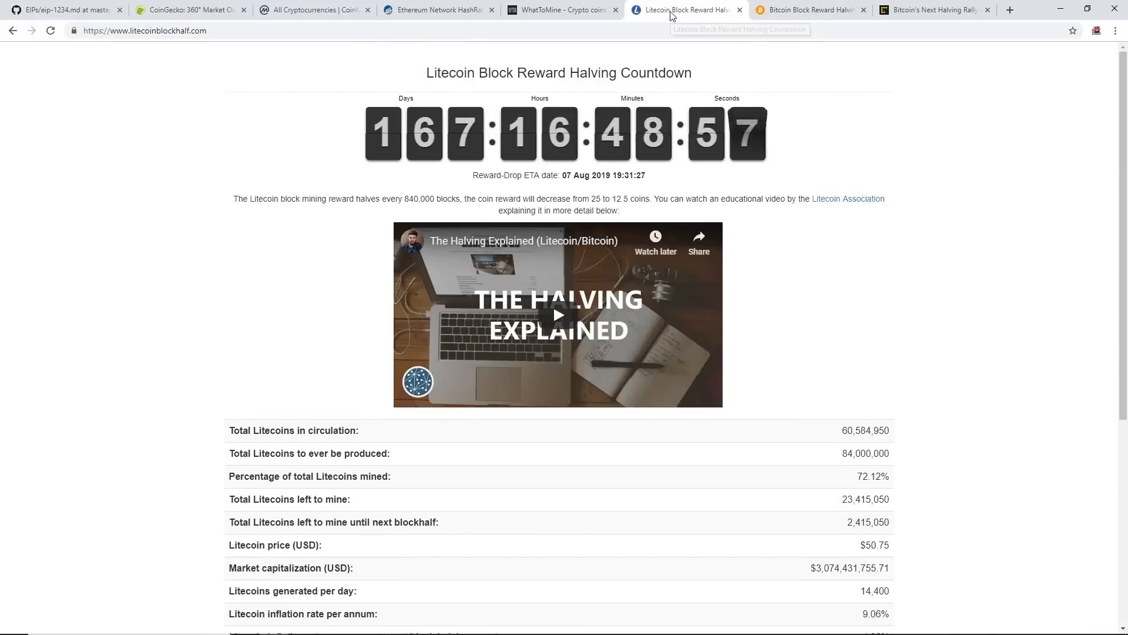
{"action": "left_click", "coordinate": [809, 9]}
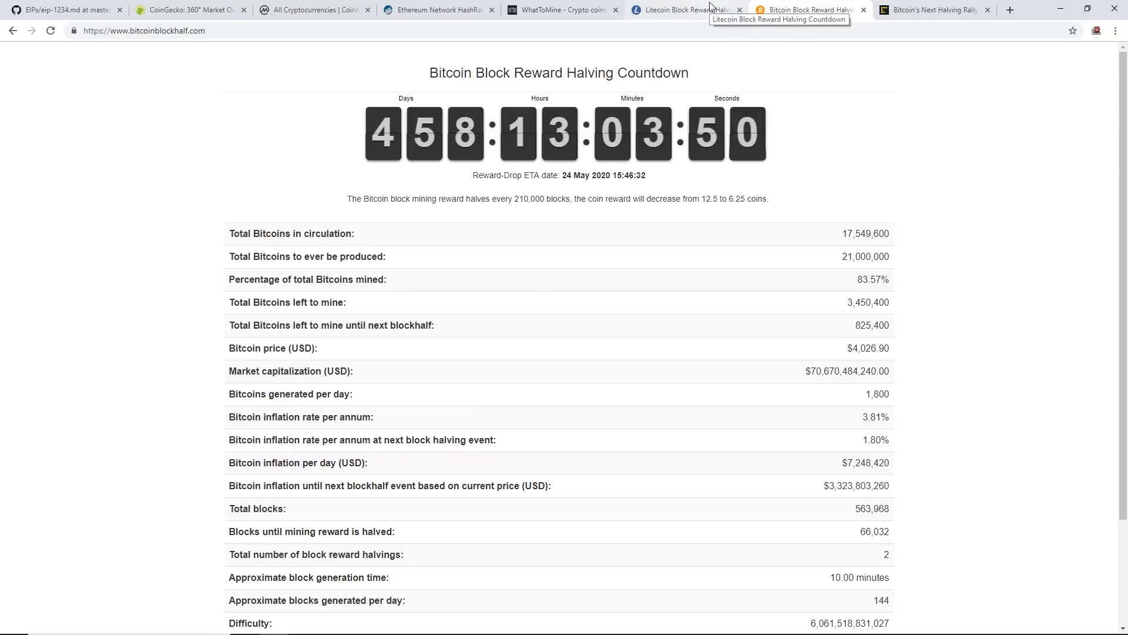
{"action": "left_click", "coordinate": [684, 10]}
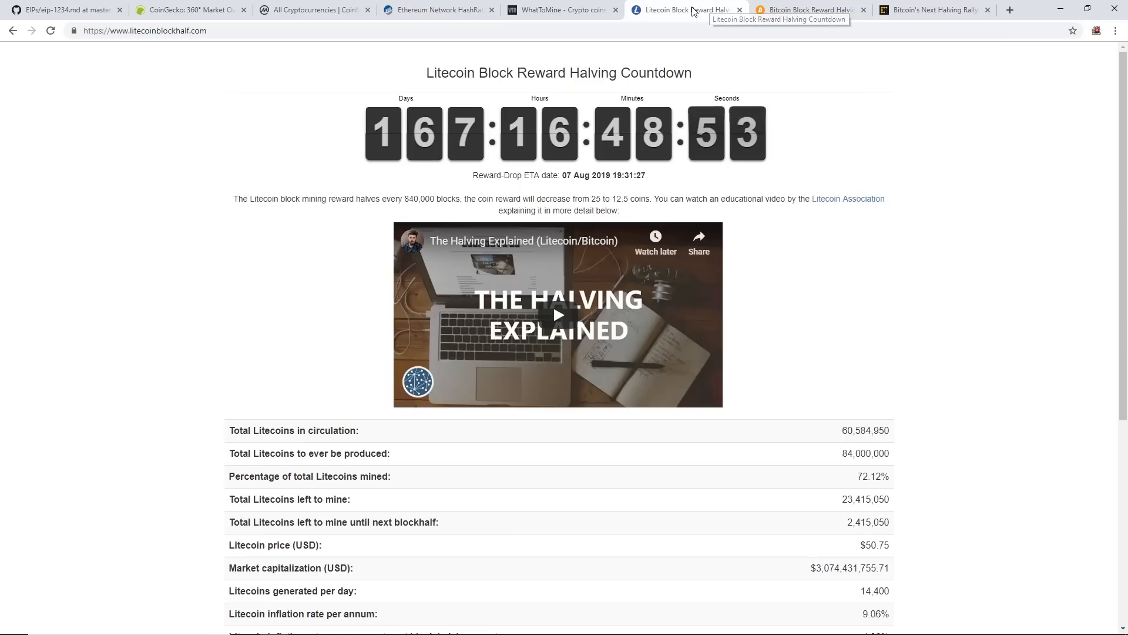
{"action": "left_click", "coordinate": [61, 10]}
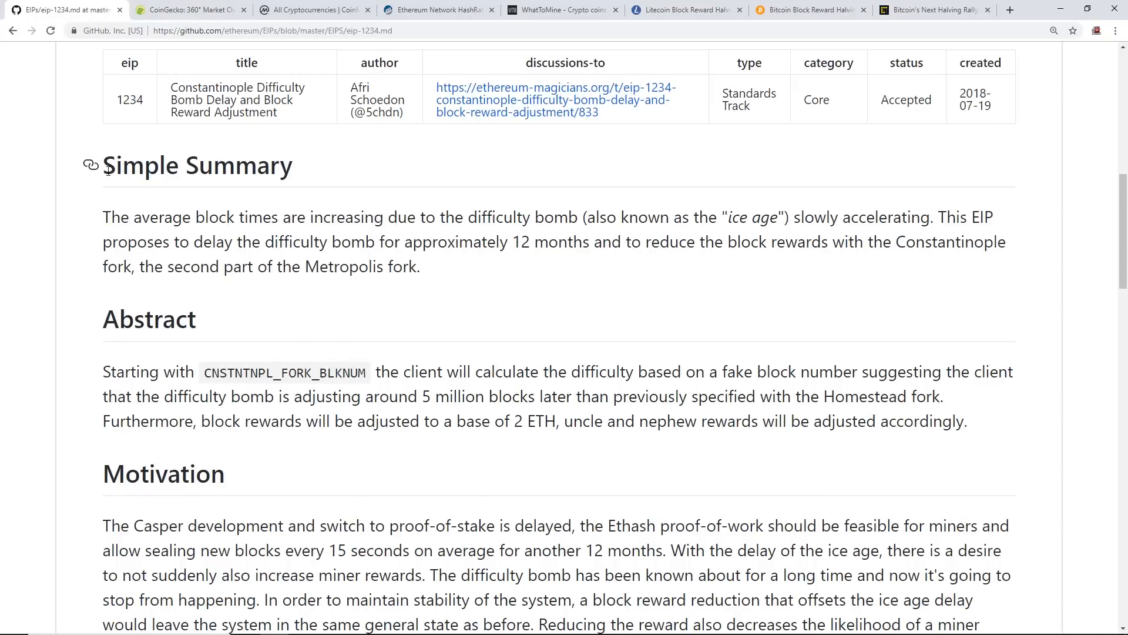
{"action": "mouse_move", "coordinate": [312, 104]}
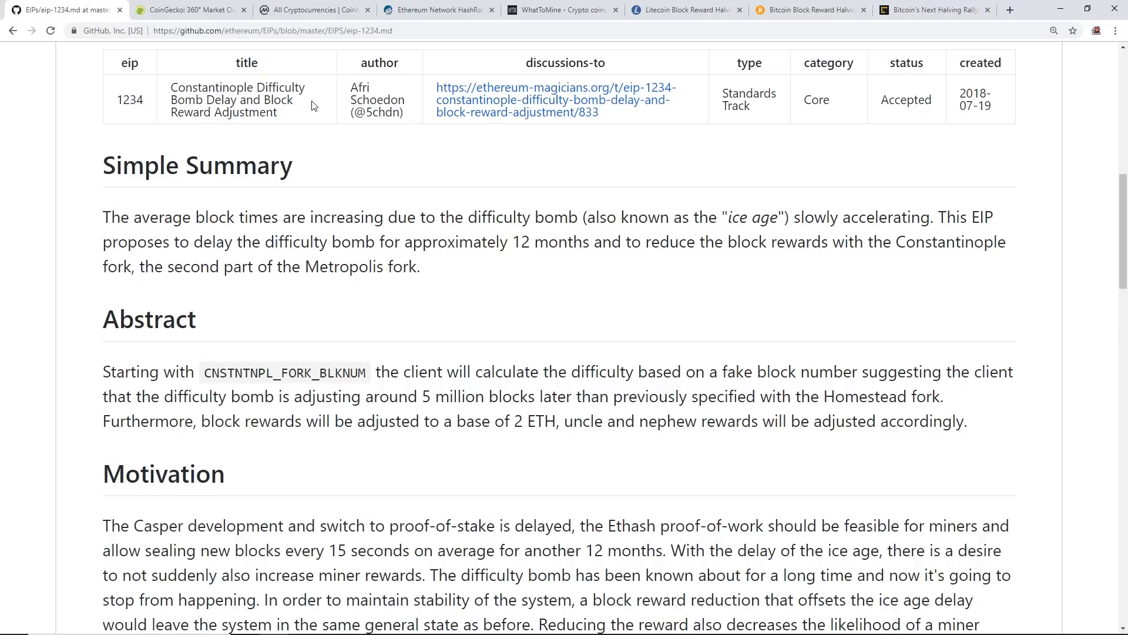
{"action": "mouse_move", "coordinate": [440, 288]}
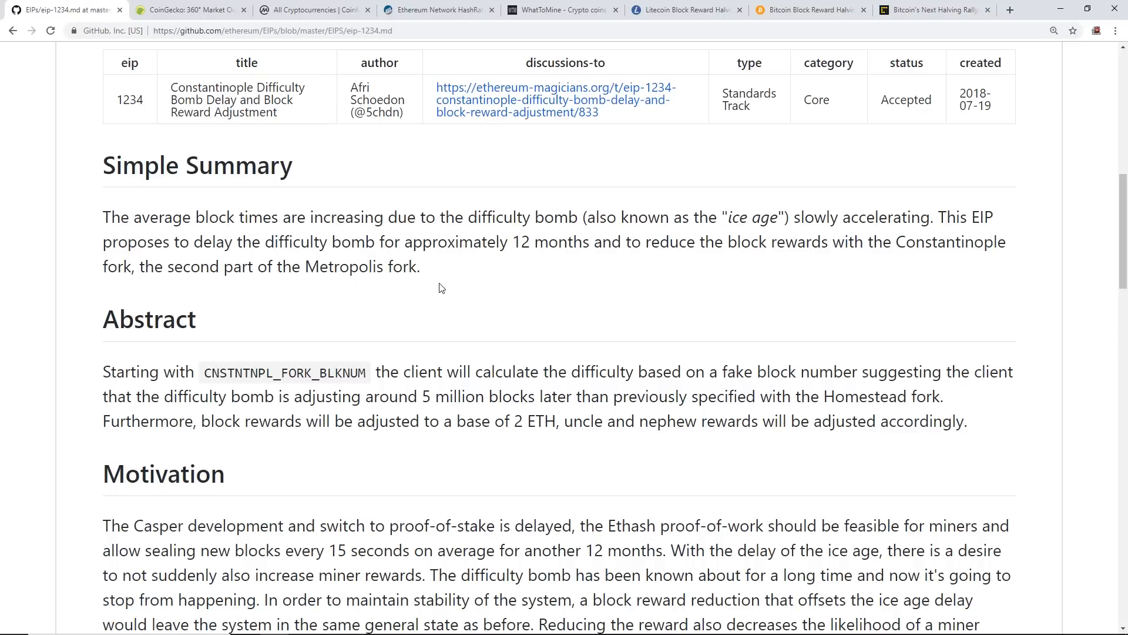
{"action": "mouse_move", "coordinate": [292, 209]}
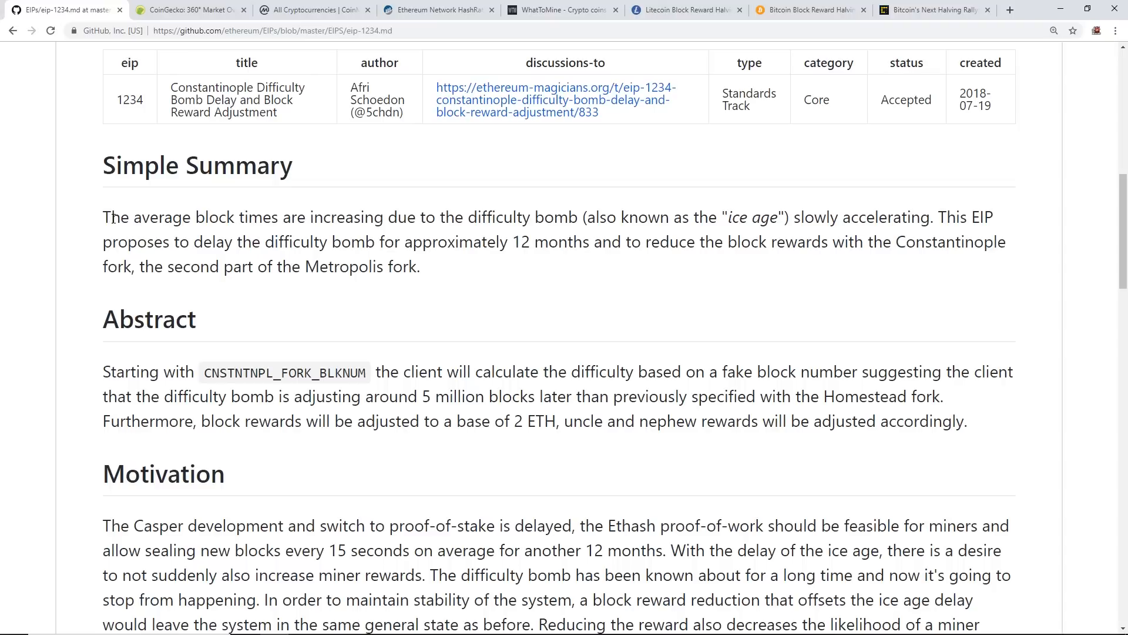
{"action": "double_click", "coordinate": [113, 217]}
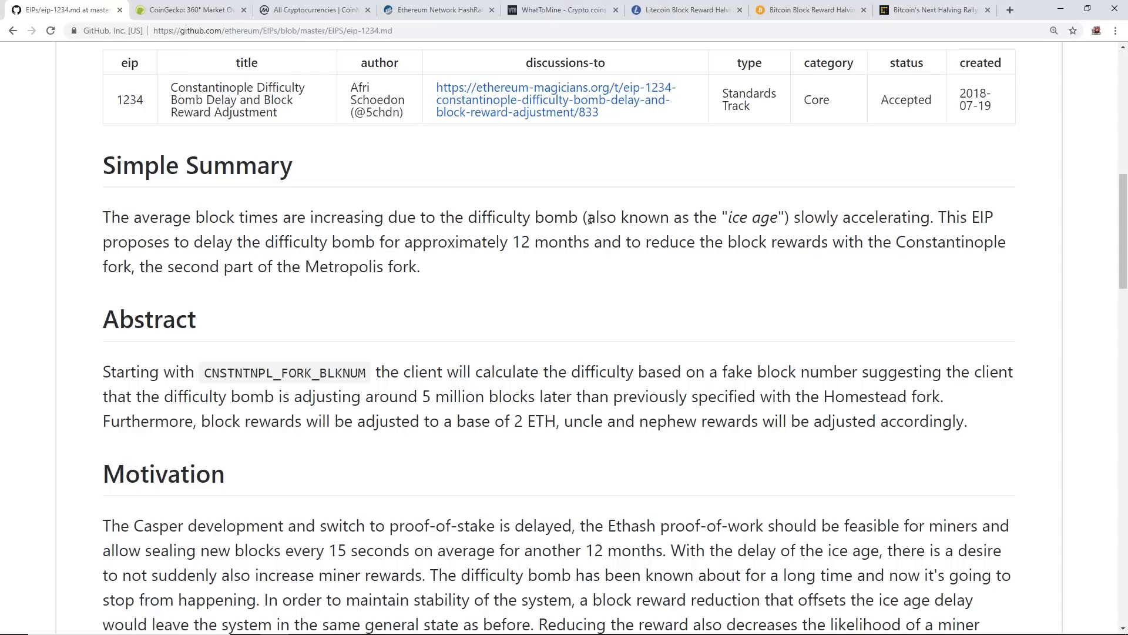
{"action": "left_click_drag", "start_coordinate": [583, 217], "coordinate": [788, 216]}
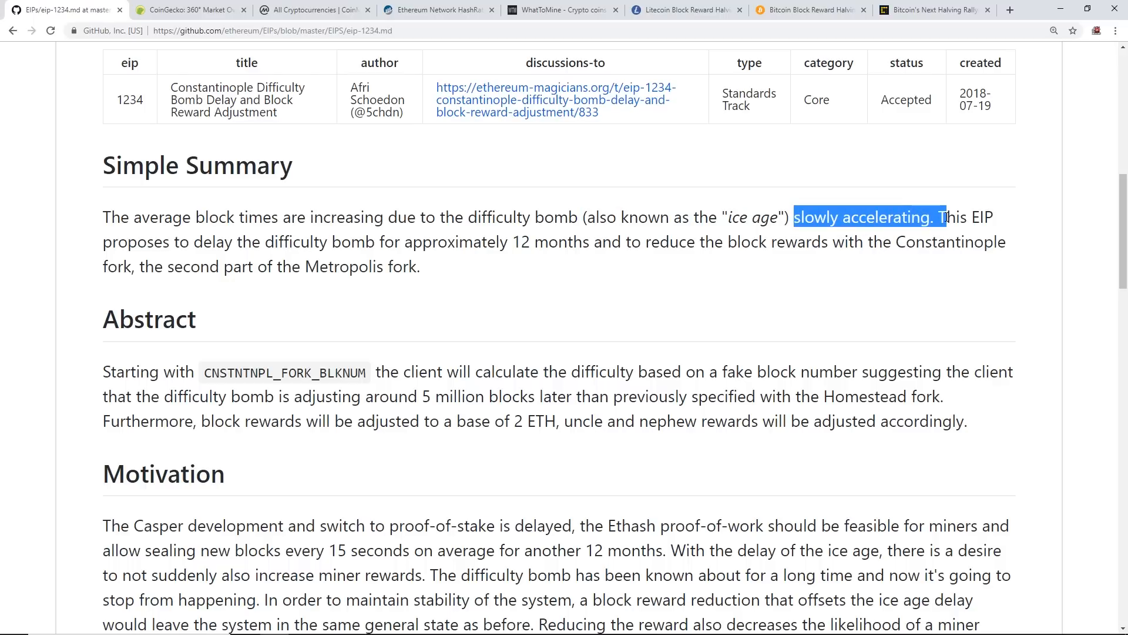
{"action": "left_click", "coordinate": [171, 245]}
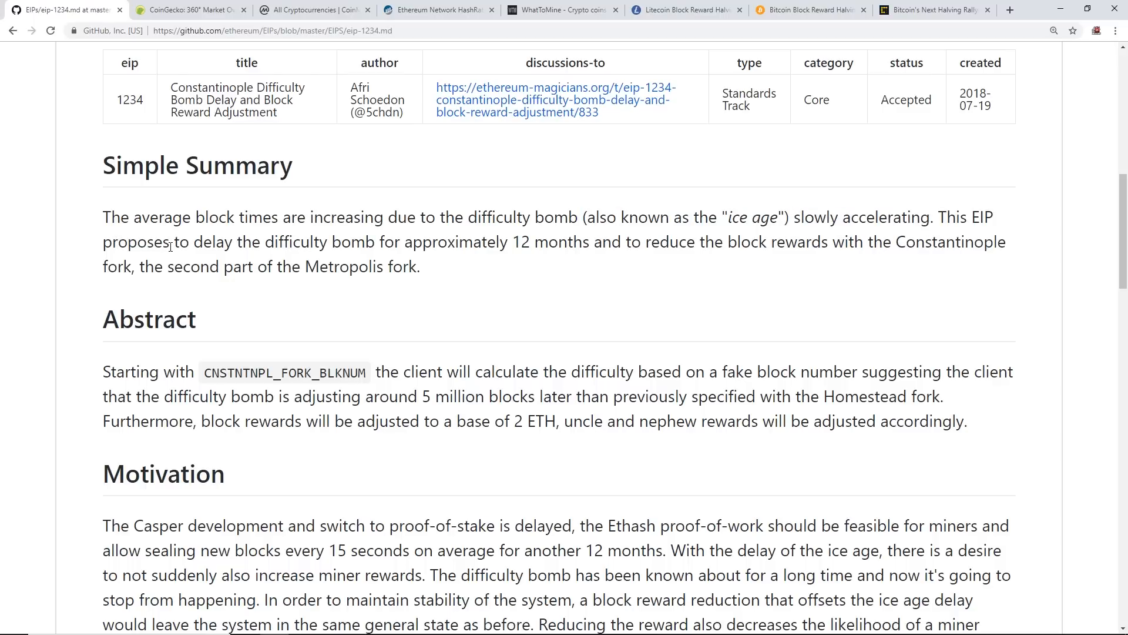
{"action": "left_click_drag", "start_coordinate": [264, 242], "coordinate": [404, 243]}
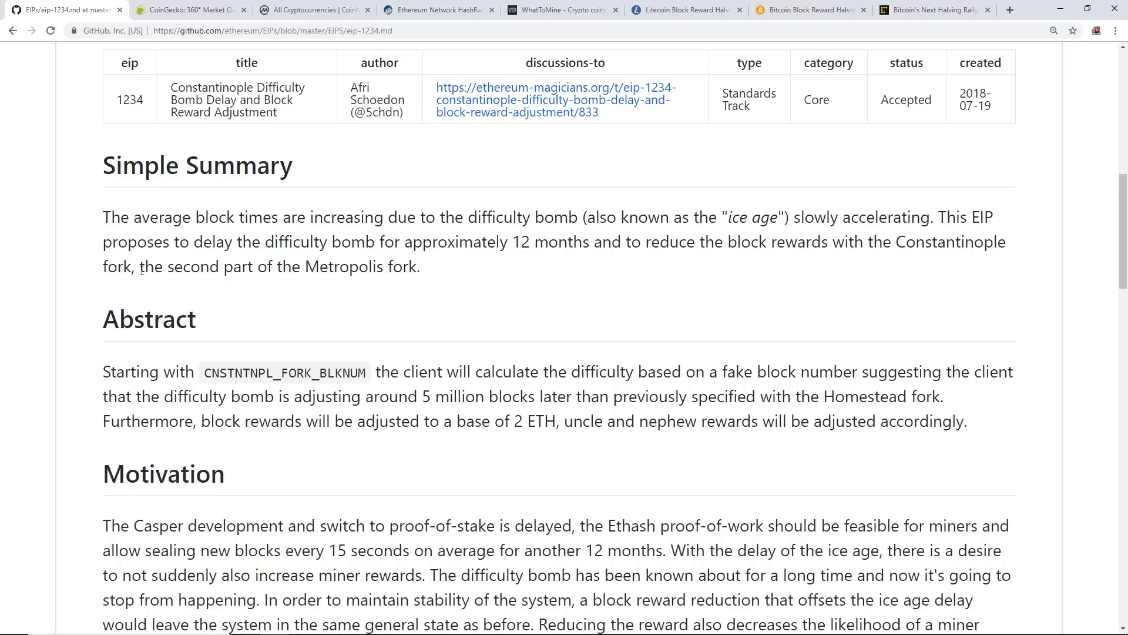
{"action": "left_click_drag", "start_coordinate": [139, 267], "coordinate": [419, 267]}
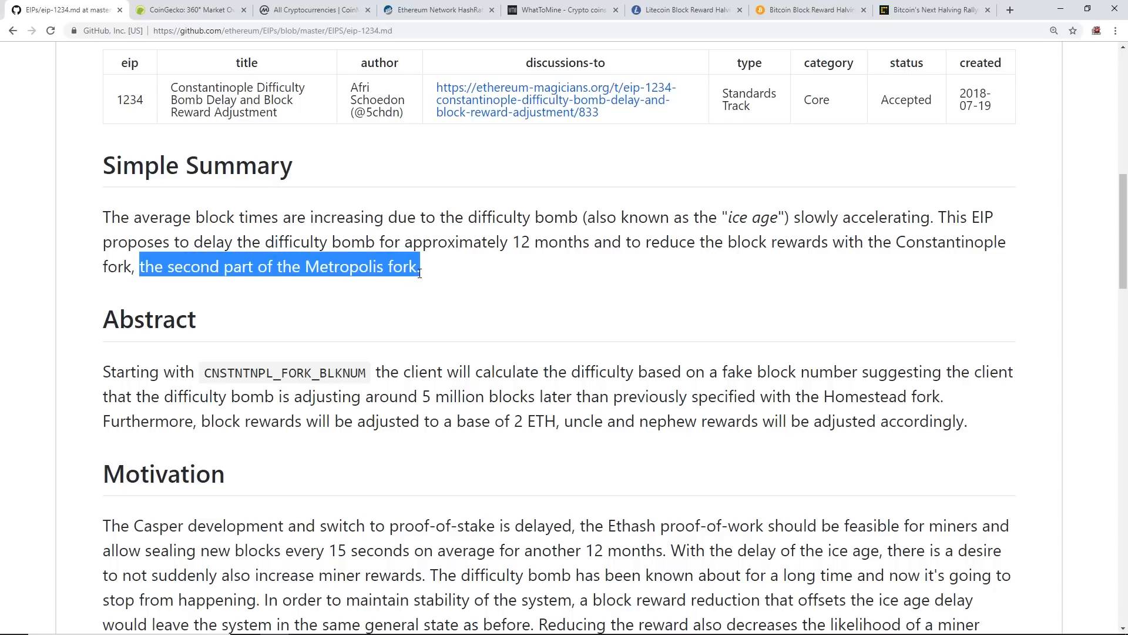
{"action": "left_click", "coordinate": [468, 281]}
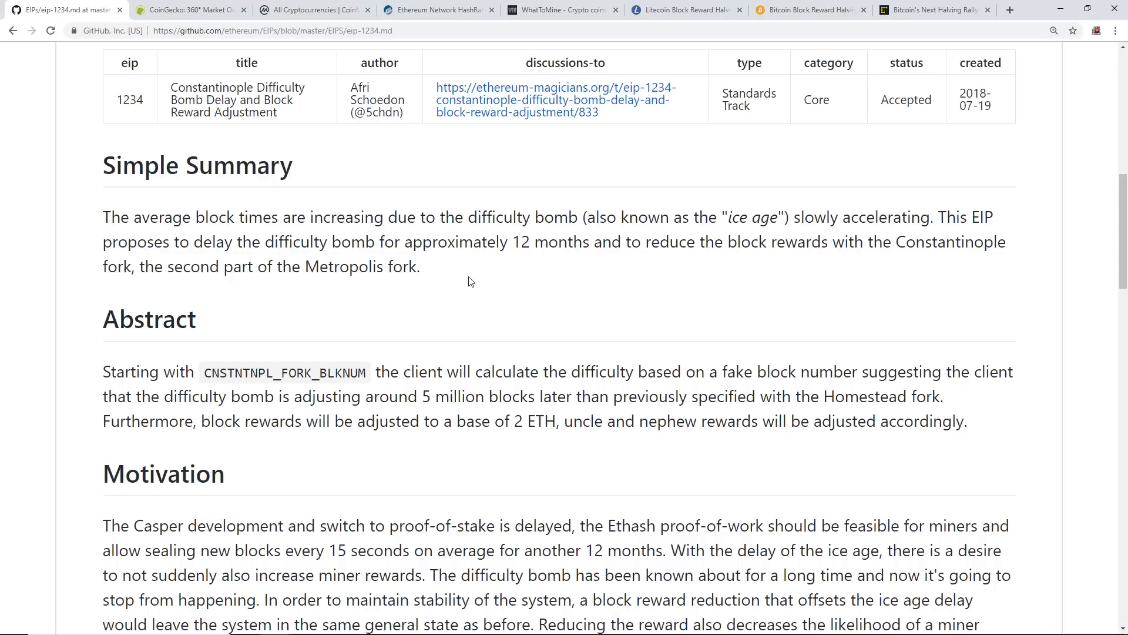
{"action": "double_click", "coordinate": [360, 241]}
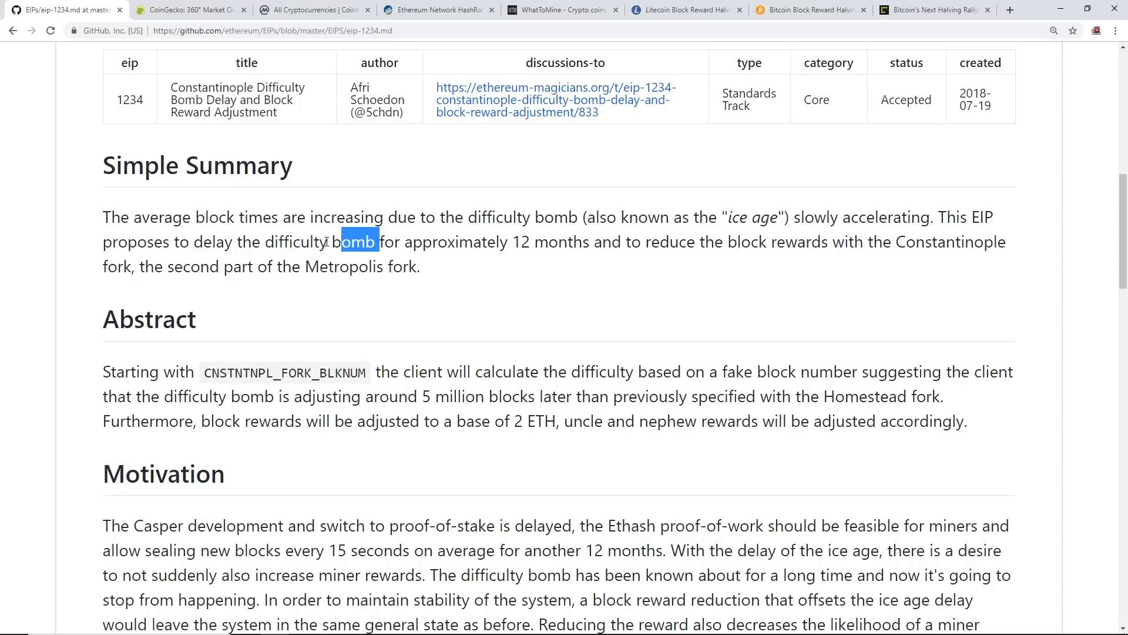
{"action": "double_click", "coordinate": [295, 241]}
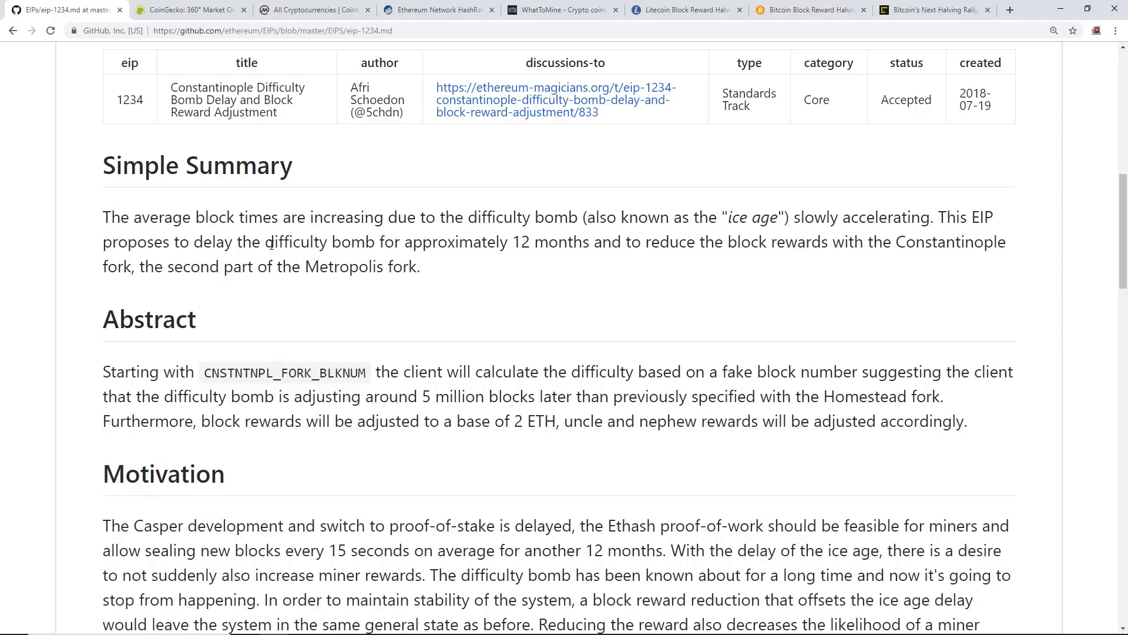
{"action": "mouse_move", "coordinate": [238, 258]}
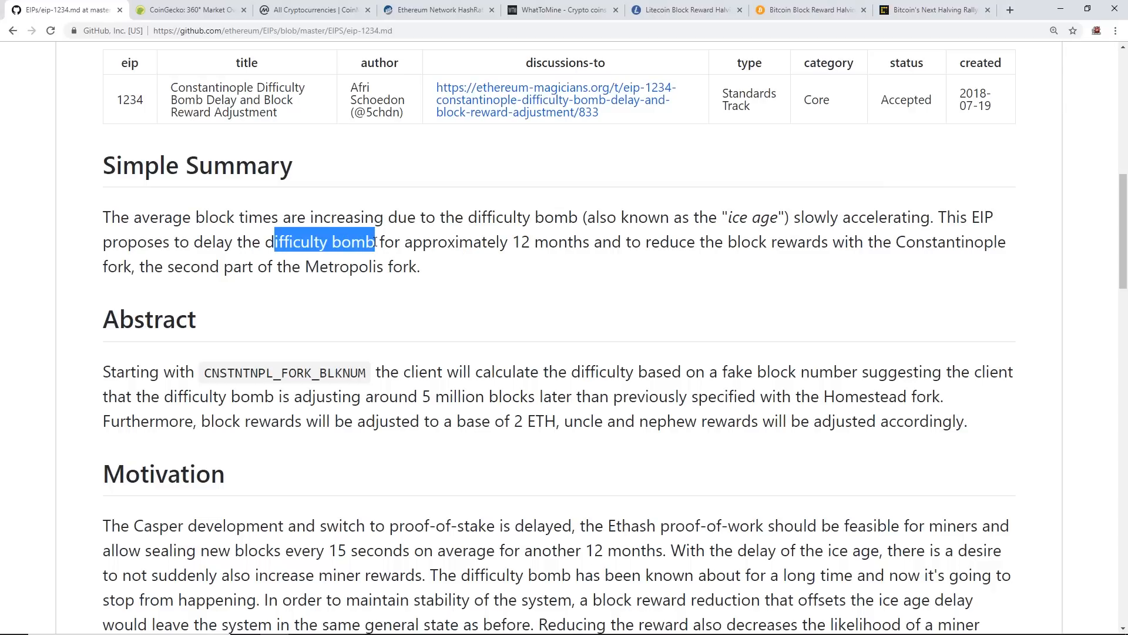
{"action": "left_click", "coordinate": [324, 242]}
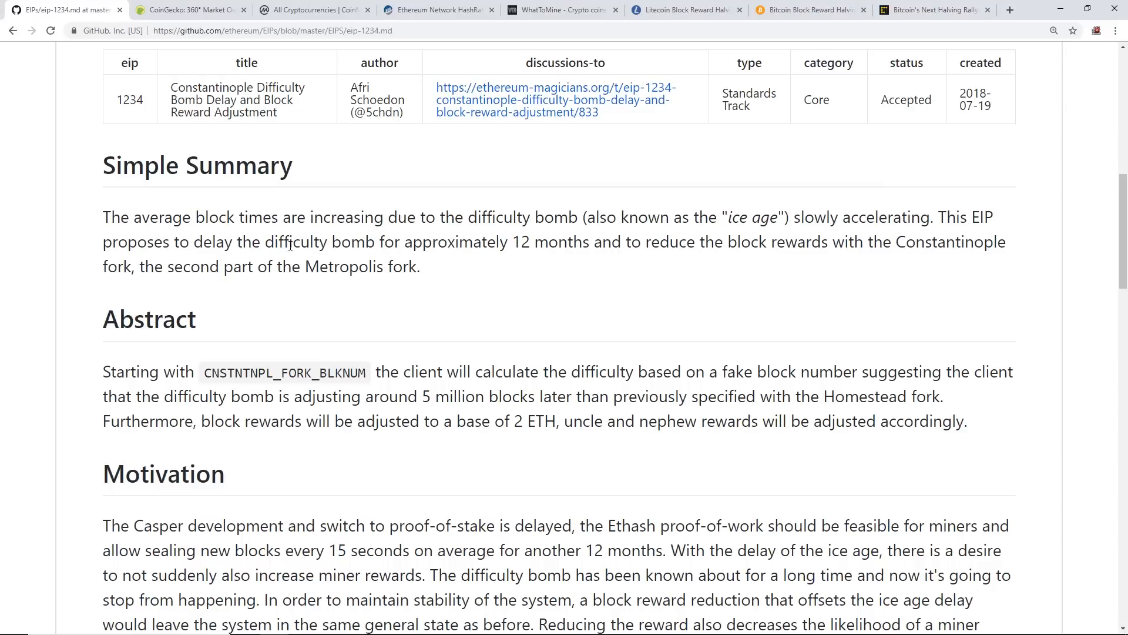
{"action": "double_click", "coordinate": [271, 242]}
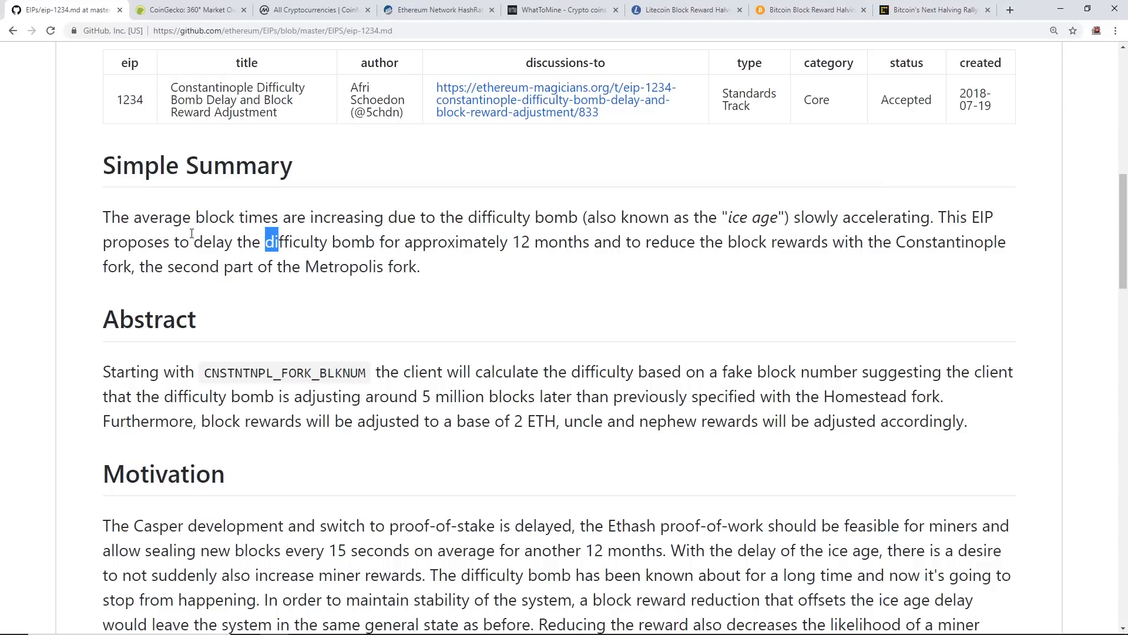
{"action": "double_click", "coordinate": [209, 242]}
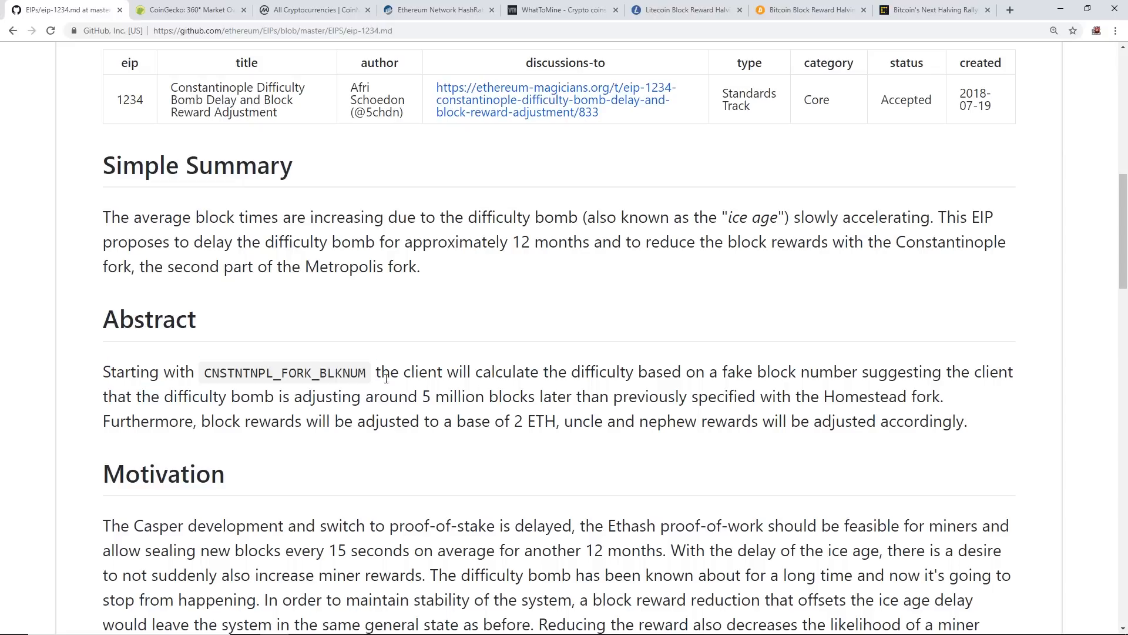
{"action": "mouse_move", "coordinate": [690, 373]}
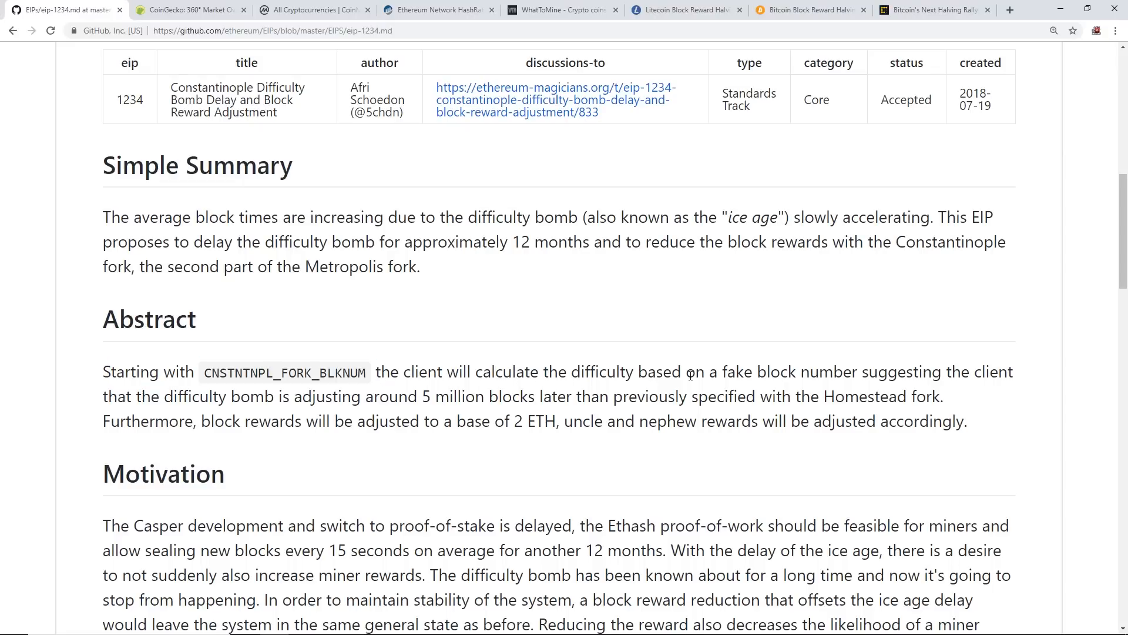
{"action": "mouse_move", "coordinate": [871, 374]}
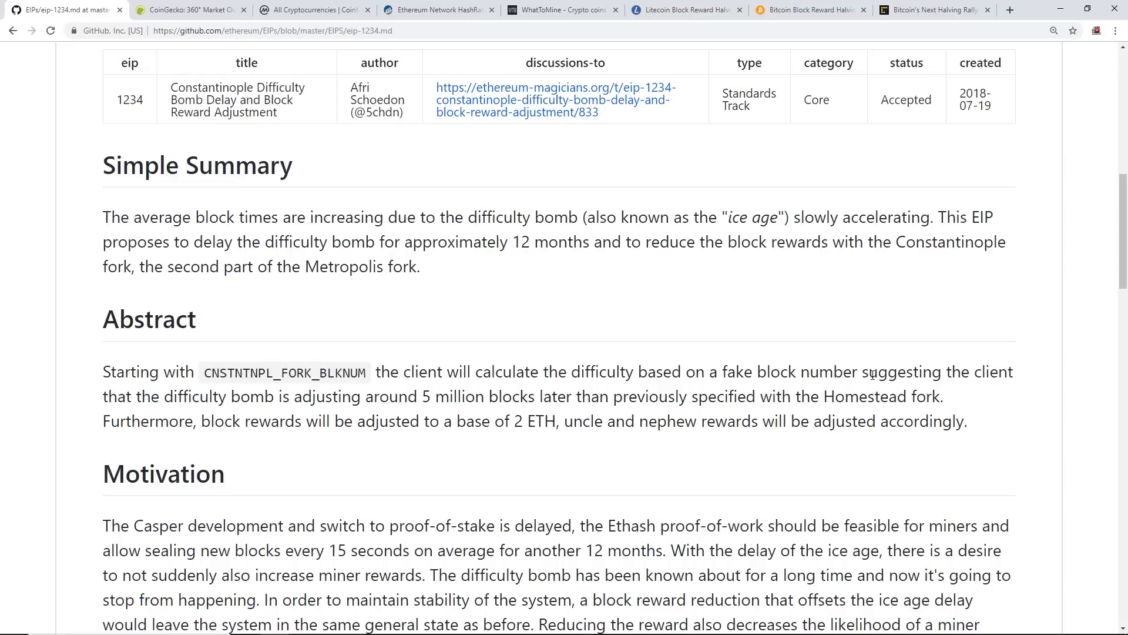
{"action": "mouse_move", "coordinate": [240, 405]}
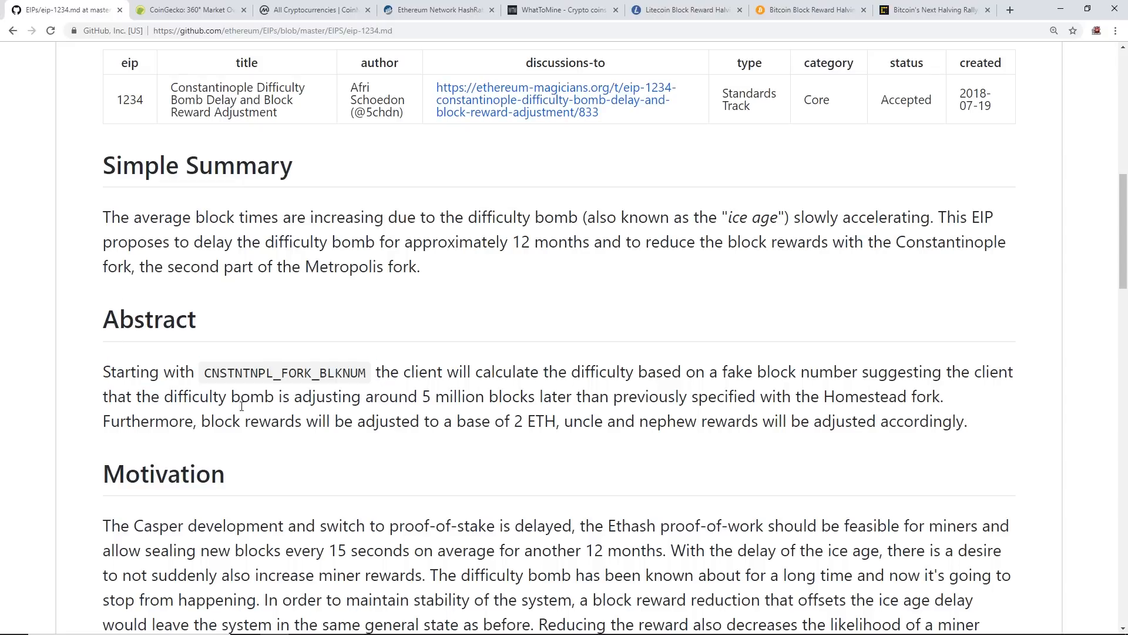
{"action": "mouse_move", "coordinate": [535, 398]}
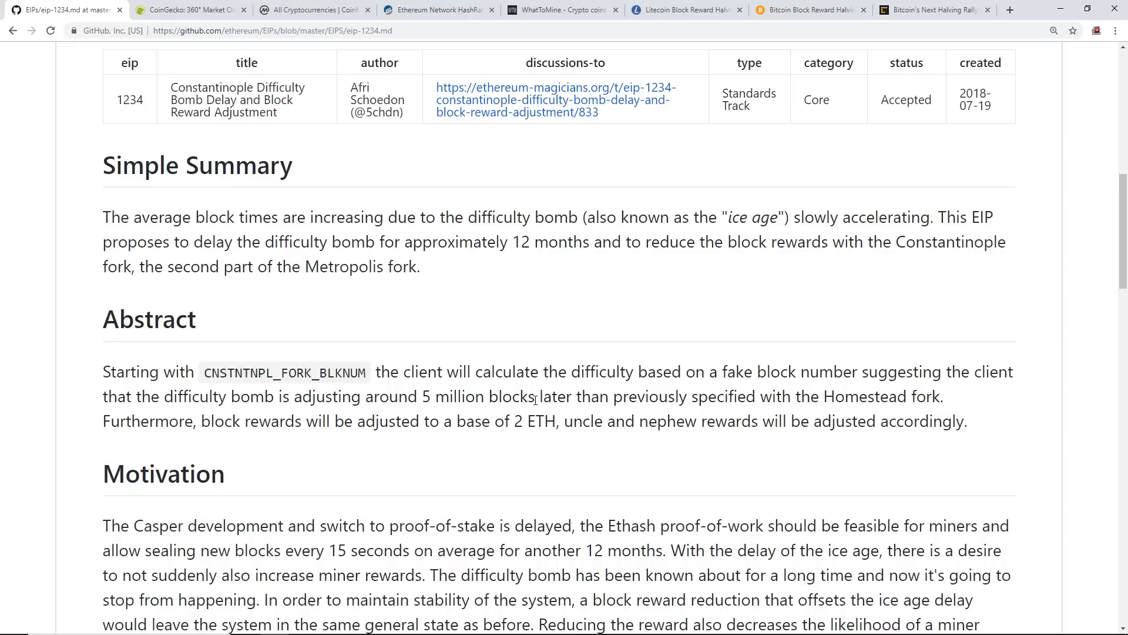
{"action": "mouse_move", "coordinate": [756, 403]}
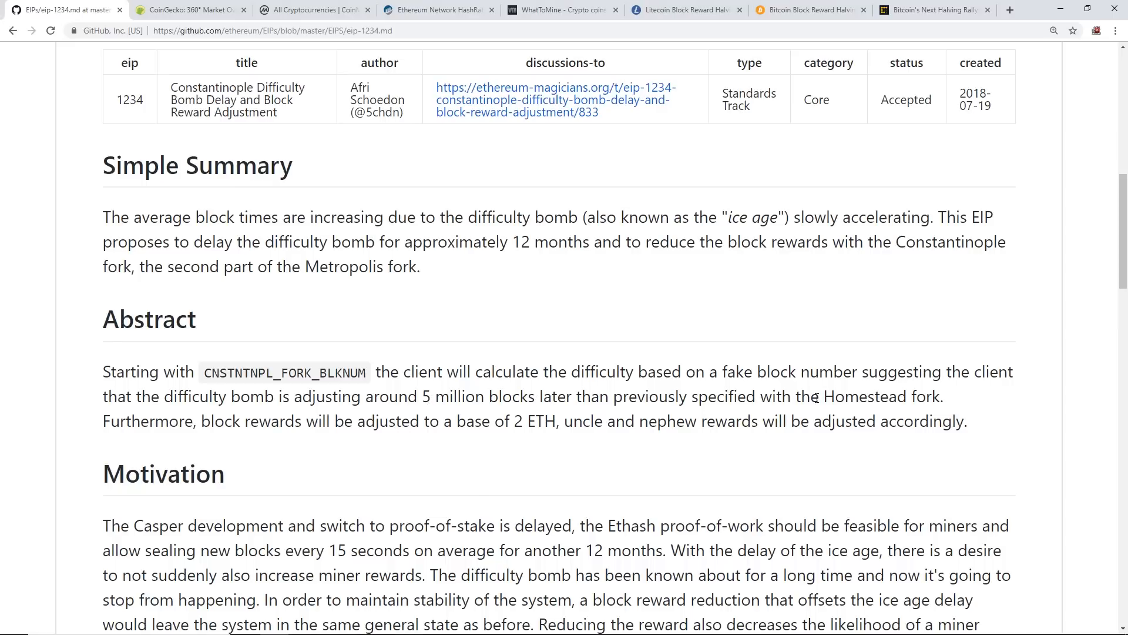
{"action": "double_click", "coordinate": [205, 421]}
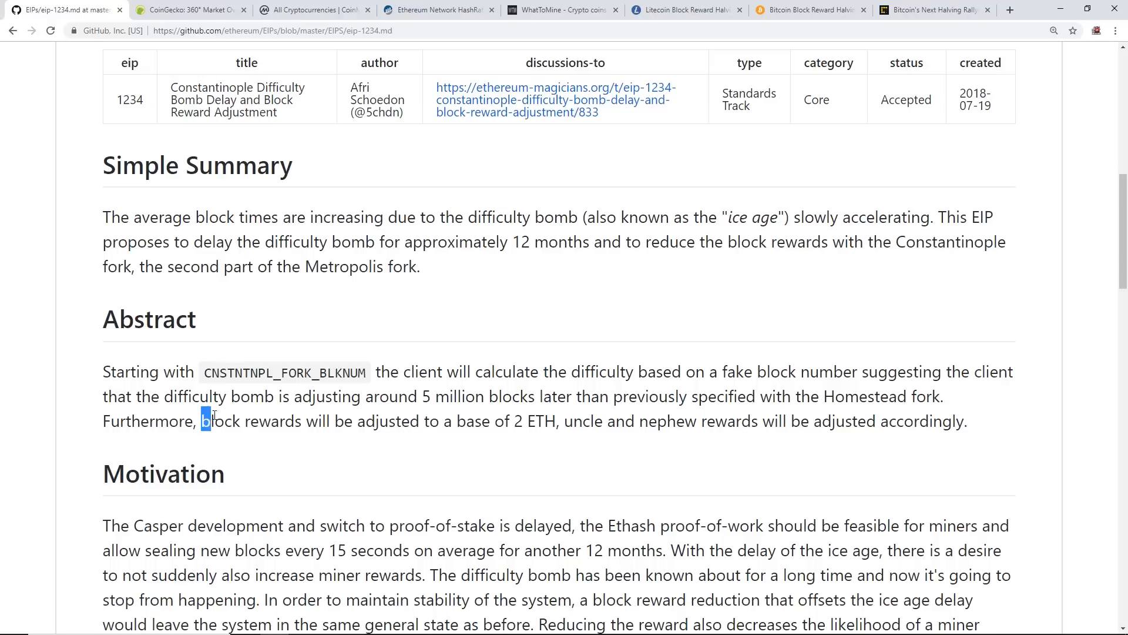
{"action": "left_click_drag", "start_coordinate": [204, 421], "coordinate": [526, 420]}
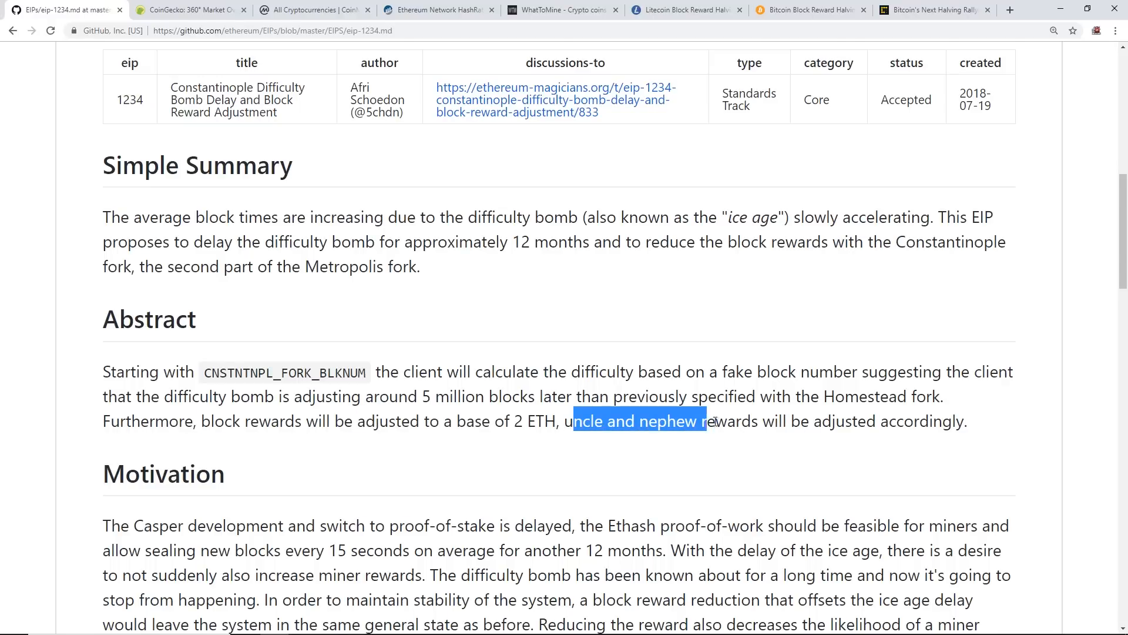
{"action": "left_click_drag", "start_coordinate": [708, 420], "coordinate": [903, 421]}
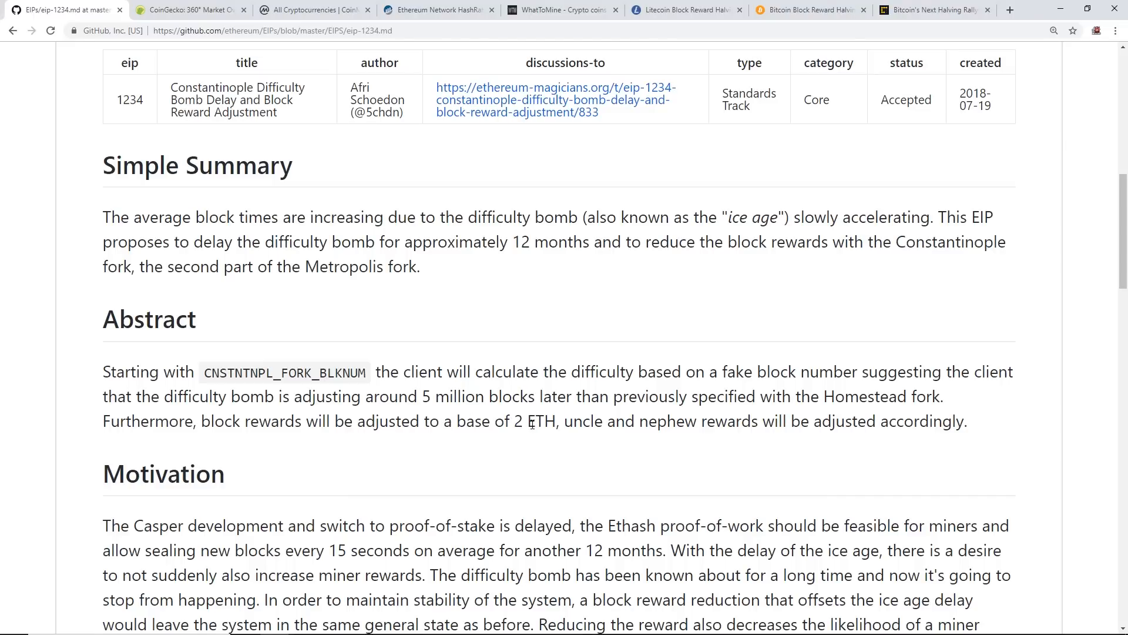
{"action": "double_click", "coordinate": [535, 421]}
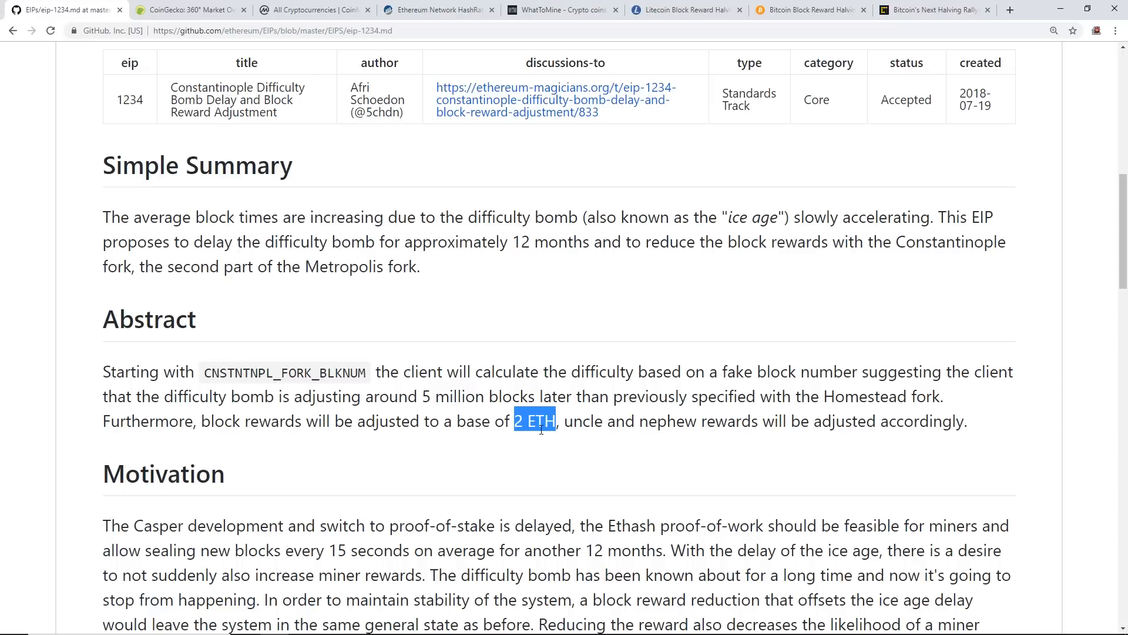
- Highlight Motivation phrases on 15-second blocks for 12 months, increasing miner rewards, and the difficulty bomb stopping
{"action": "scroll", "scroll_direction": "down", "scroll_amount": 3}
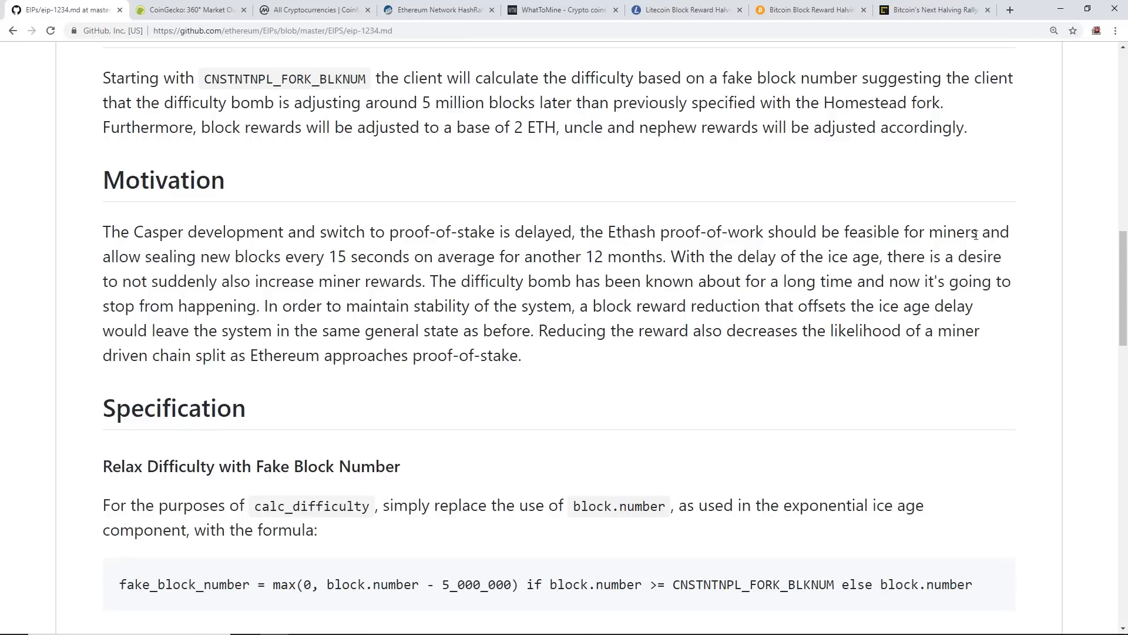
{"action": "mouse_move", "coordinate": [240, 269]}
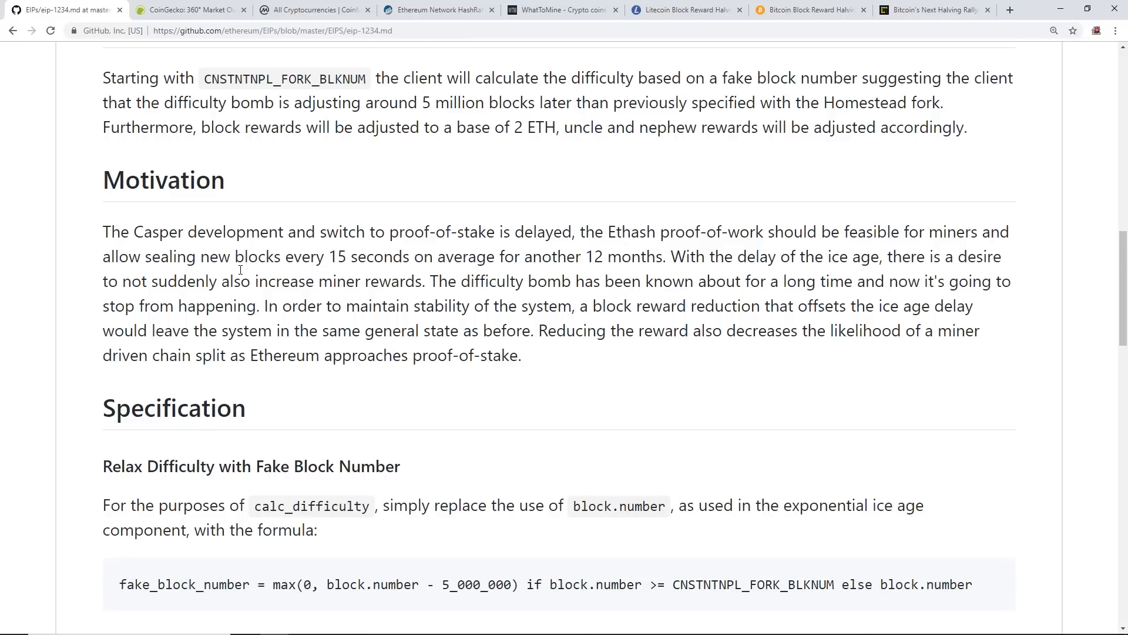
{"action": "left_click_drag", "start_coordinate": [218, 256], "coordinate": [326, 256]}
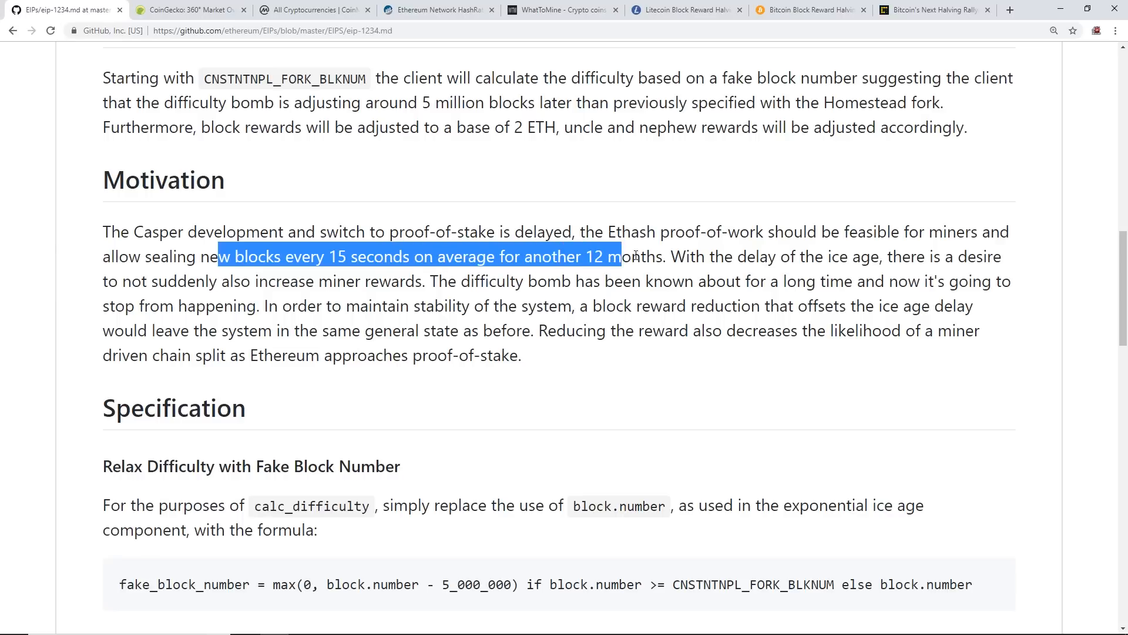
{"action": "left_click", "coordinate": [540, 273]}
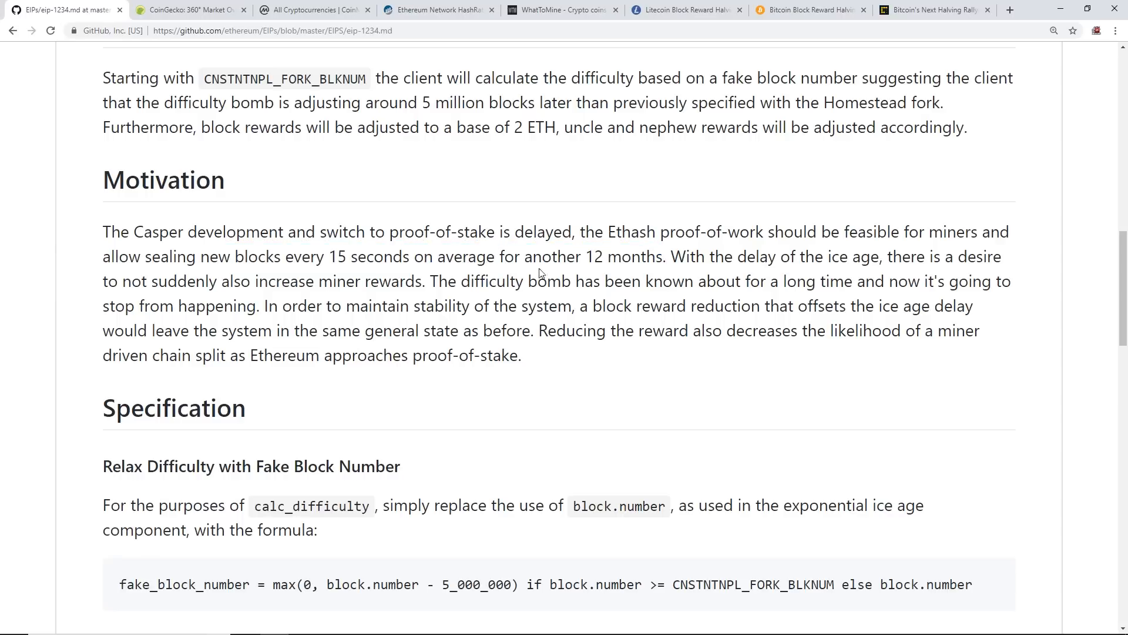
{"action": "mouse_move", "coordinate": [336, 258]}
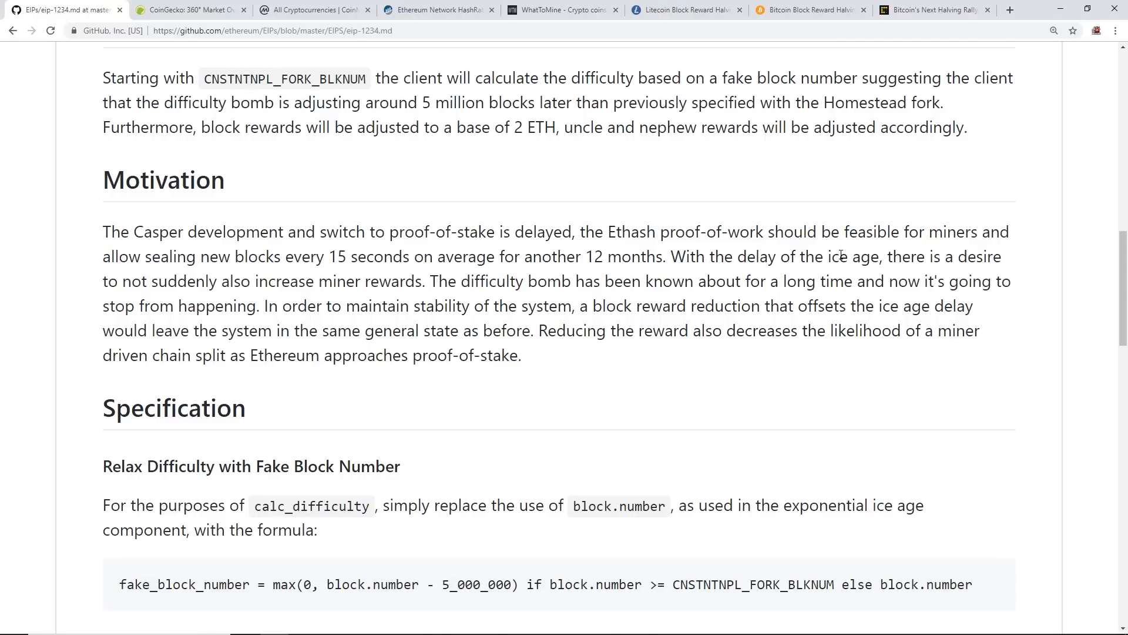
{"action": "double_click", "coordinate": [907, 256]}
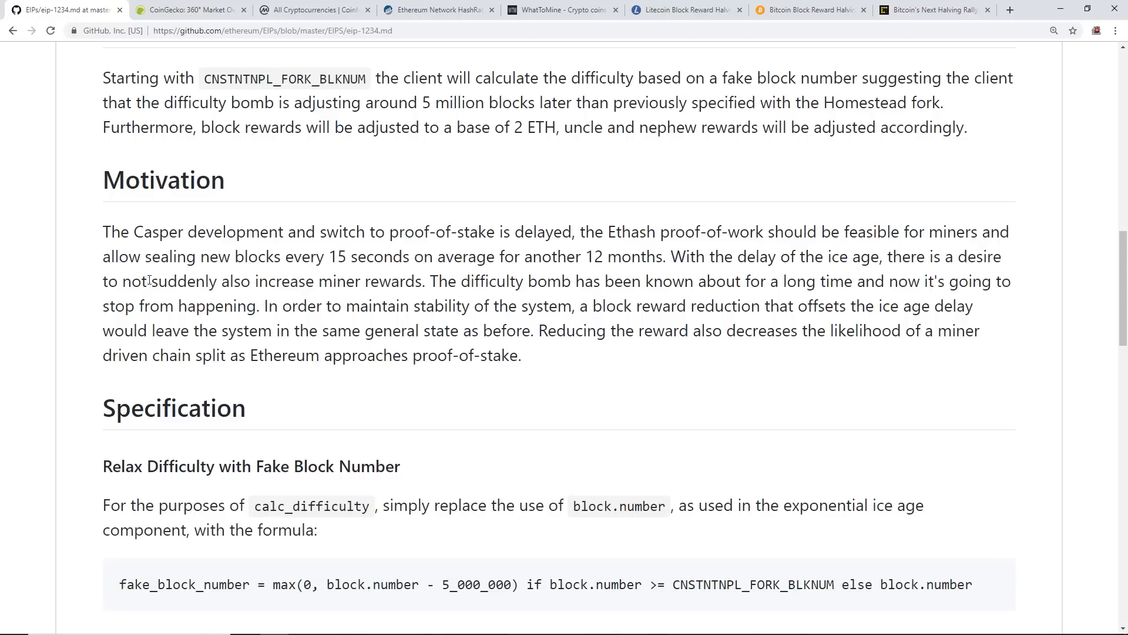
{"action": "left_click_drag", "start_coordinate": [268, 281], "coordinate": [428, 281]}
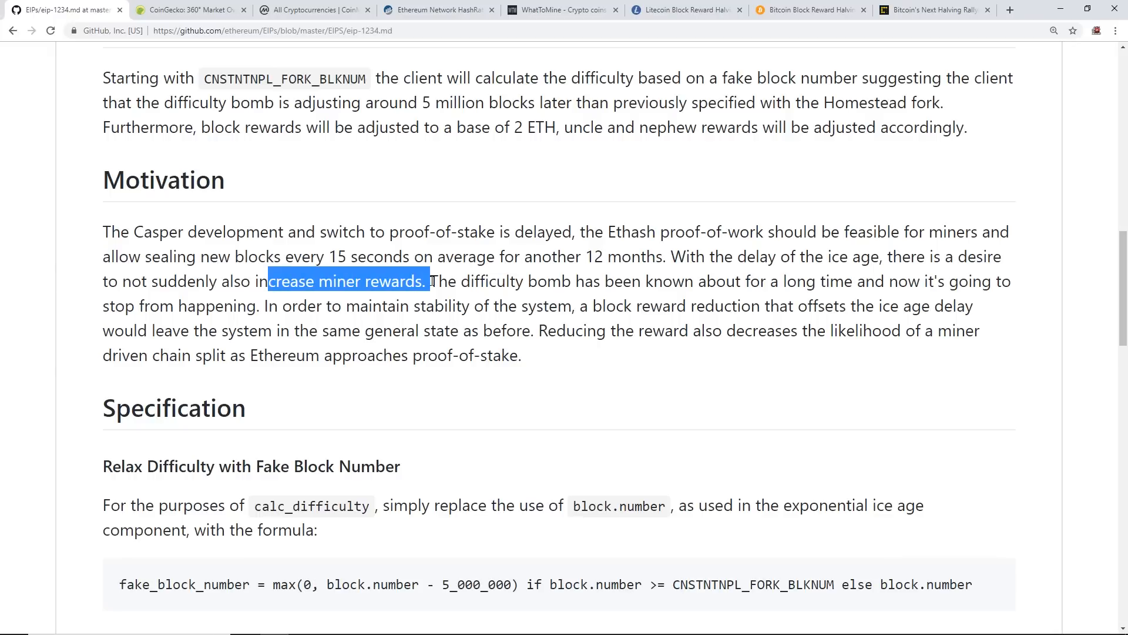
{"action": "left_click", "coordinate": [559, 276]}
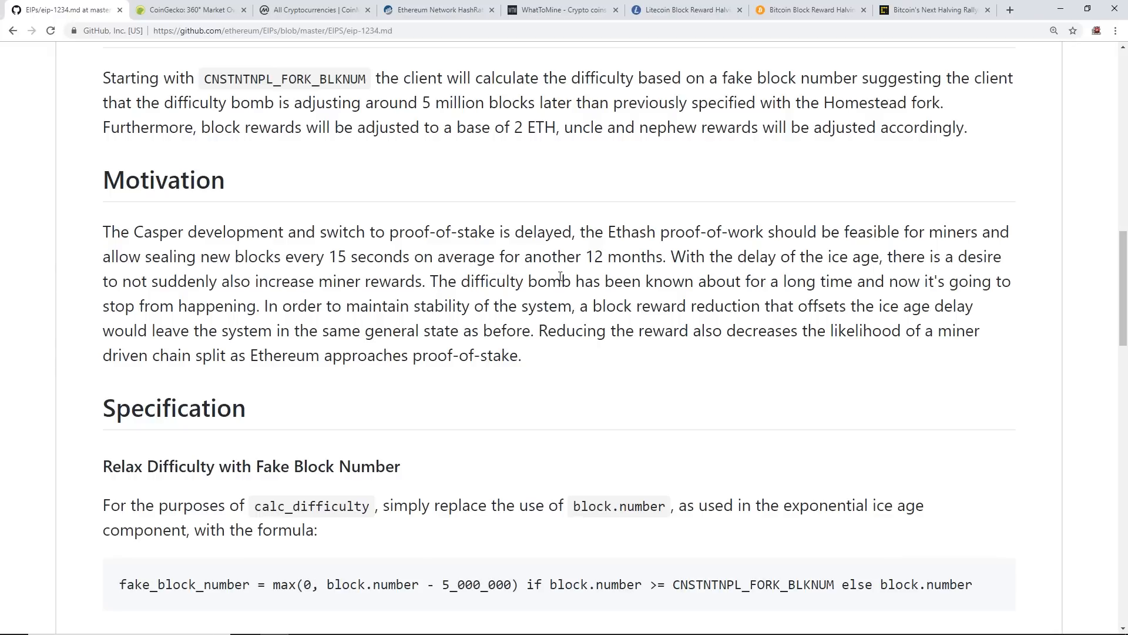
{"action": "left_click_drag", "start_coordinate": [584, 281], "coordinate": [759, 281]}
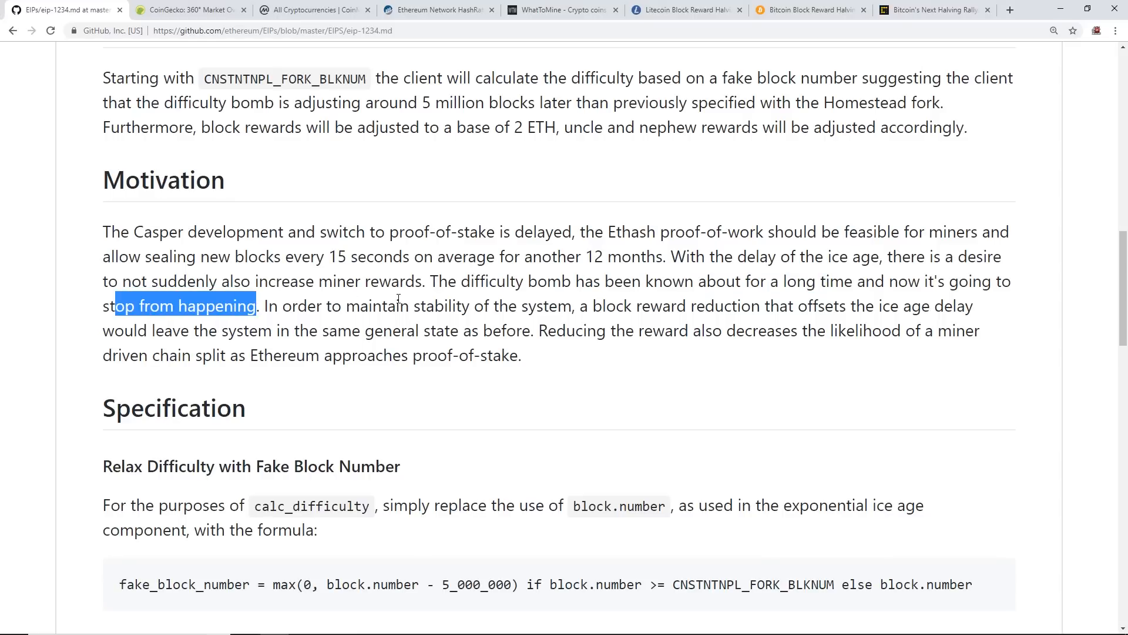
- Emphasize the block reward reduction and leaving the system in the same general state
{"action": "double_click", "coordinate": [662, 305]}
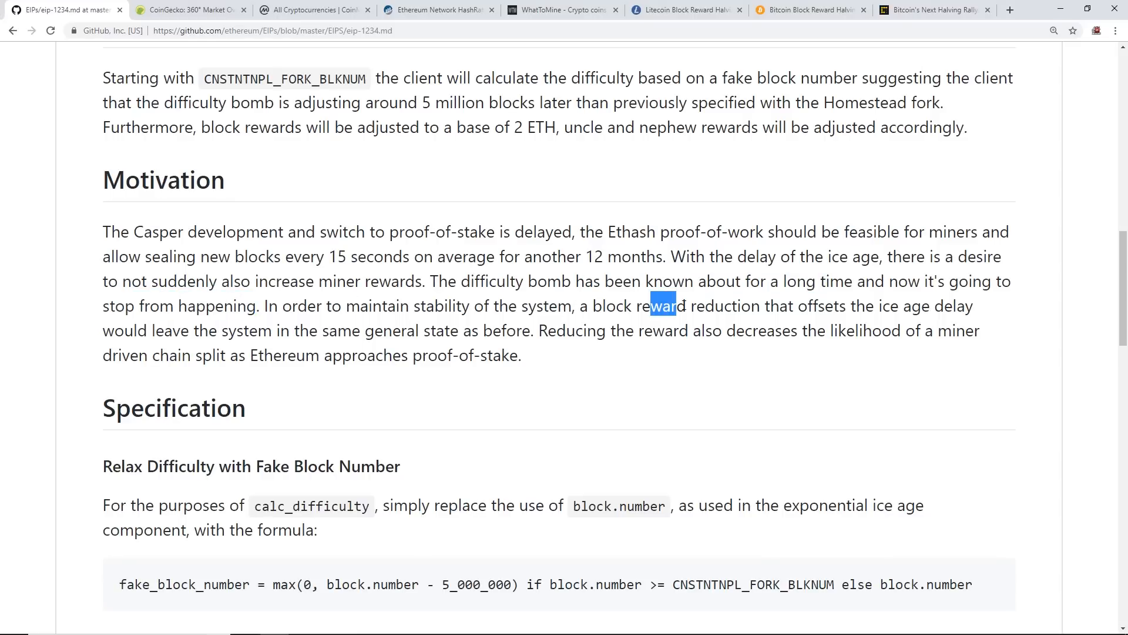
{"action": "left_click", "coordinate": [103, 330]}
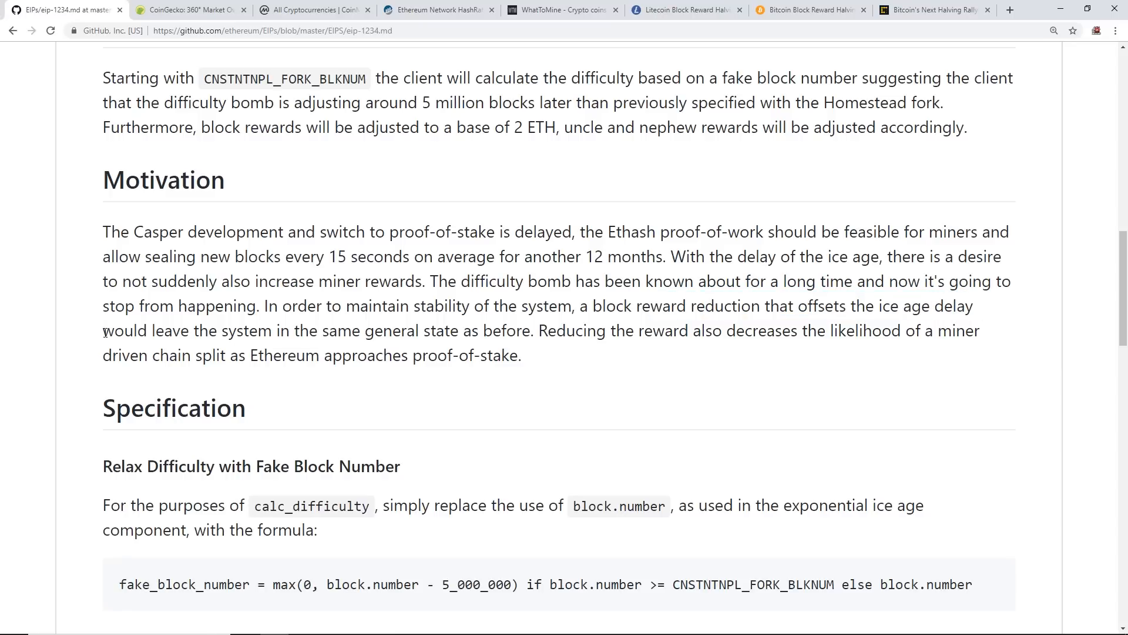
{"action": "left_click_drag", "start_coordinate": [104, 331], "coordinate": [360, 331]}
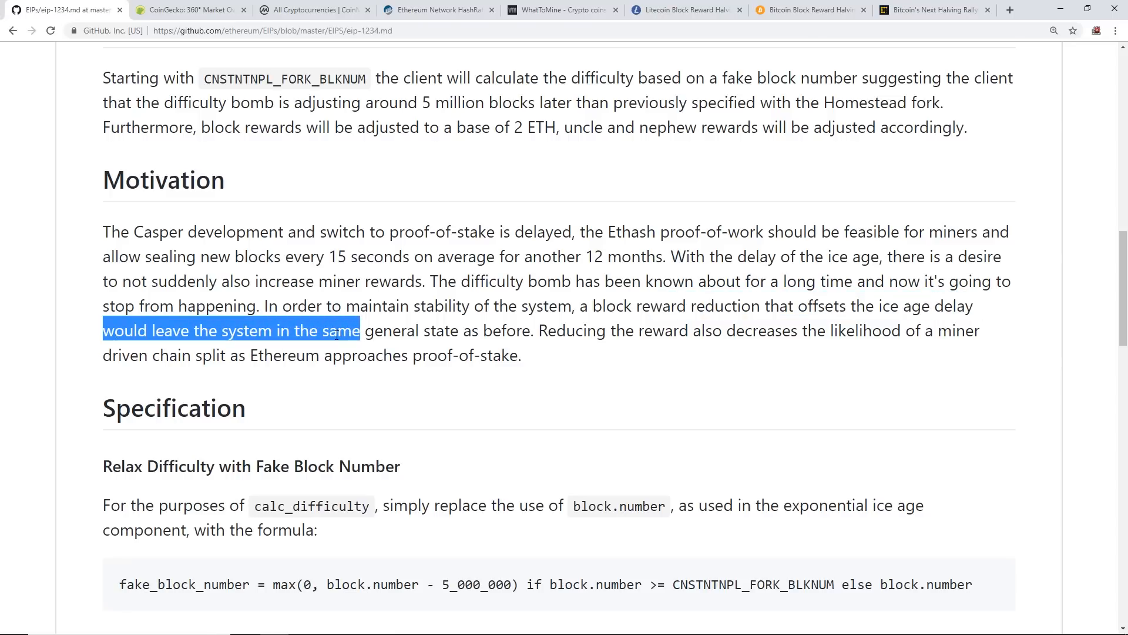
{"action": "left_click_drag", "start_coordinate": [360, 330], "coordinate": [482, 330]}
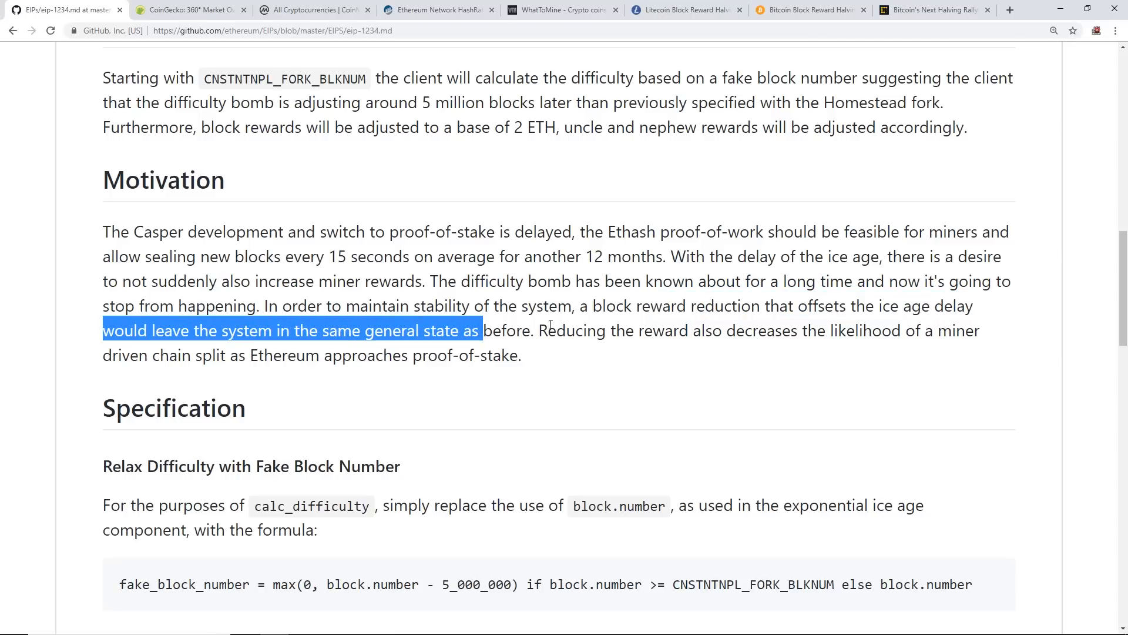
{"action": "left_click", "coordinate": [719, 331]}
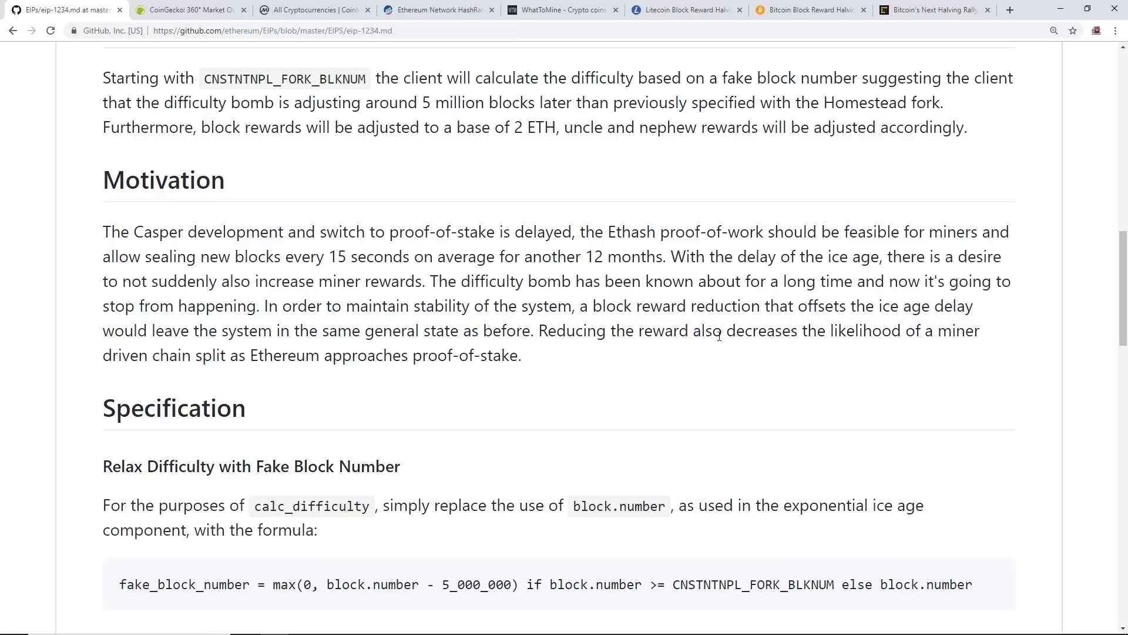
- Highlight avoiding a miner-driven chain split, approaching proof-of-stake, and the 2 ETH reward base
{"action": "left_click_drag", "start_coordinate": [707, 330], "coordinate": [977, 330]}
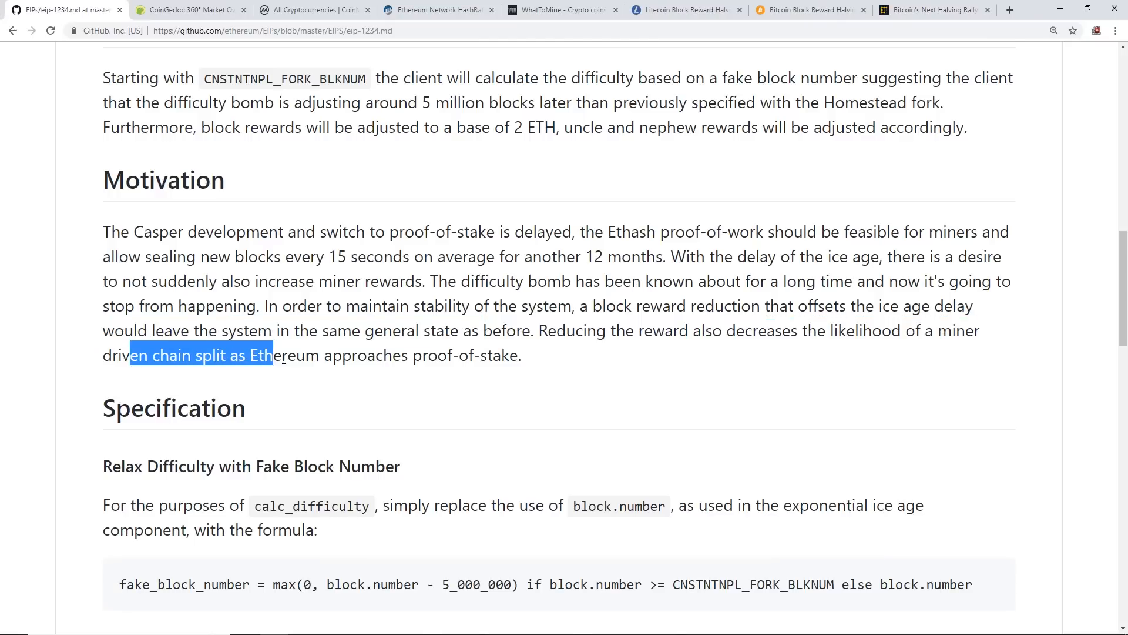
{"action": "left_click_drag", "start_coordinate": [273, 355], "coordinate": [520, 355]}
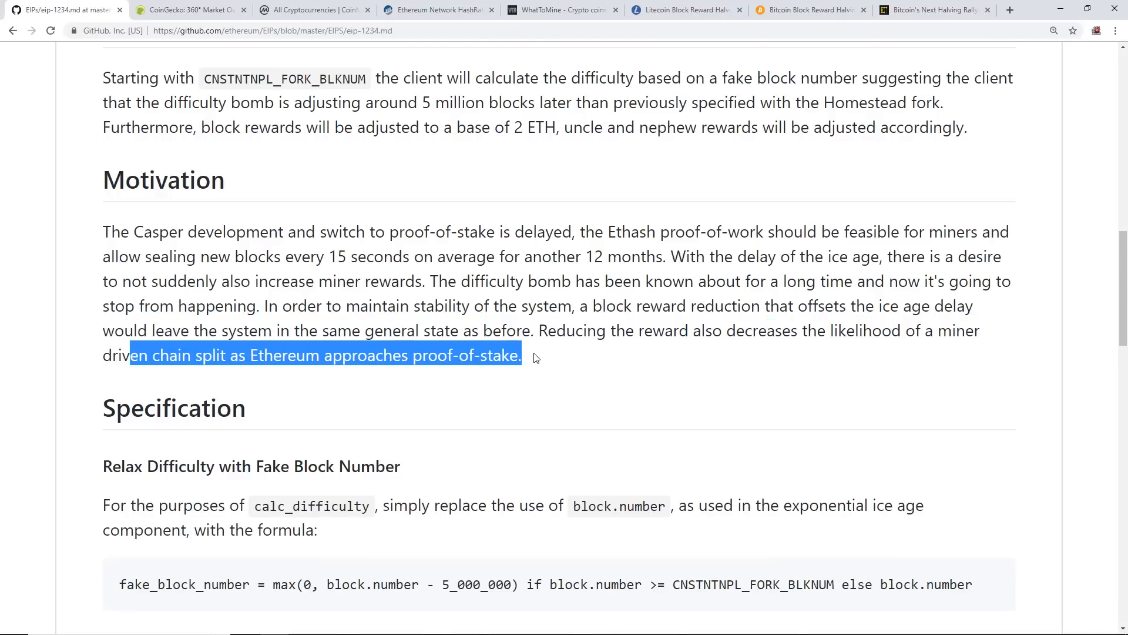
{"action": "left_click", "coordinate": [571, 281]}
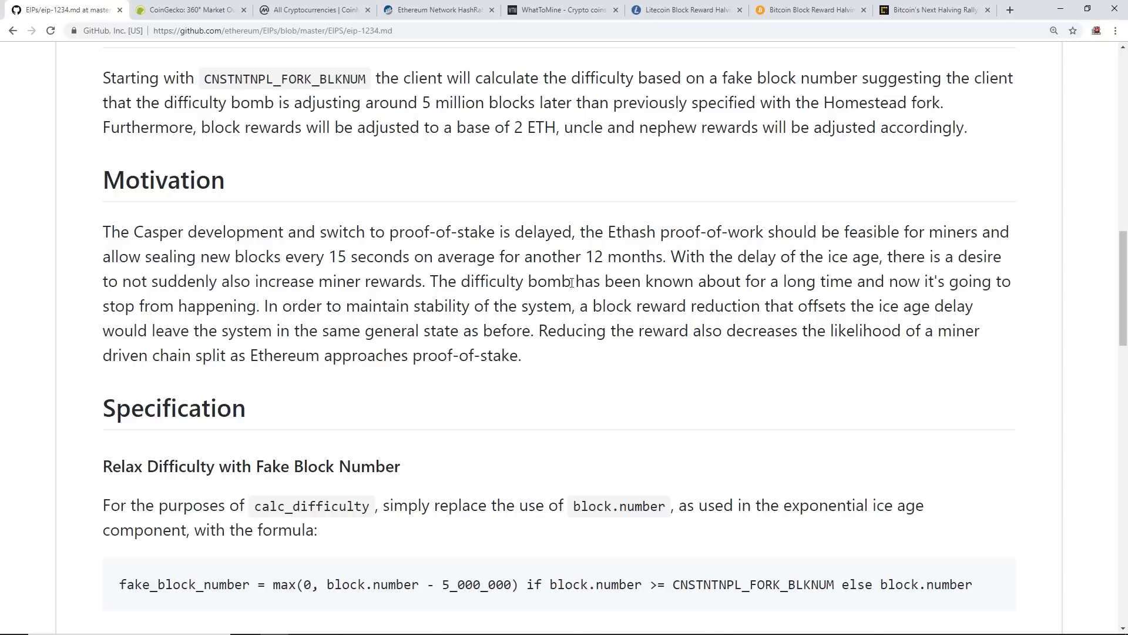
{"action": "left_click_drag", "start_coordinate": [595, 256], "coordinate": [656, 256]}
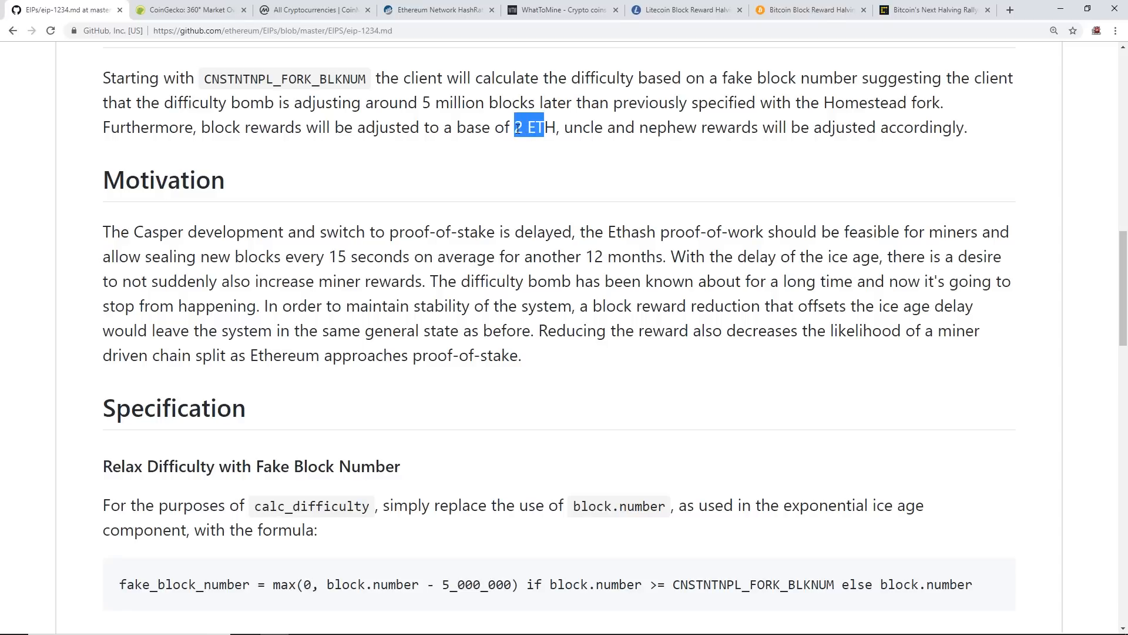
- Emphasize the Ethash proof-of-work phrase in the Motivation paragraph, then clear it
{"action": "left_click", "coordinate": [546, 315]}
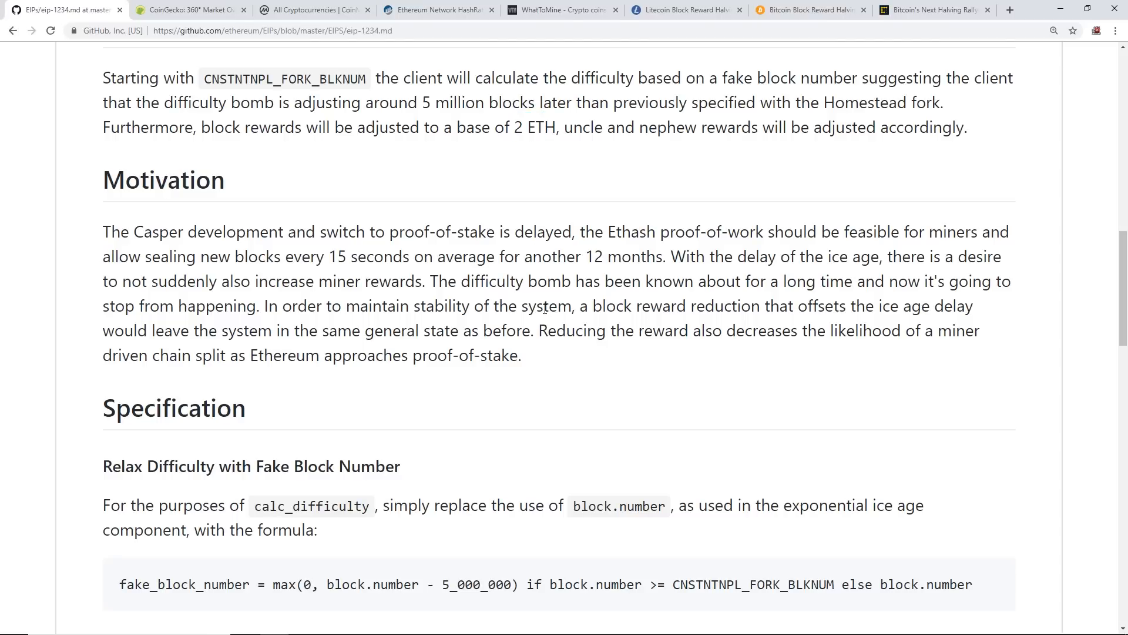
{"action": "mouse_move", "coordinate": [551, 301]}
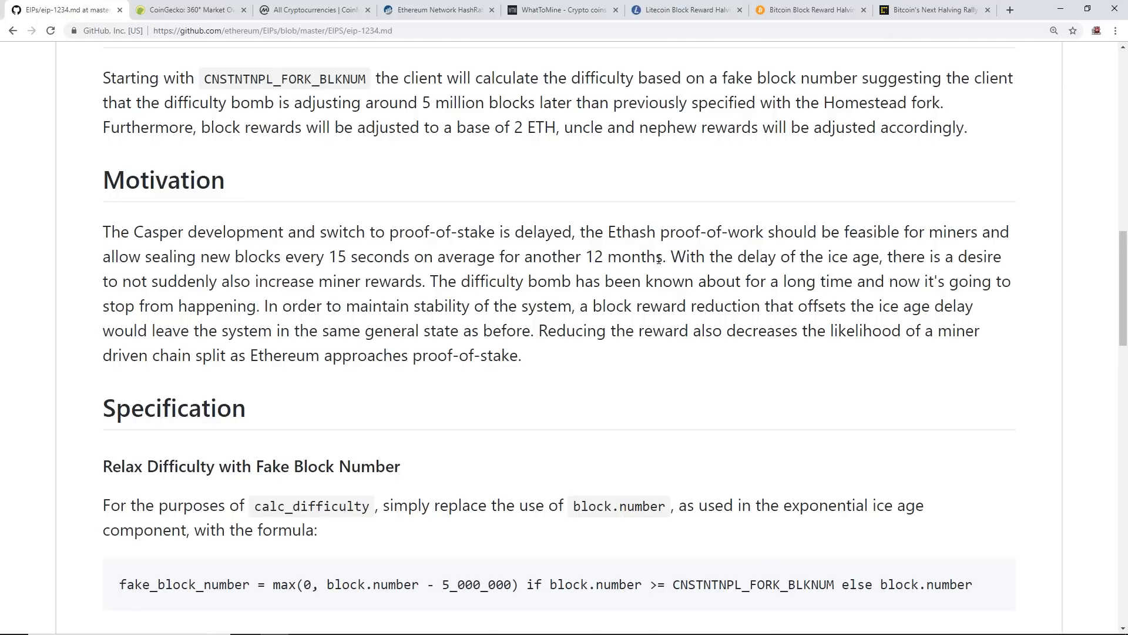
{"action": "double_click", "coordinate": [710, 232]}
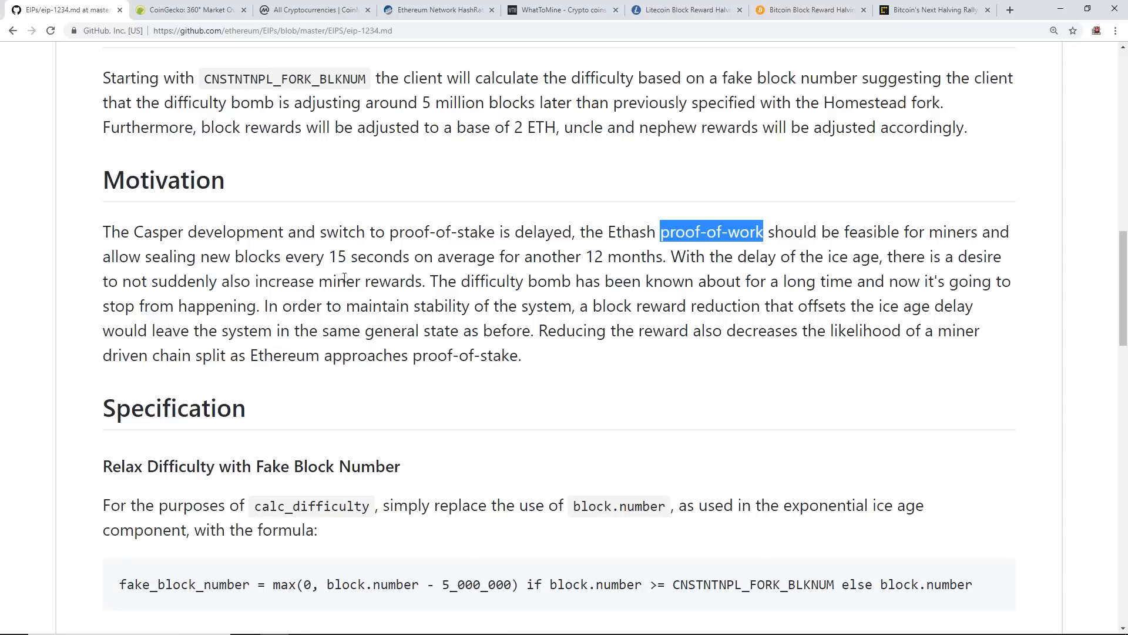
{"action": "left_click", "coordinate": [519, 297]}
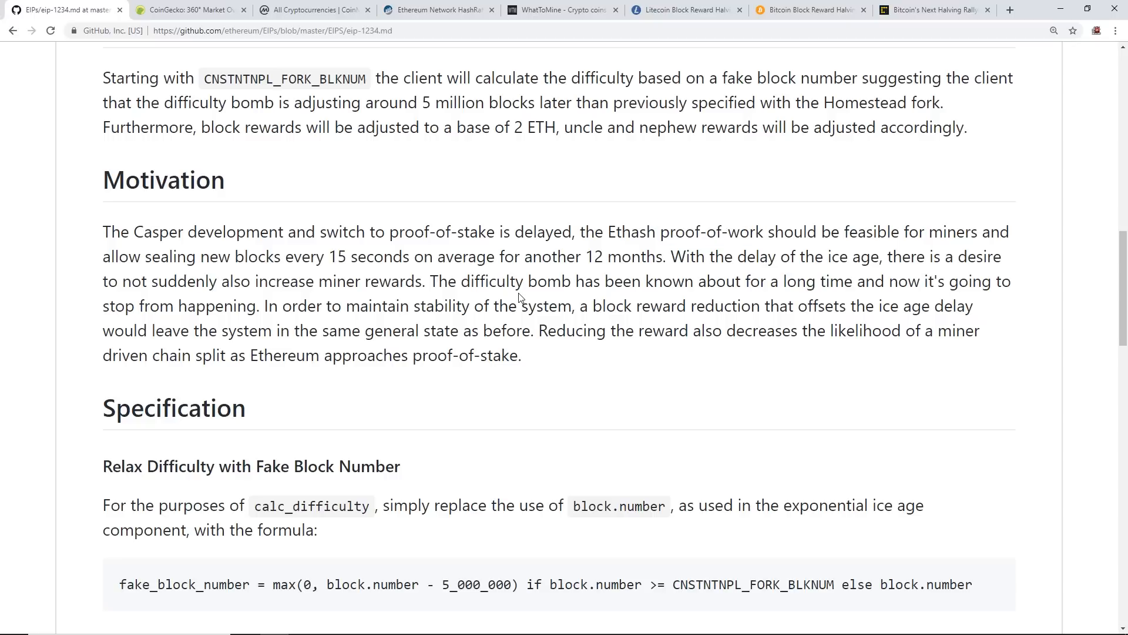
{"action": "mouse_move", "coordinate": [590, 297]}
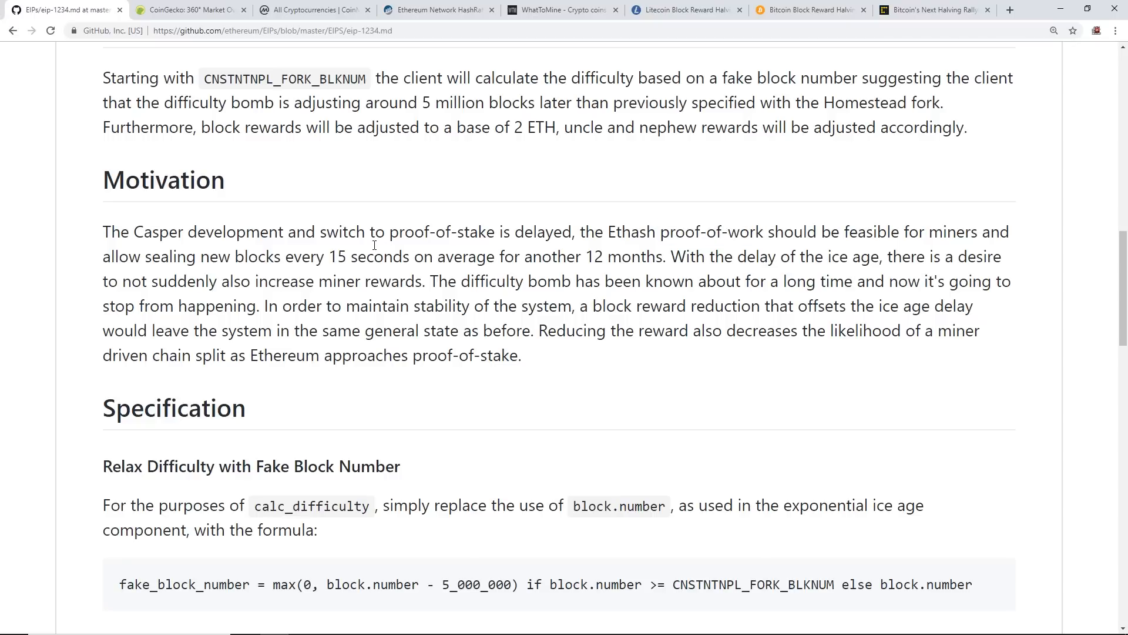
{"action": "mouse_move", "coordinate": [737, 223]}
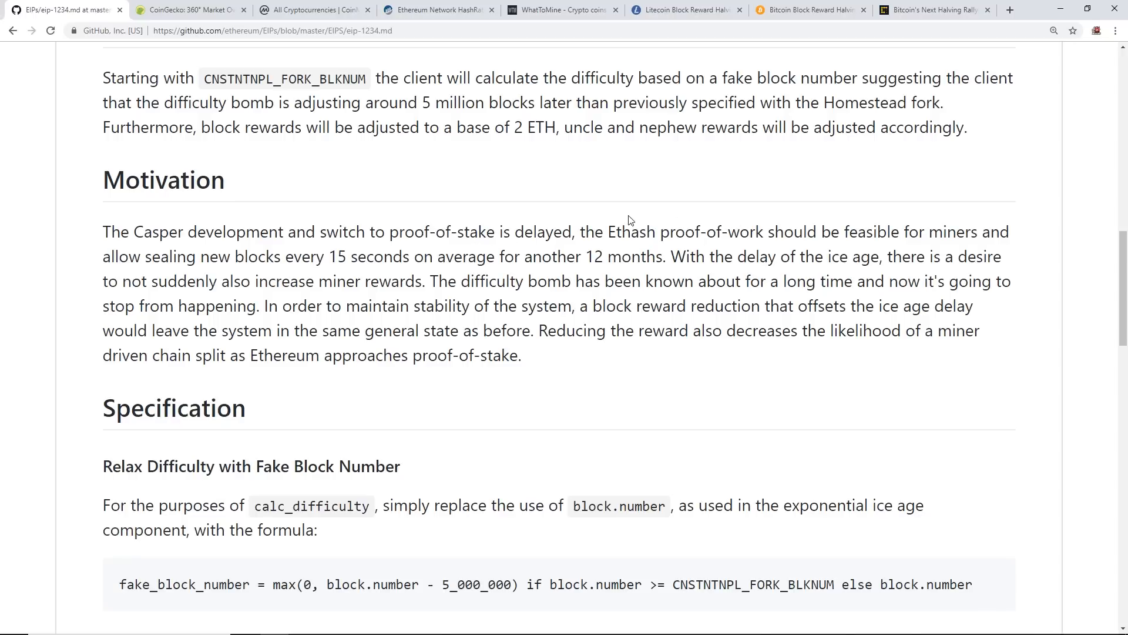
{"action": "mouse_move", "coordinate": [490, 221]}
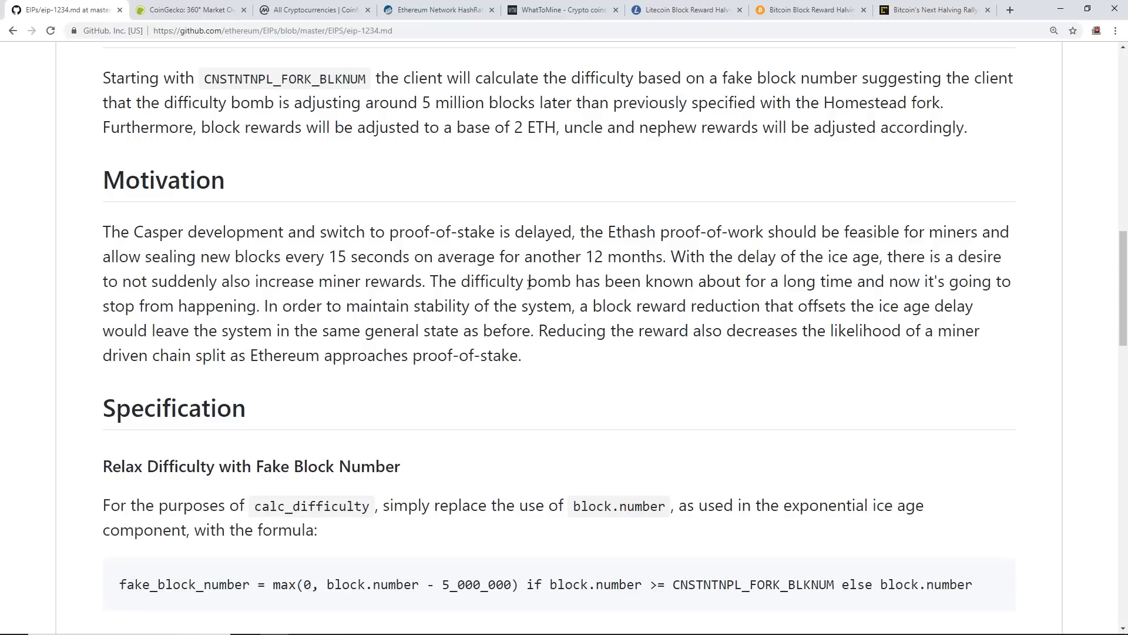
{"action": "mouse_move", "coordinate": [543, 307]}
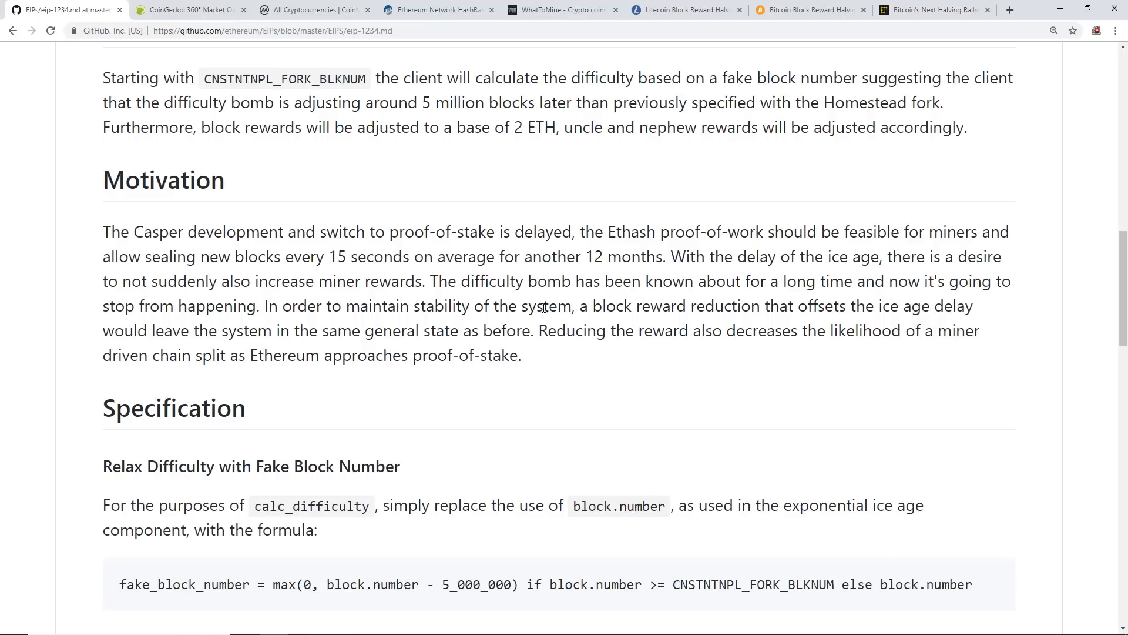
{"action": "mouse_move", "coordinate": [467, 281]}
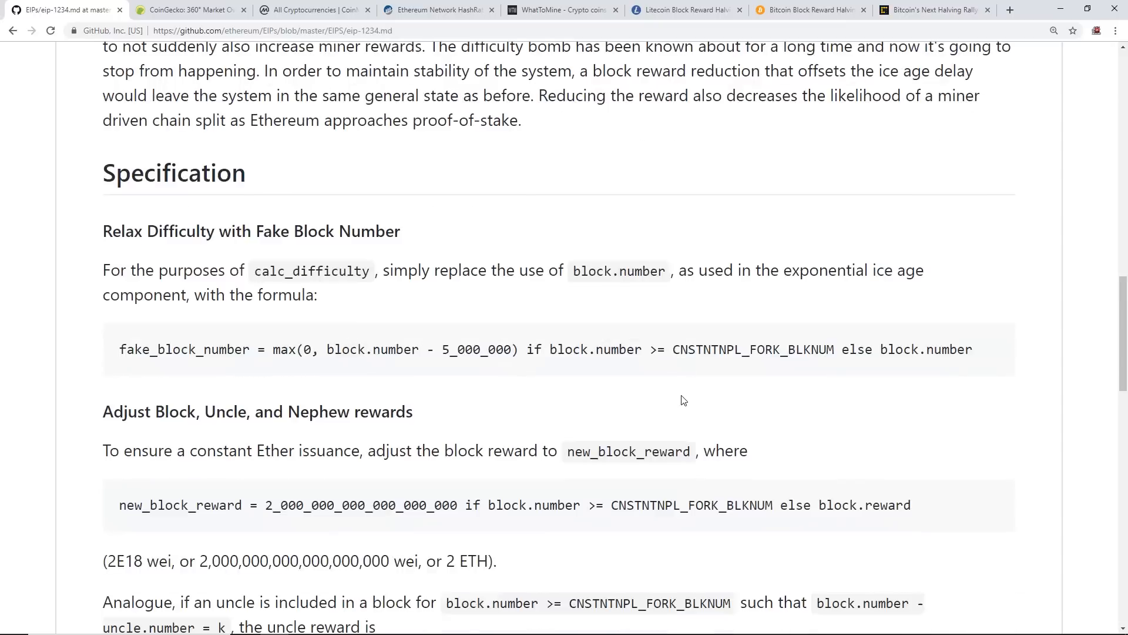
- Highlight the Rationale phrases on delaying the ice age about 12 months and the alternate proposal
{"action": "scroll", "scroll_direction": "down", "scroll_amount": 3}
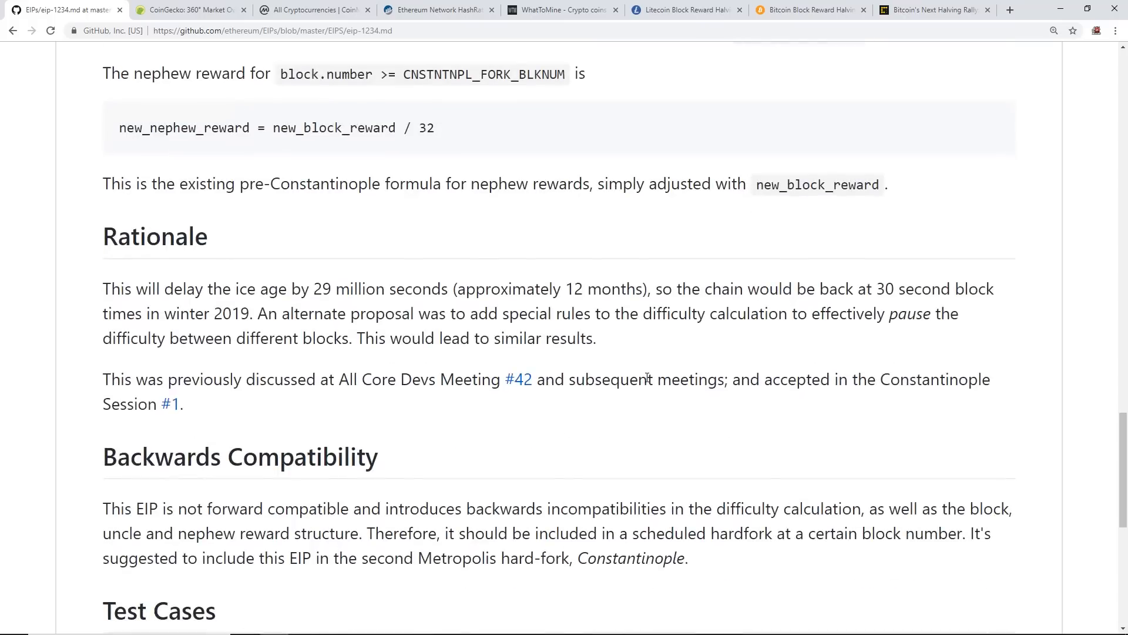
{"action": "scroll", "scroll_direction": "down", "scroll_amount": 3}
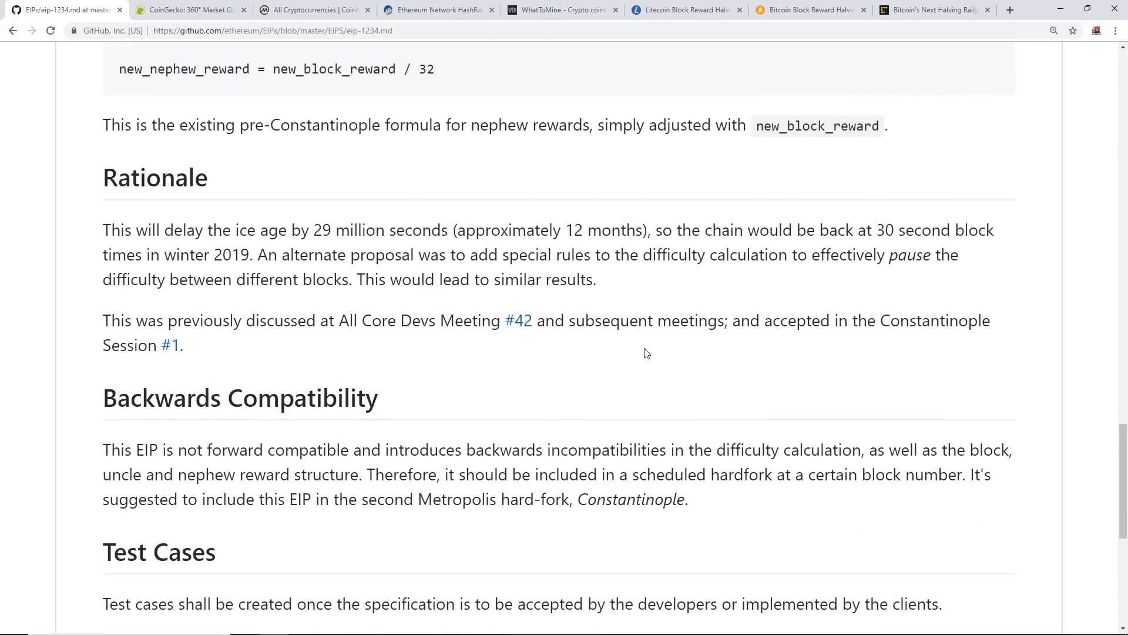
{"action": "mouse_move", "coordinate": [636, 366]}
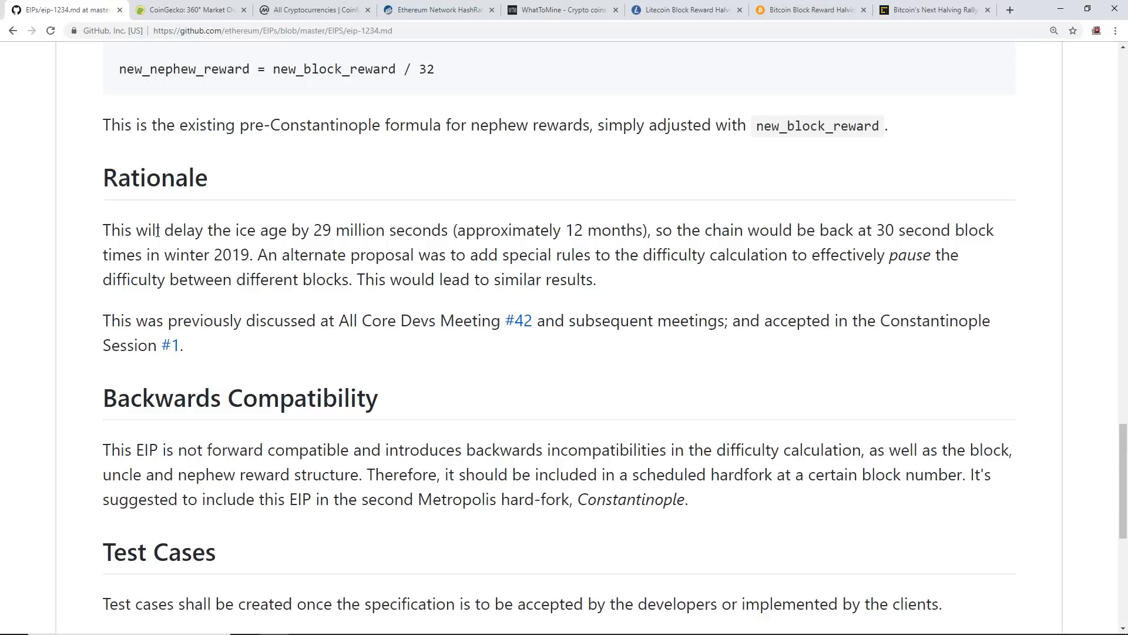
{"action": "left_click_drag", "start_coordinate": [132, 229], "coordinate": [266, 230]}
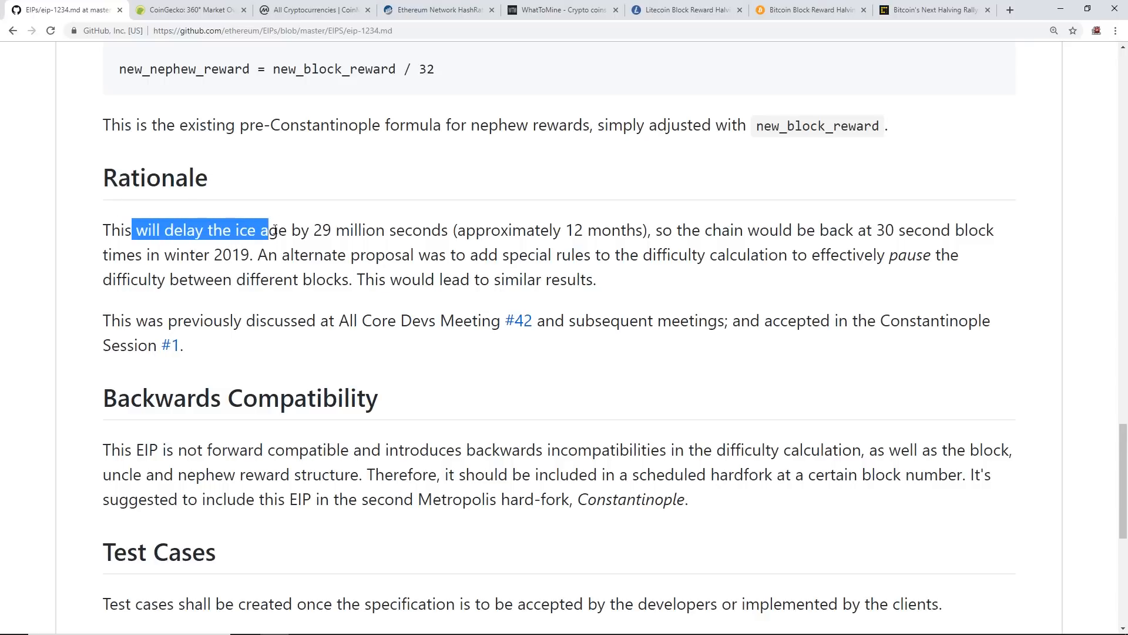
{"action": "double_click", "coordinate": [325, 230]}
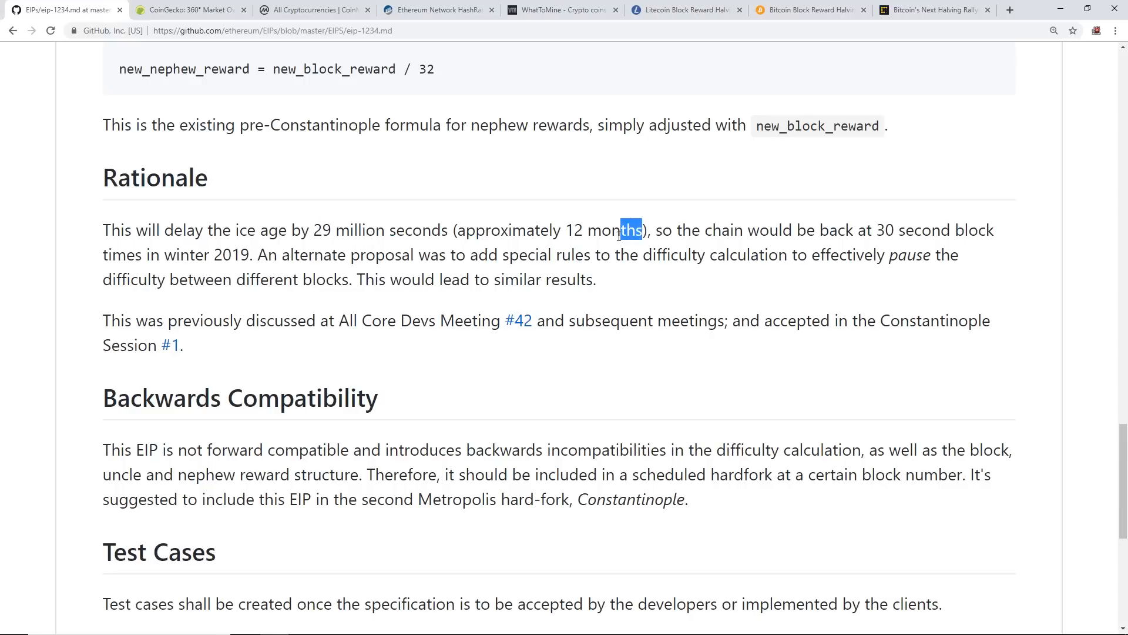
{"action": "left_click_drag", "start_coordinate": [633, 229], "coordinate": [867, 230]}
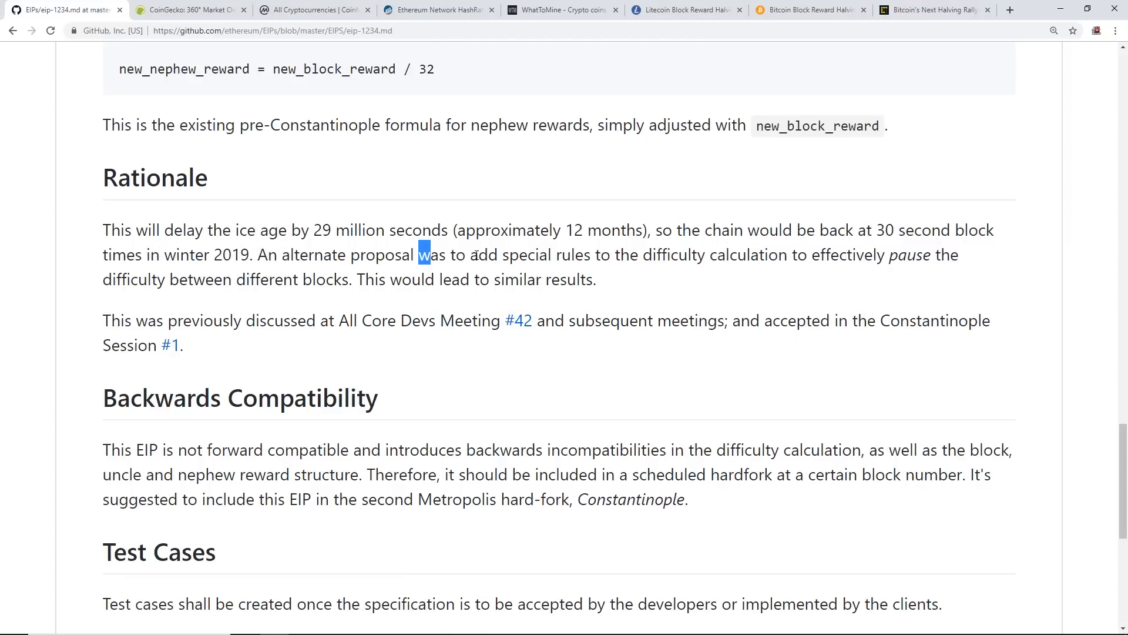
{"action": "mouse_move", "coordinate": [832, 271]}
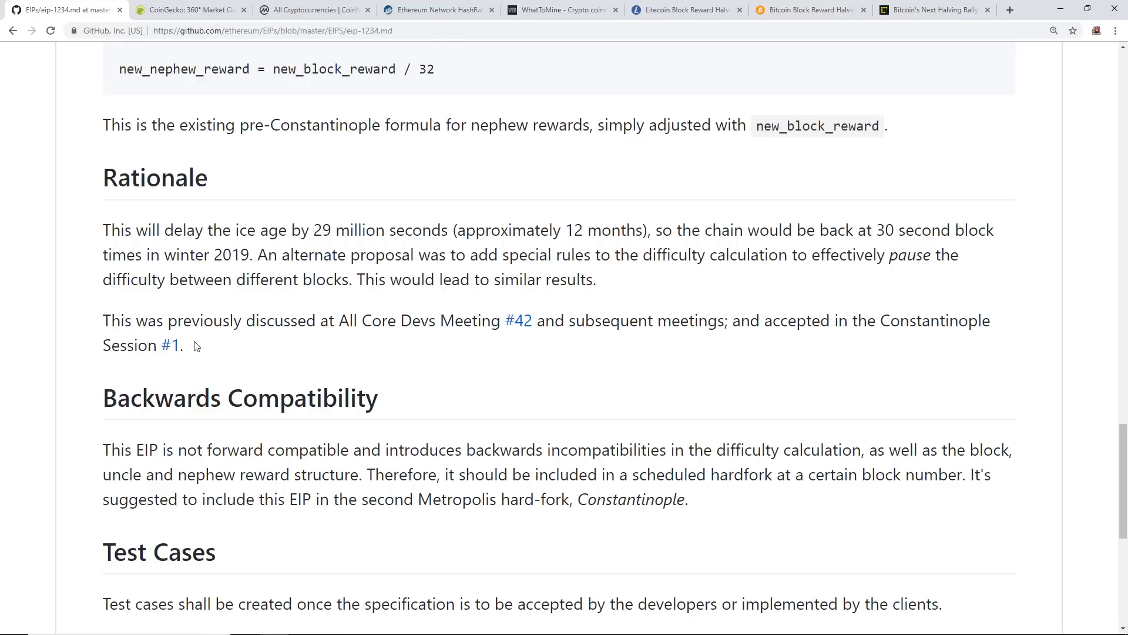
{"action": "mouse_move", "coordinate": [229, 402]}
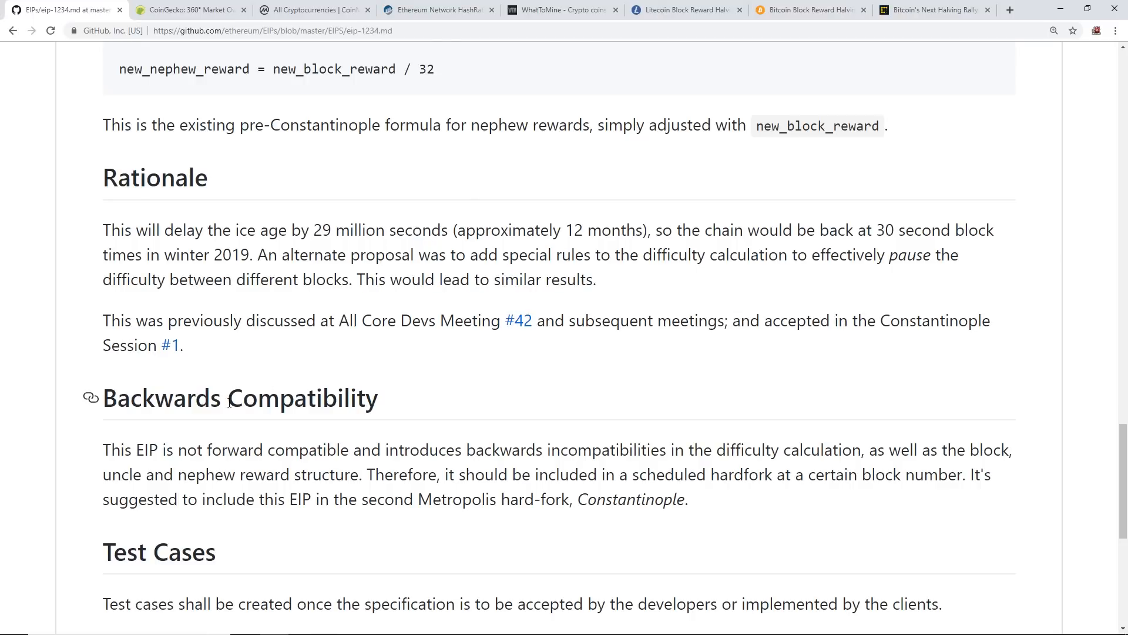
- Continue down the page, then bring up the CoinGecko hard fork countdown
{"action": "scroll", "scroll_direction": "down", "scroll_amount": 3}
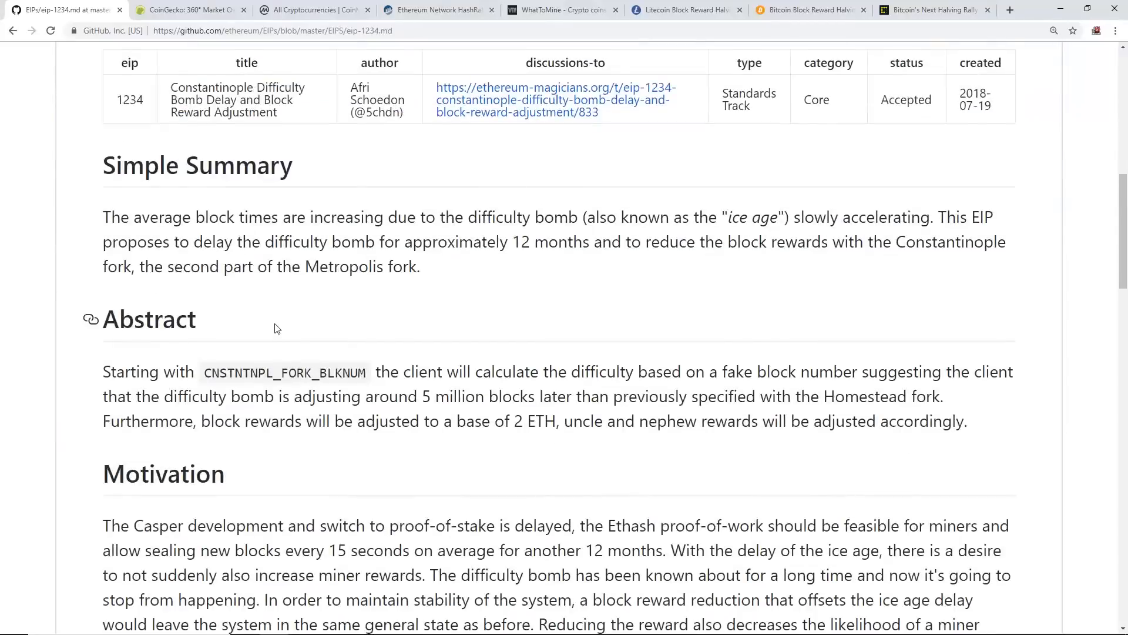
{"action": "left_click", "coordinate": [191, 9]}
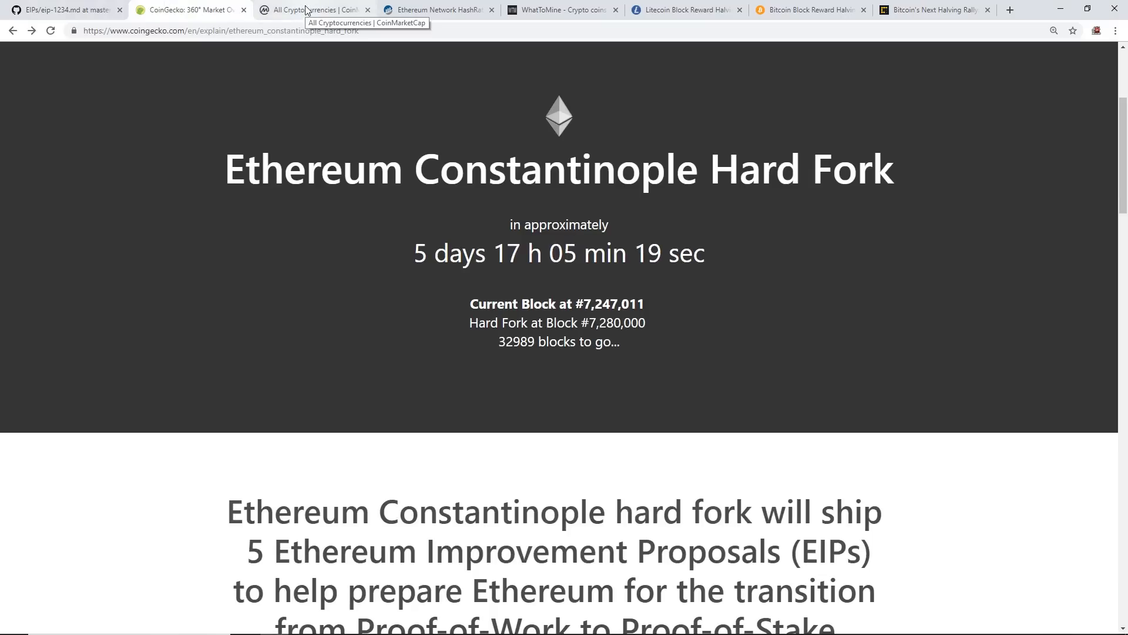
- Show CoinMarketCap's All Cryptocurrencies table and highlight Litecoin's 21.70% seven-day gain
{"action": "left_click", "coordinate": [315, 10]}
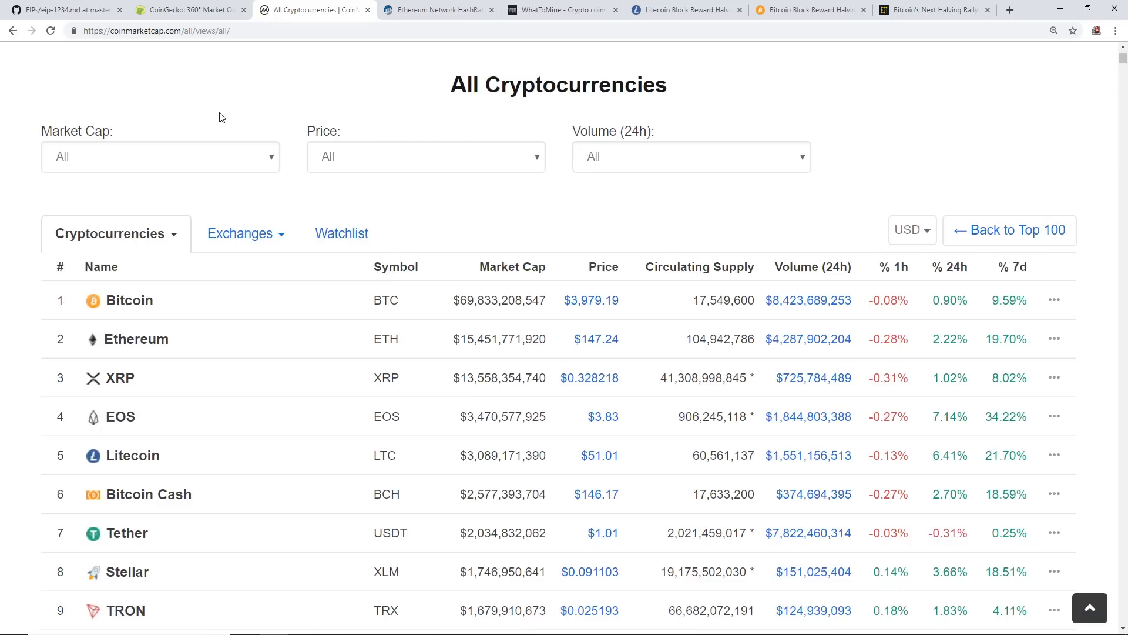
{"action": "mouse_move", "coordinate": [486, 77]}
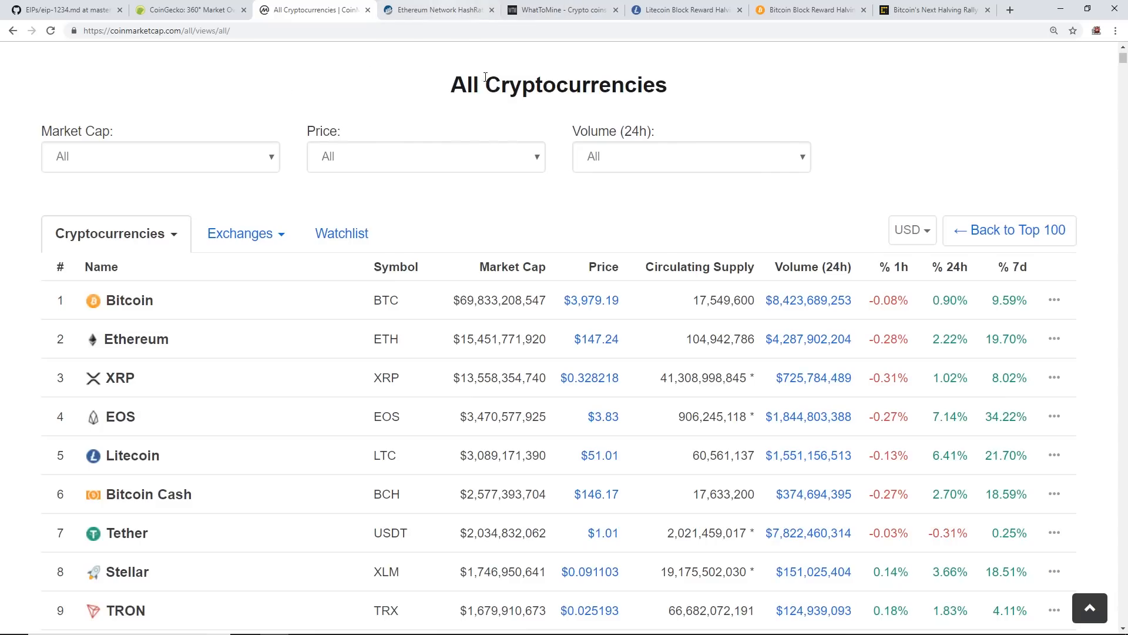
{"action": "mouse_move", "coordinate": [603, 195]}
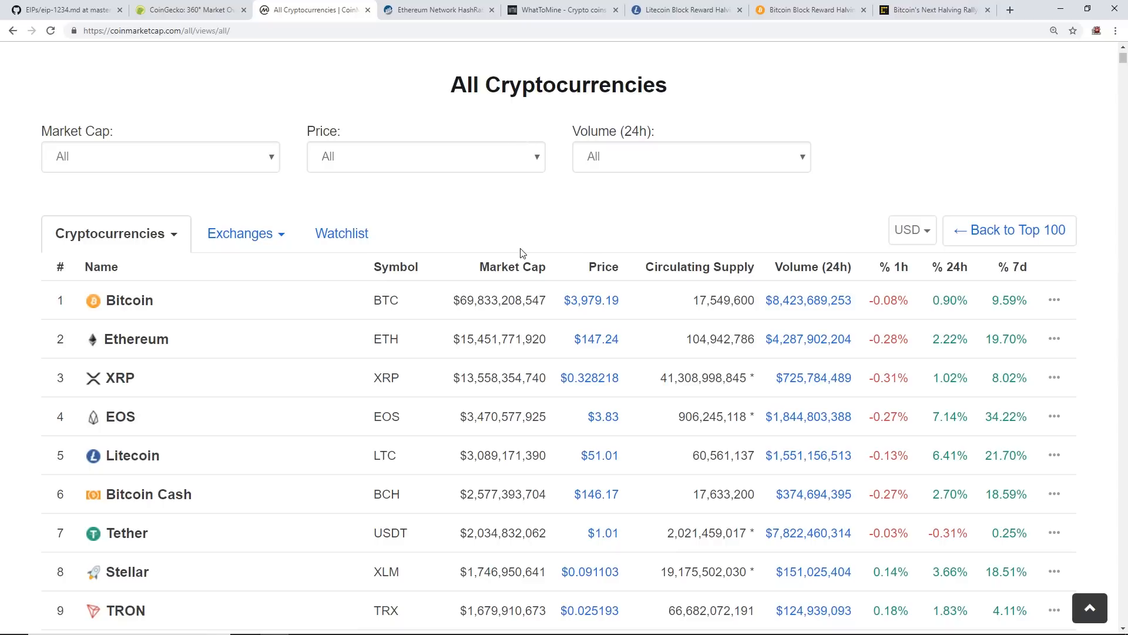
{"action": "mouse_move", "coordinate": [543, 225]}
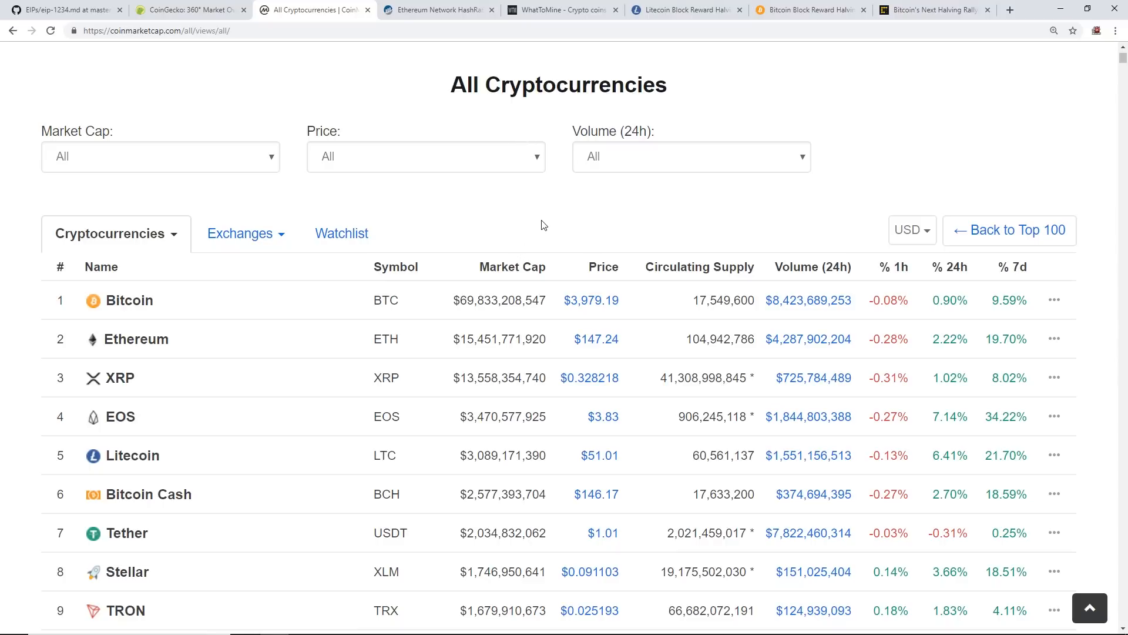
{"action": "mouse_move", "coordinate": [663, 7]}
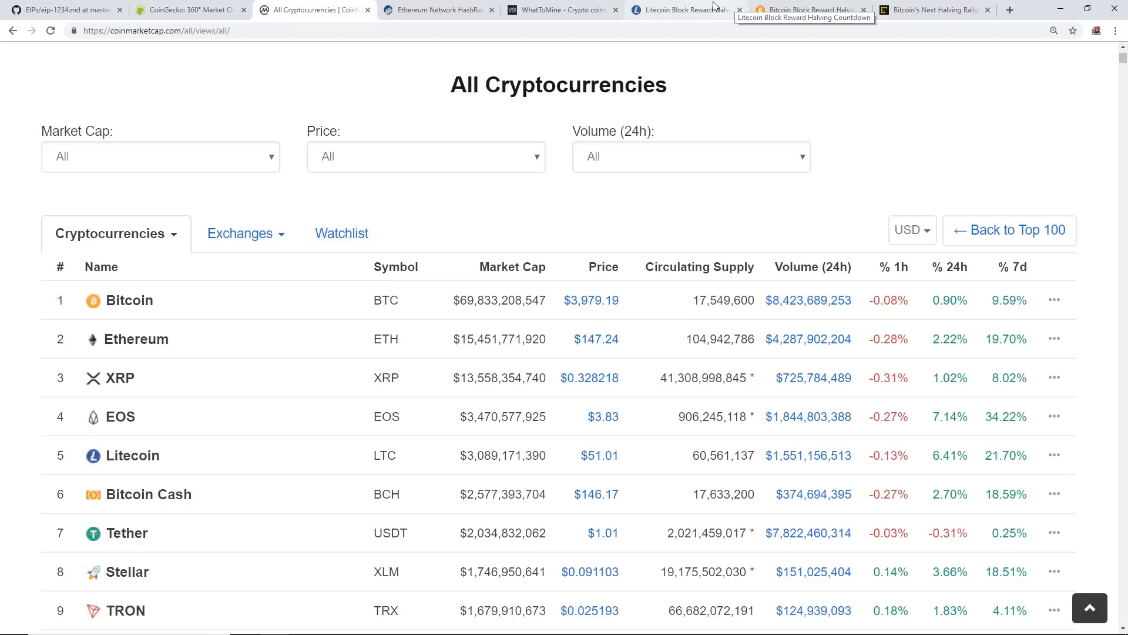
{"action": "mouse_move", "coordinate": [708, 7]}
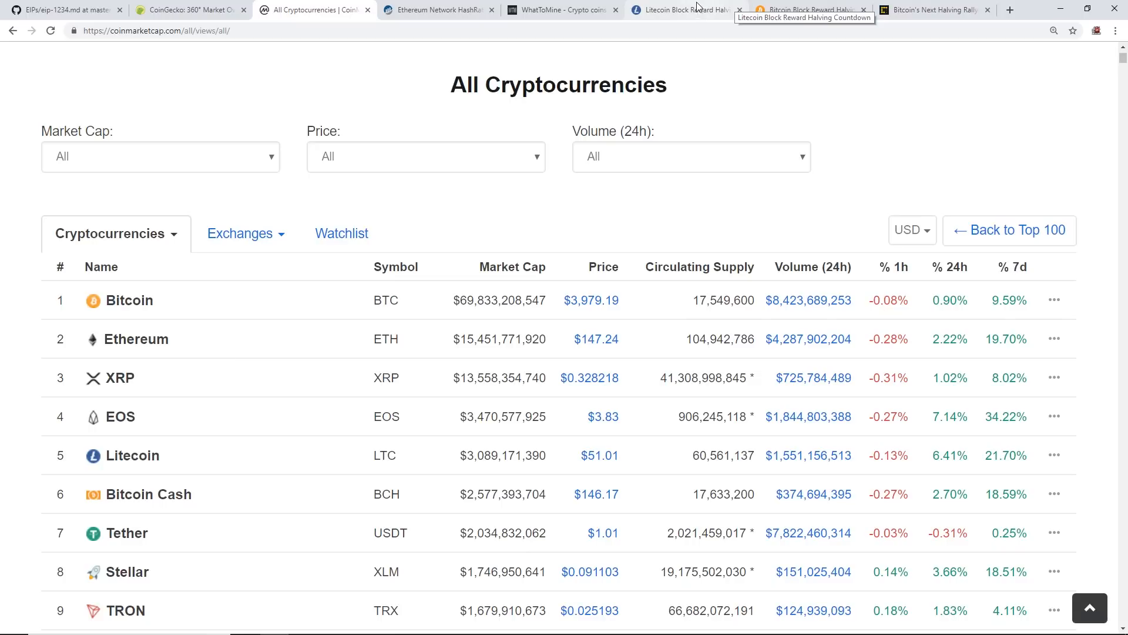
{"action": "mouse_move", "coordinate": [705, 13]}
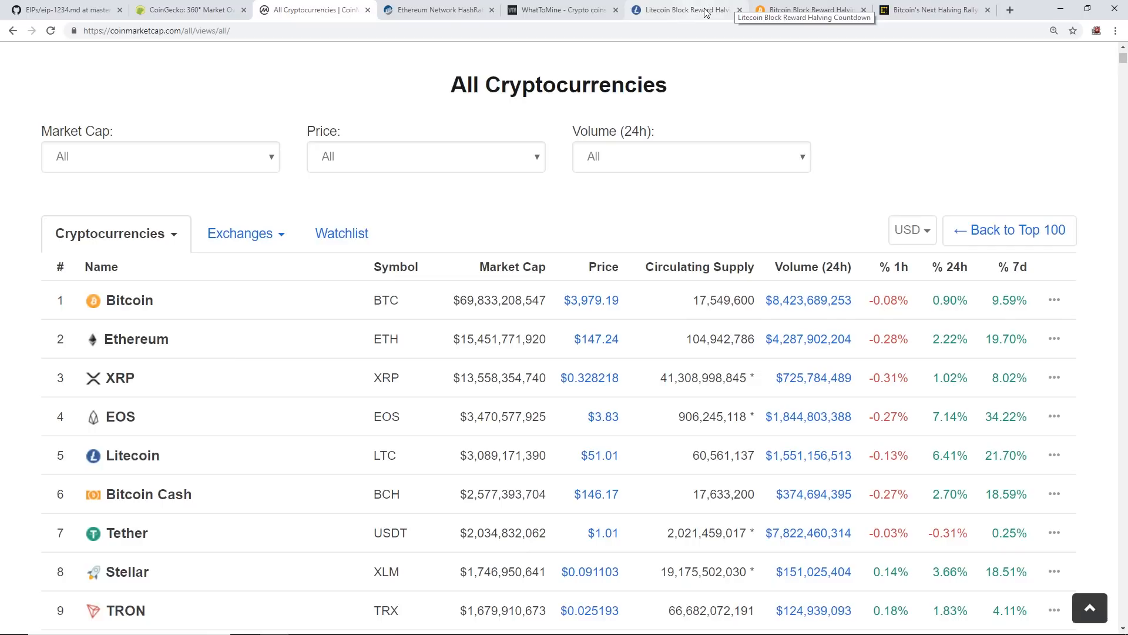
{"action": "left_click", "coordinate": [681, 9]}
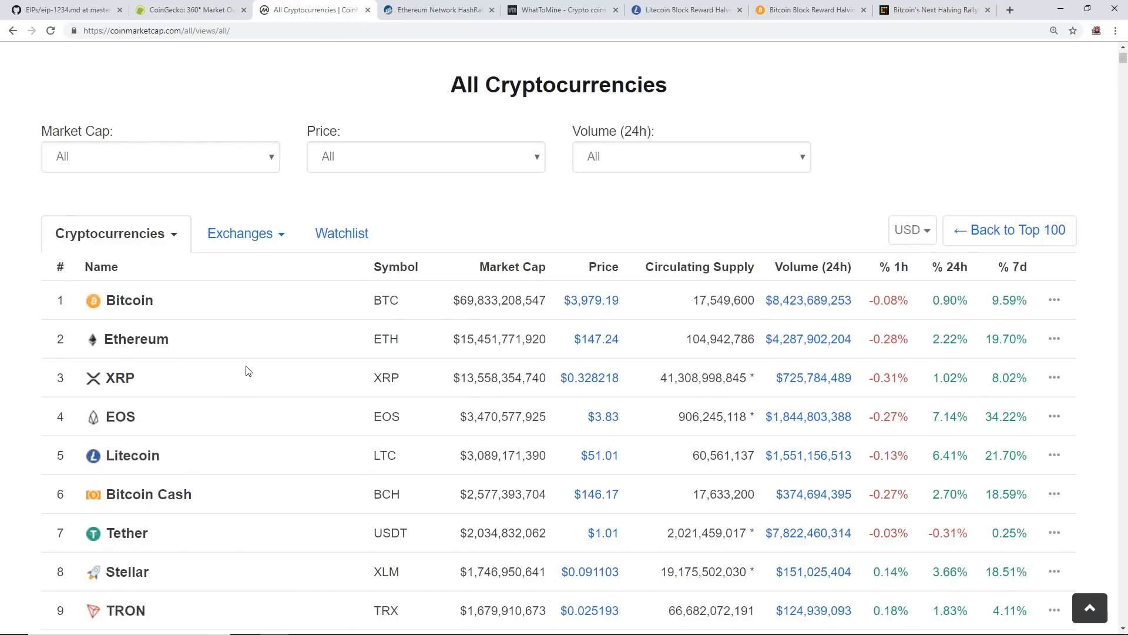
{"action": "mouse_move", "coordinate": [565, 220]}
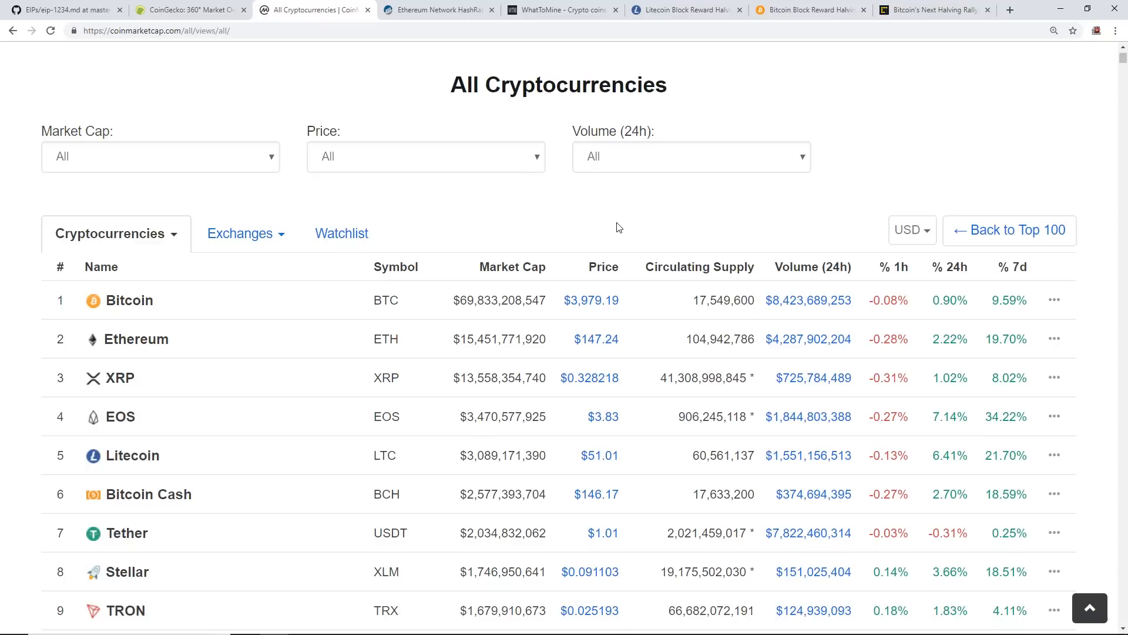
{"action": "mouse_move", "coordinate": [1018, 355]}
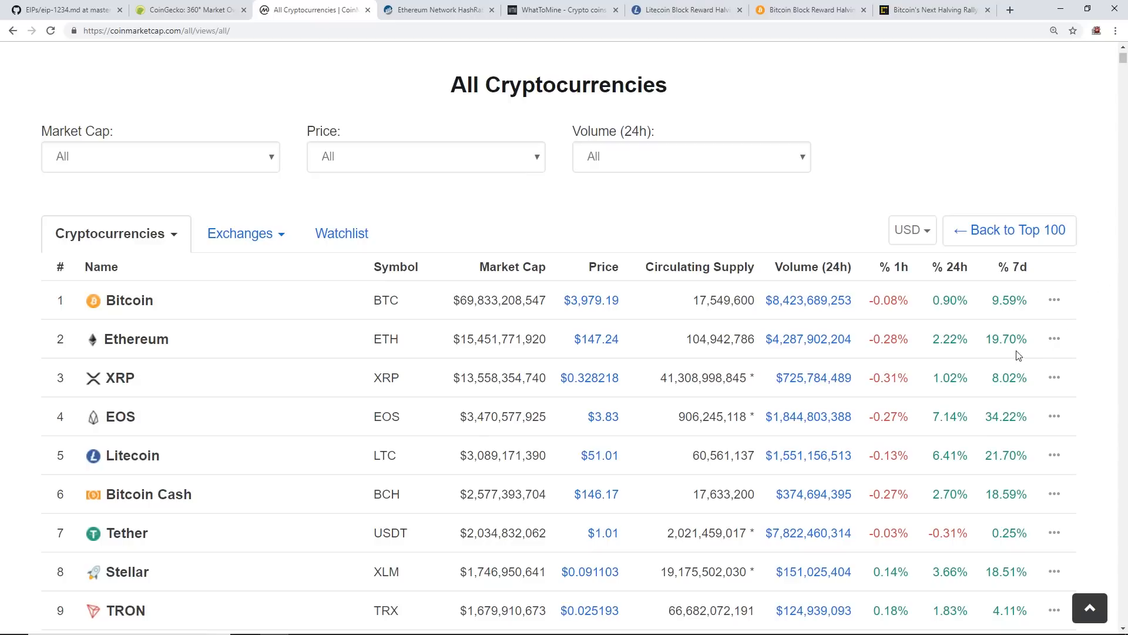
{"action": "mouse_move", "coordinate": [603, 208]}
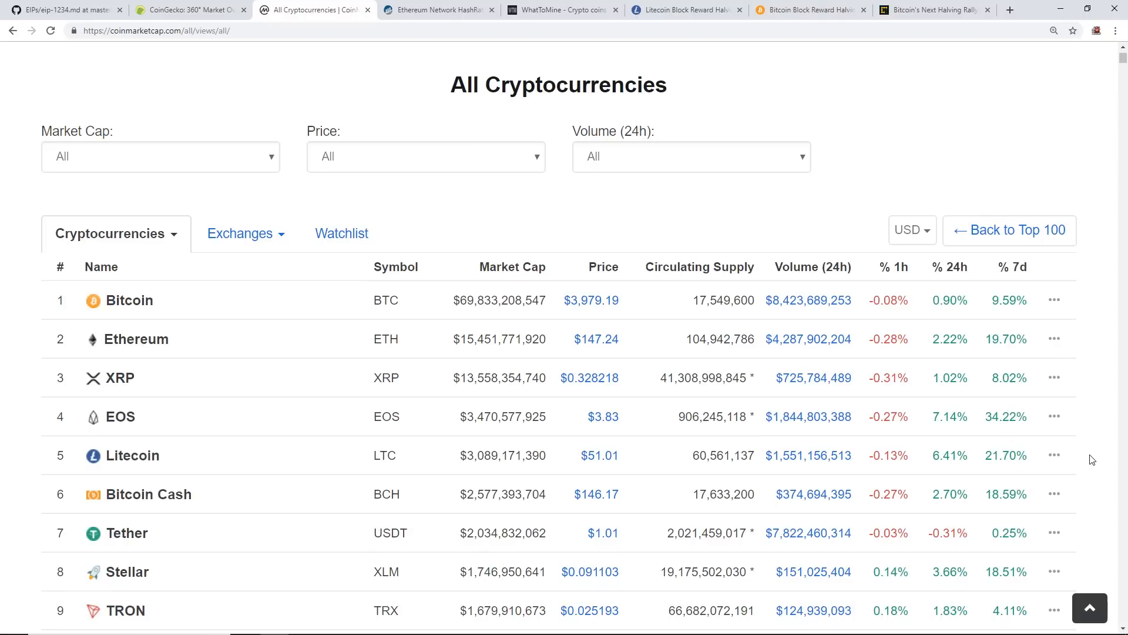
{"action": "double_click", "coordinate": [1009, 455]}
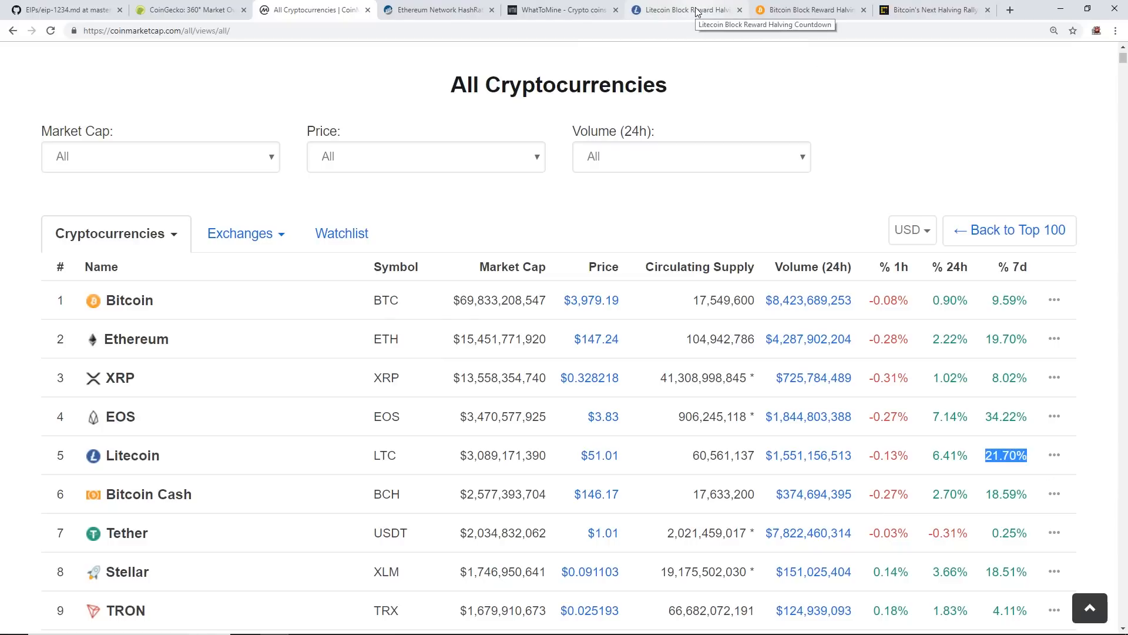
- Highlight Litecoin's 07 Aug 2019 reward-drop date, then return to the CoinGecko countdown
{"action": "left_click", "coordinate": [684, 9]}
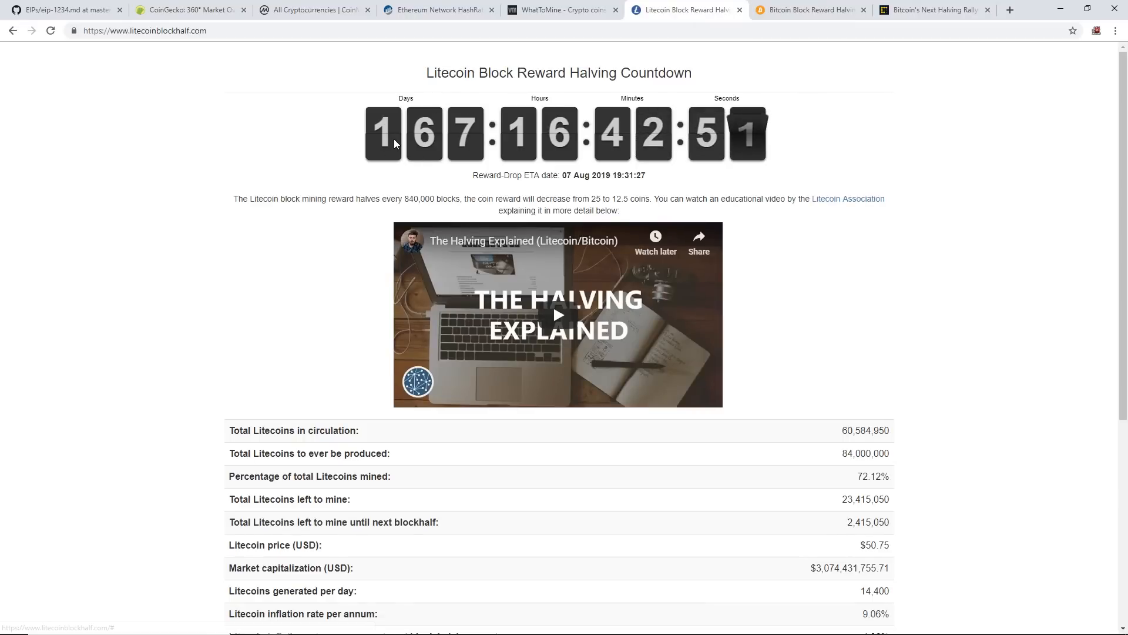
{"action": "mouse_move", "coordinate": [222, 219]}
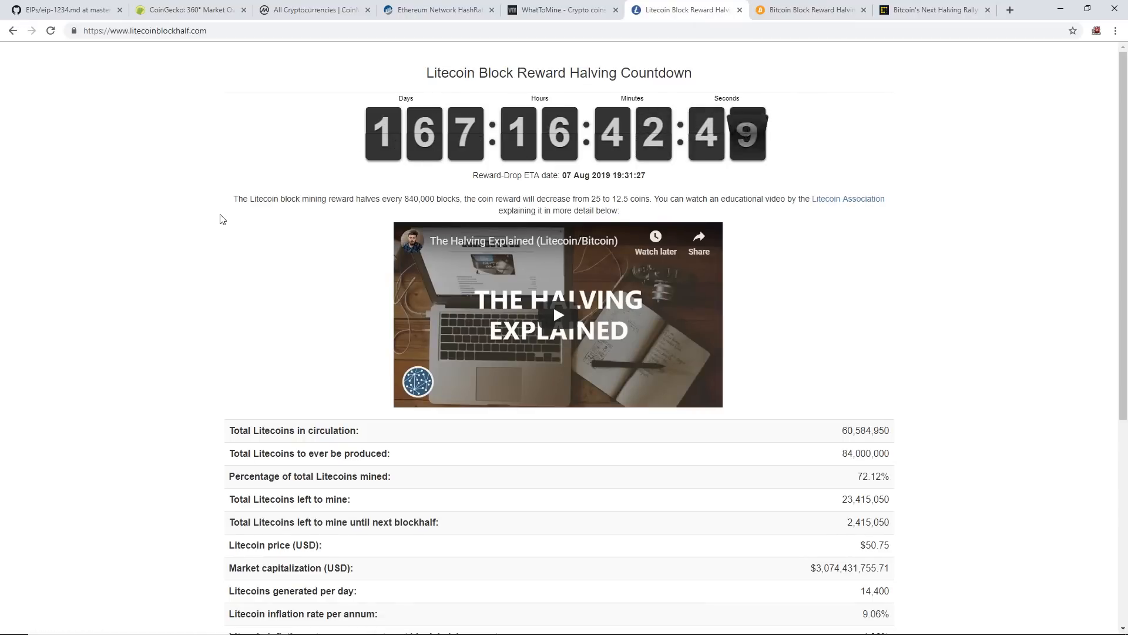
{"action": "mouse_move", "coordinate": [239, 209]}
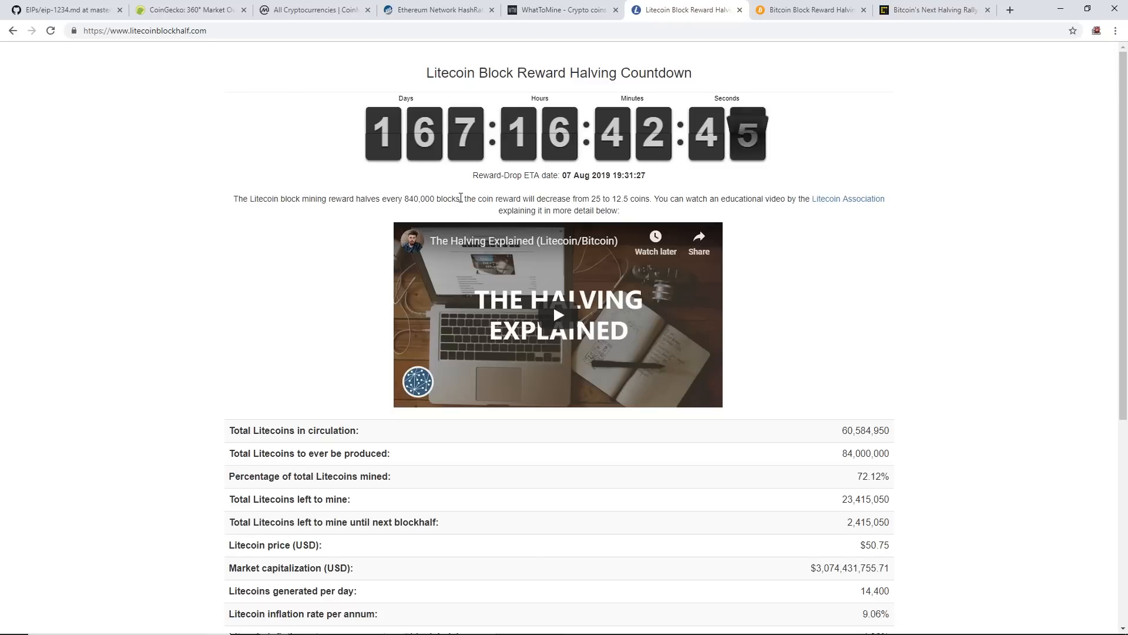
{"action": "left_click_drag", "start_coordinate": [474, 198], "coordinate": [589, 199]}
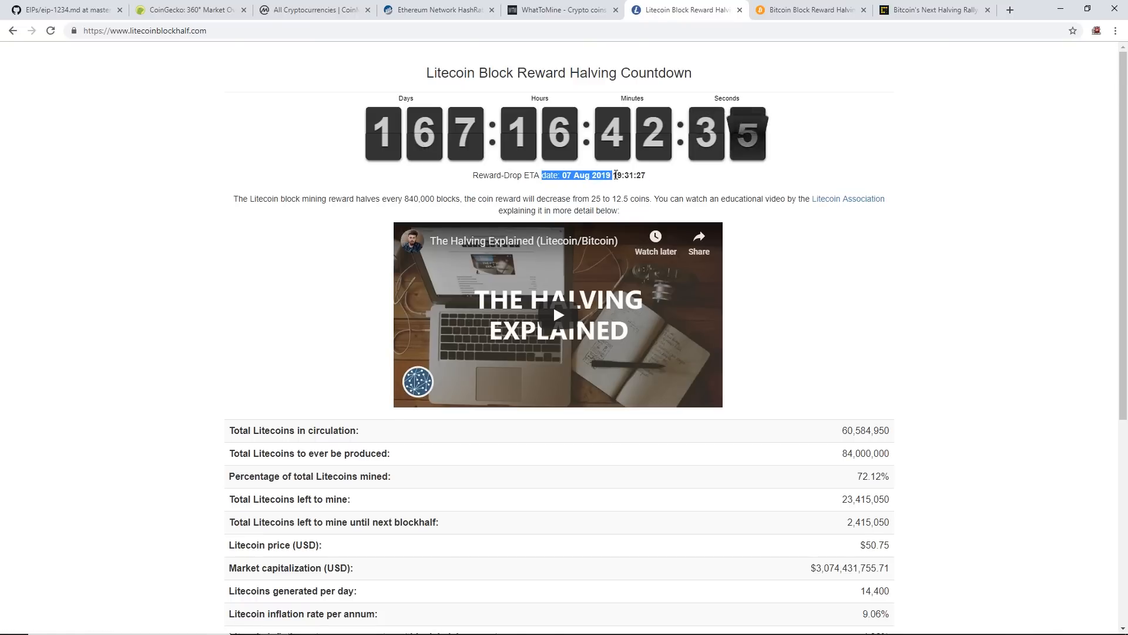
{"action": "left_click", "coordinate": [190, 10]}
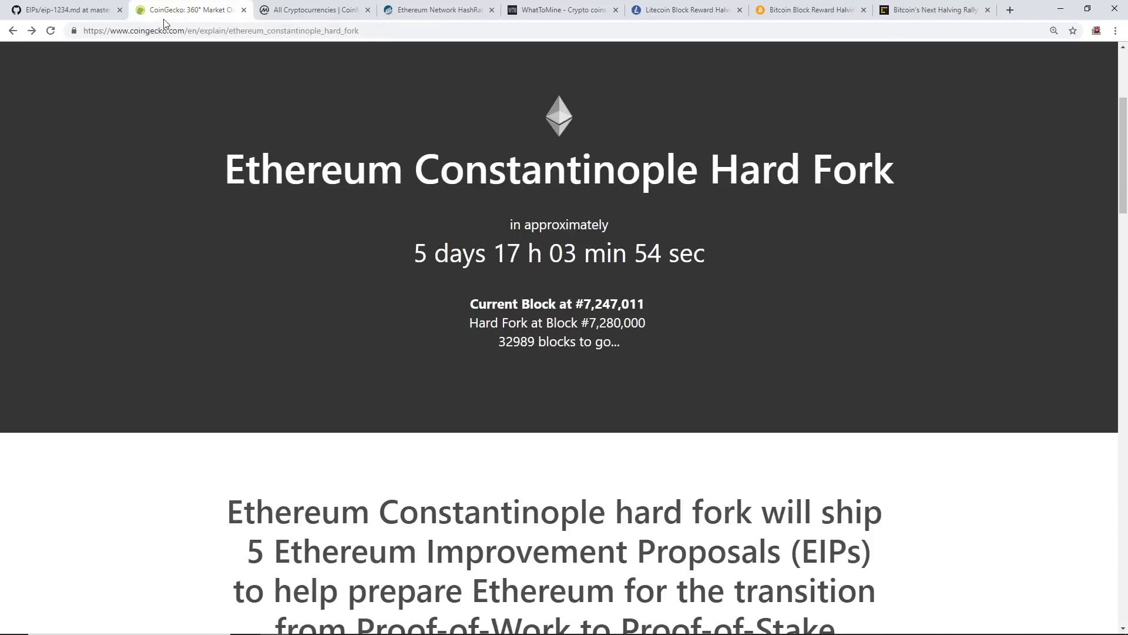
- Show the CoinMarketCap ranking, glance at the EIP-1234 proposal, and return to the ranking
{"action": "left_click", "coordinate": [313, 9]}
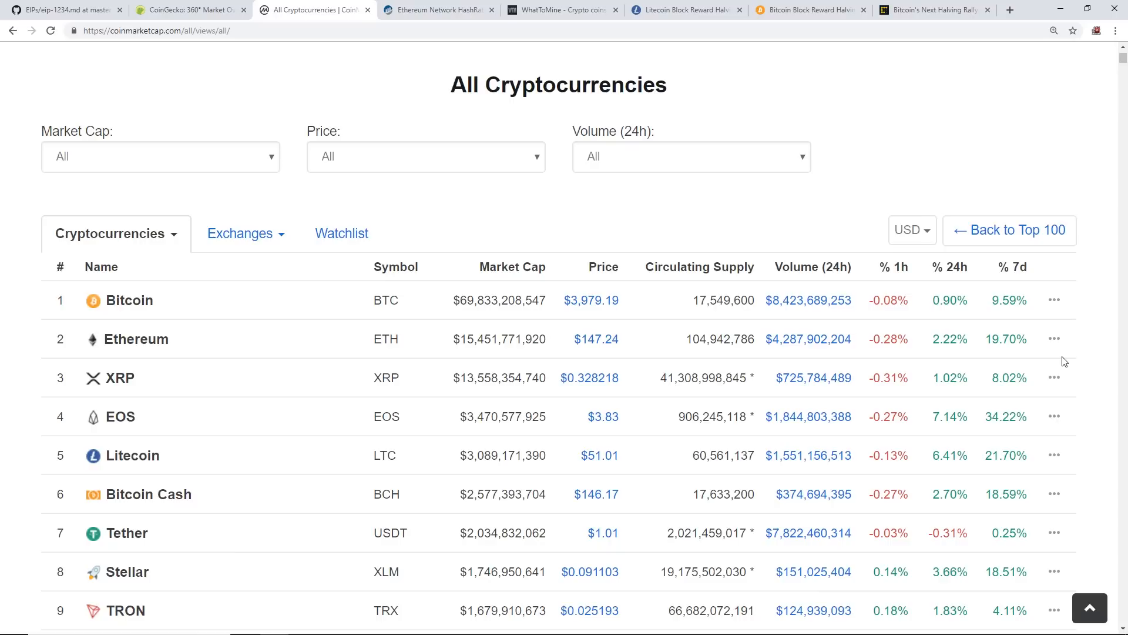
{"action": "mouse_move", "coordinate": [668, 219]}
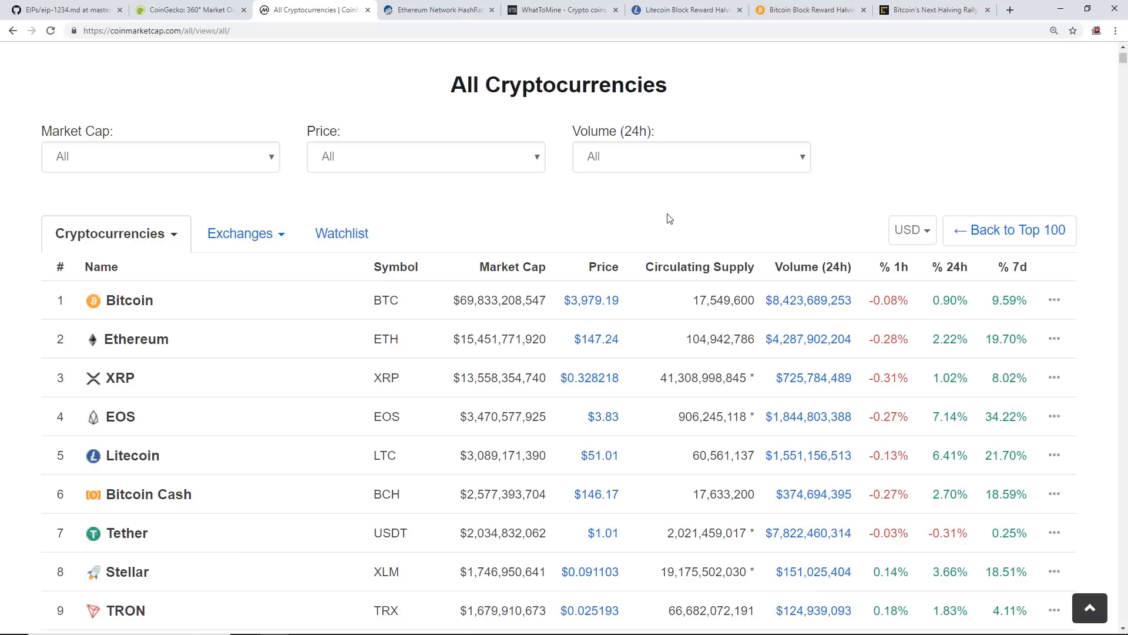
{"action": "mouse_move", "coordinate": [654, 232]}
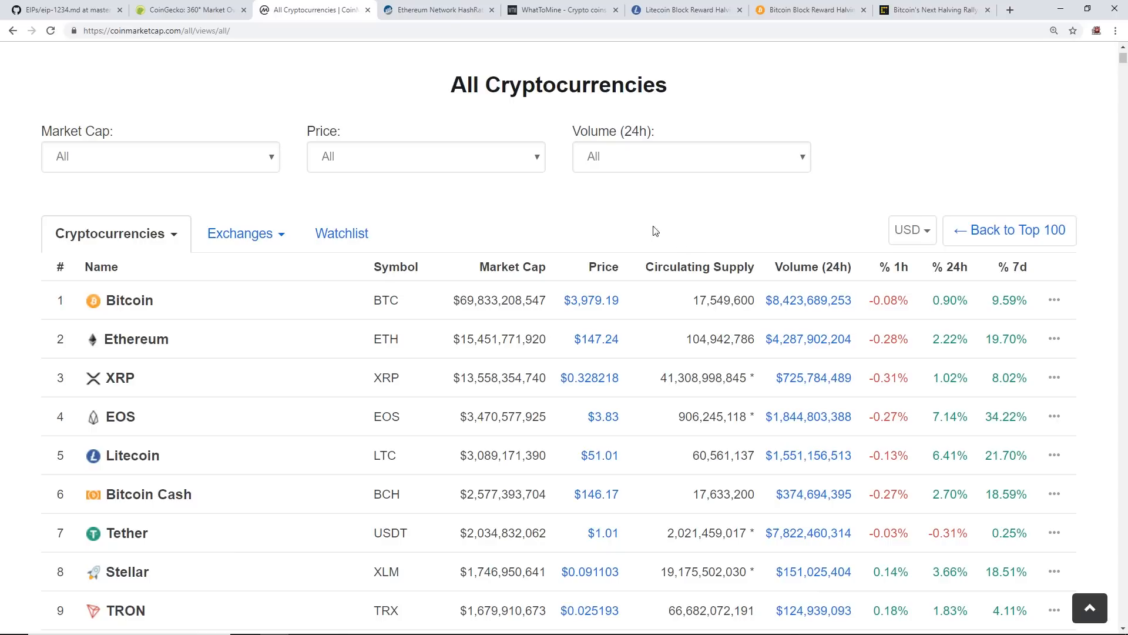
{"action": "mouse_move", "coordinate": [596, 223]}
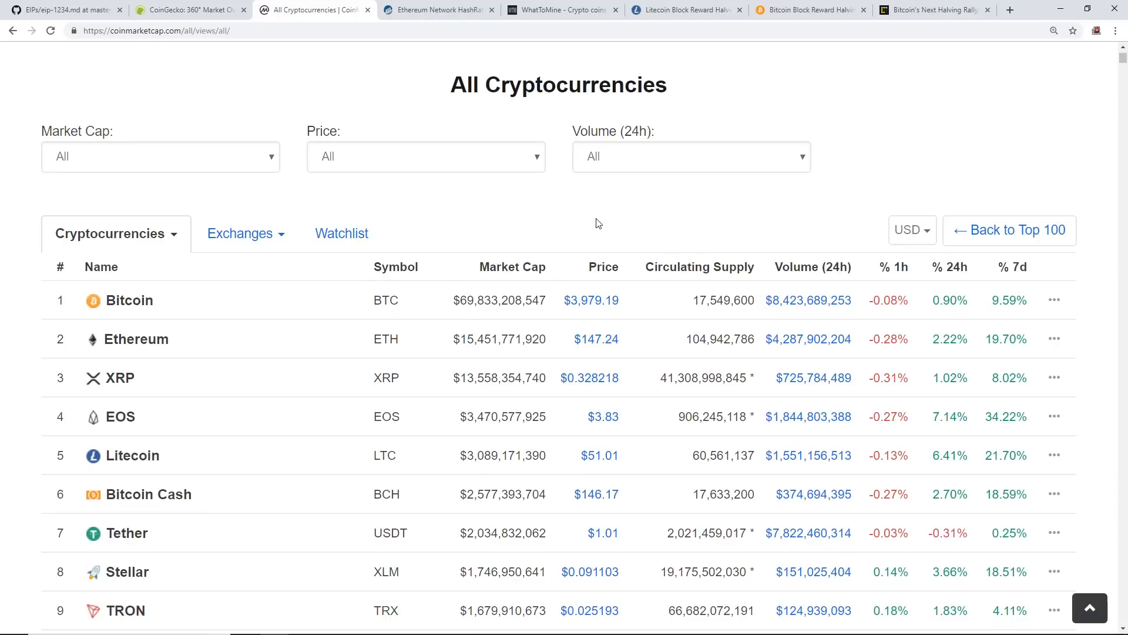
{"action": "mouse_move", "coordinate": [605, 231]}
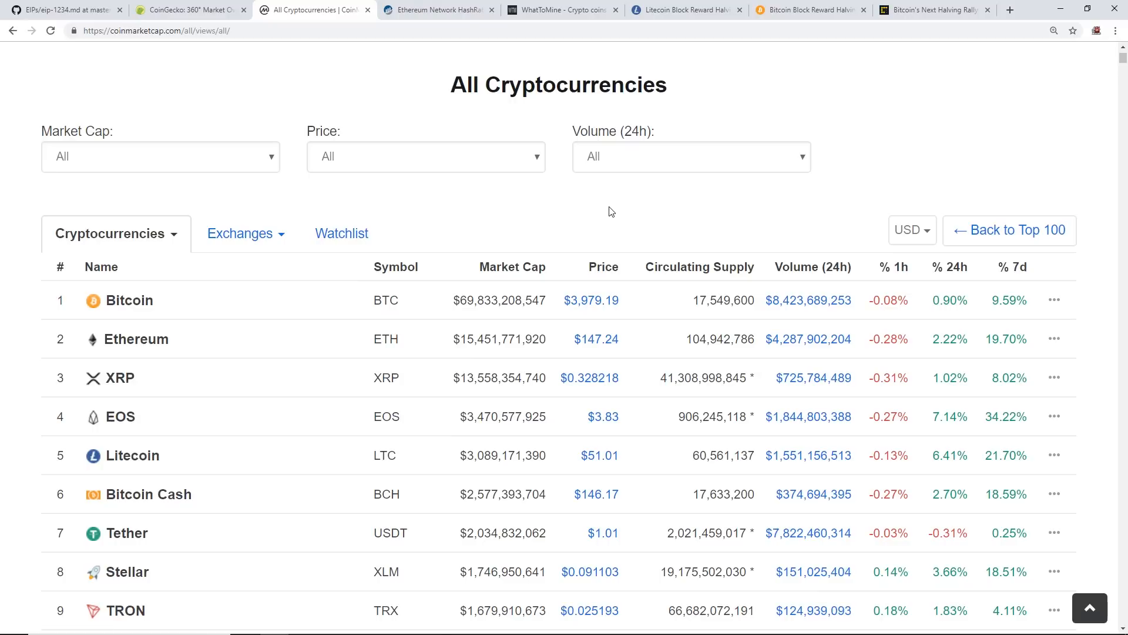
{"action": "mouse_move", "coordinate": [655, 198]}
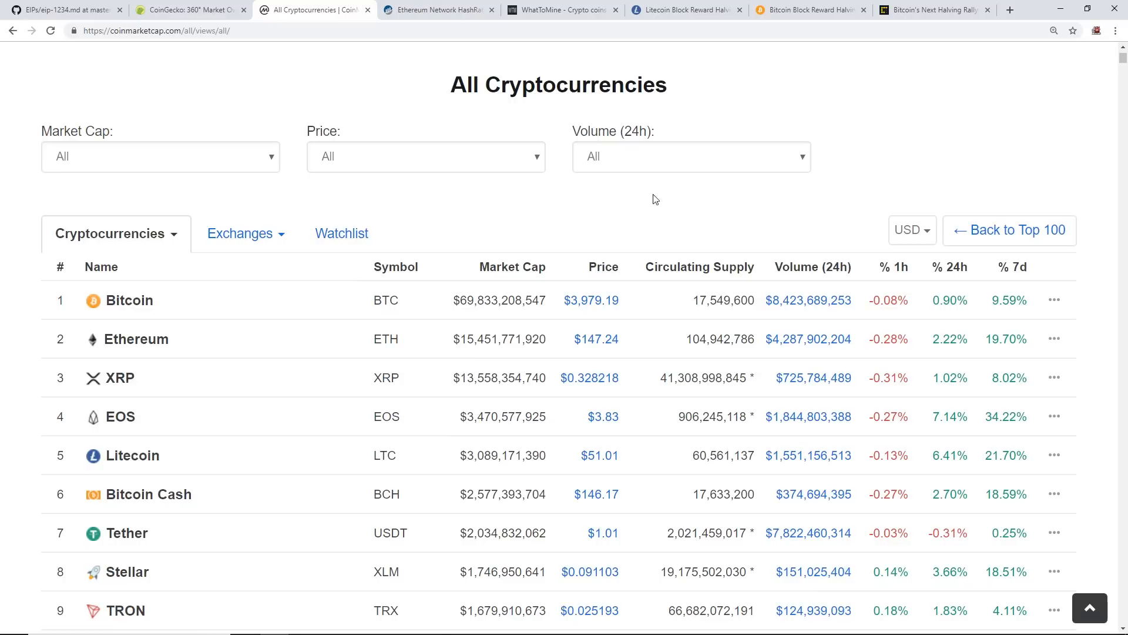
{"action": "mouse_move", "coordinate": [1011, 392]}
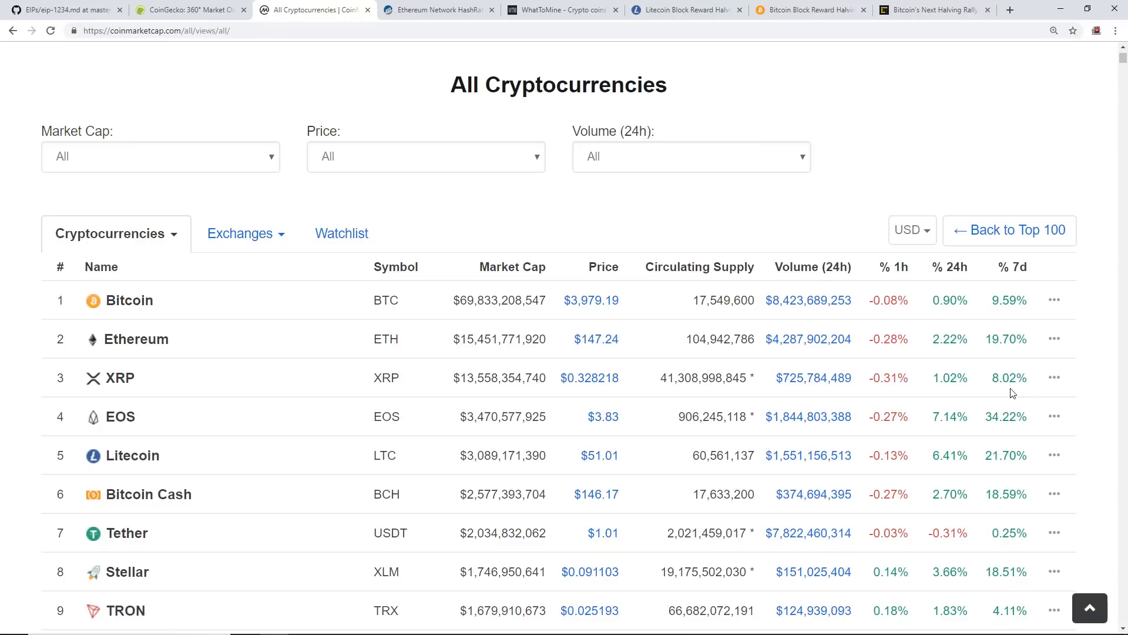
{"action": "mouse_move", "coordinate": [501, 332]}
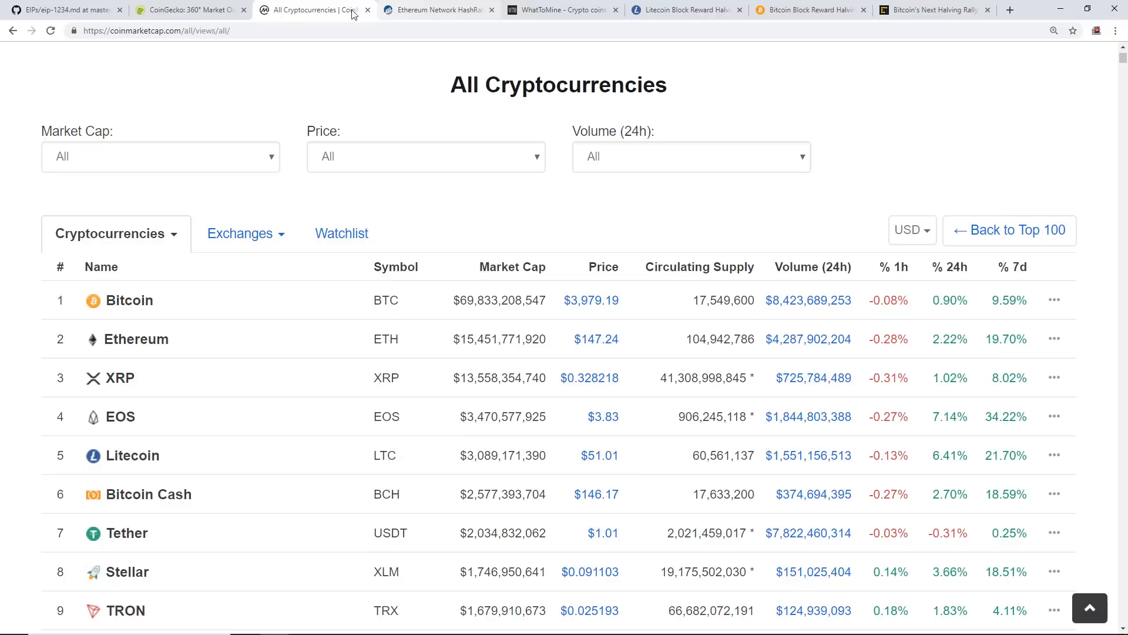
{"action": "mouse_move", "coordinate": [191, 10]}
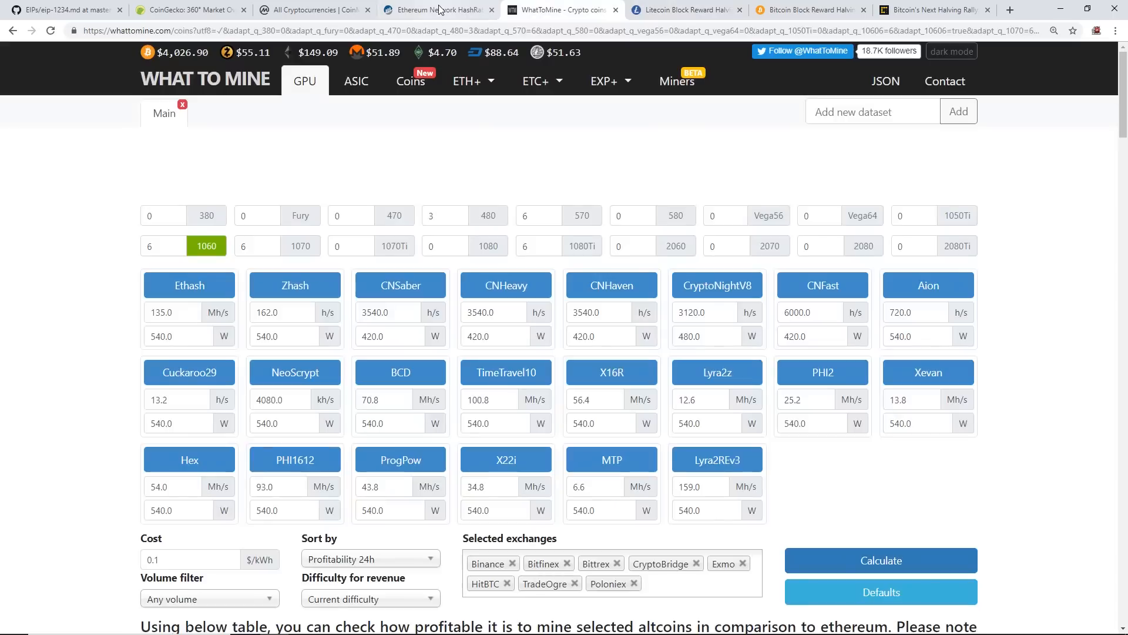
{"action": "left_click", "coordinate": [61, 9]}
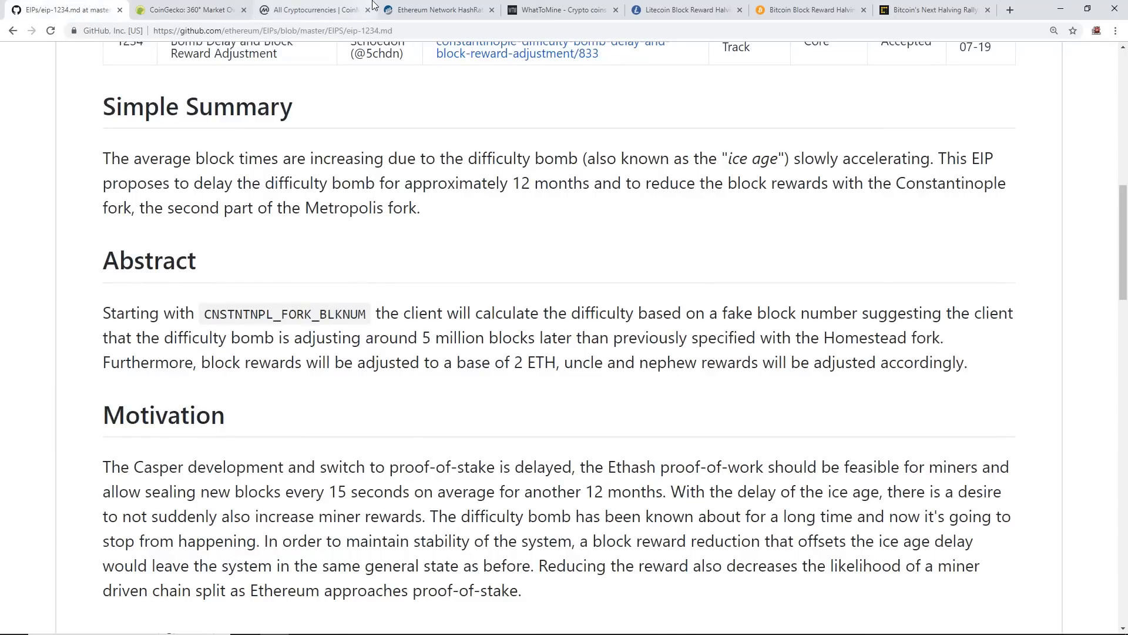
{"action": "left_click", "coordinate": [311, 9]}
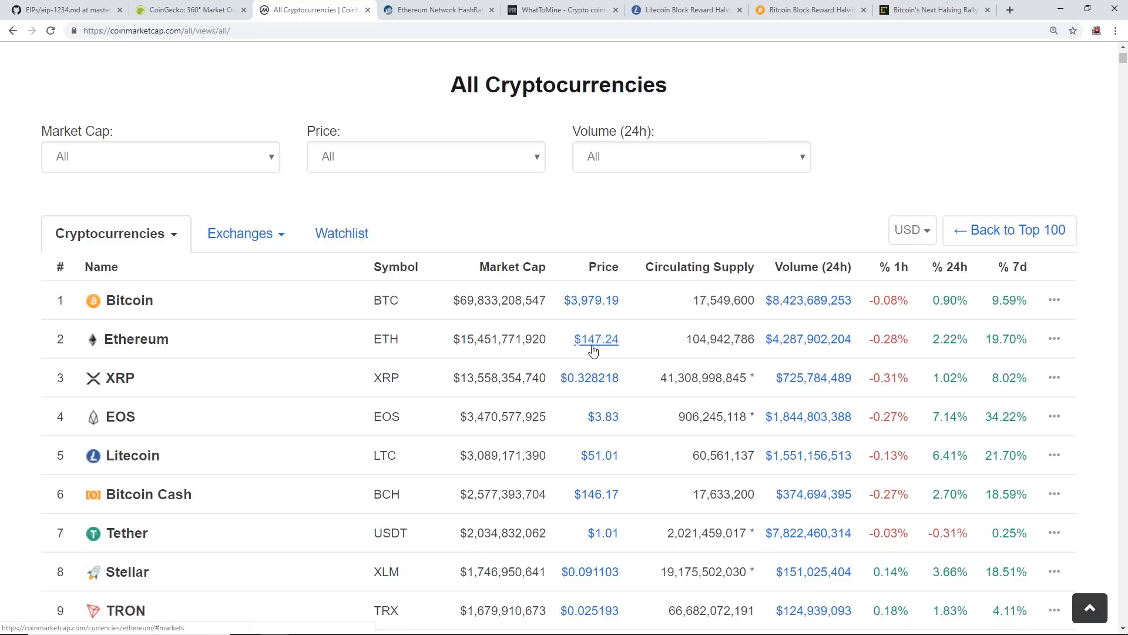
{"action": "mouse_move", "coordinate": [615, 350]}
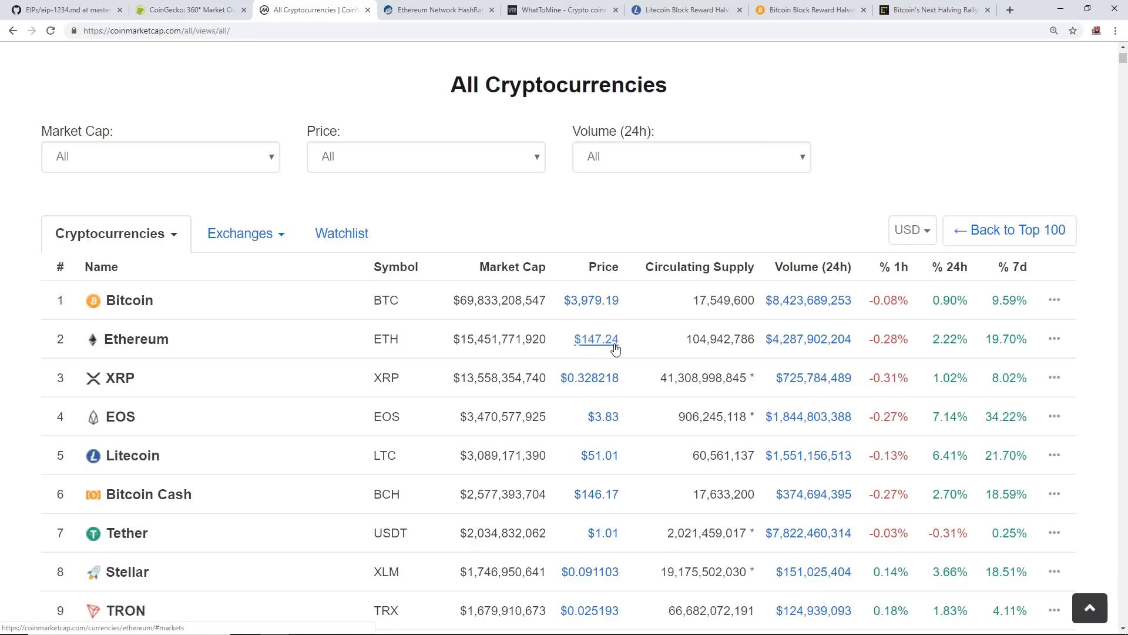
{"action": "mouse_move", "coordinate": [603, 352]}
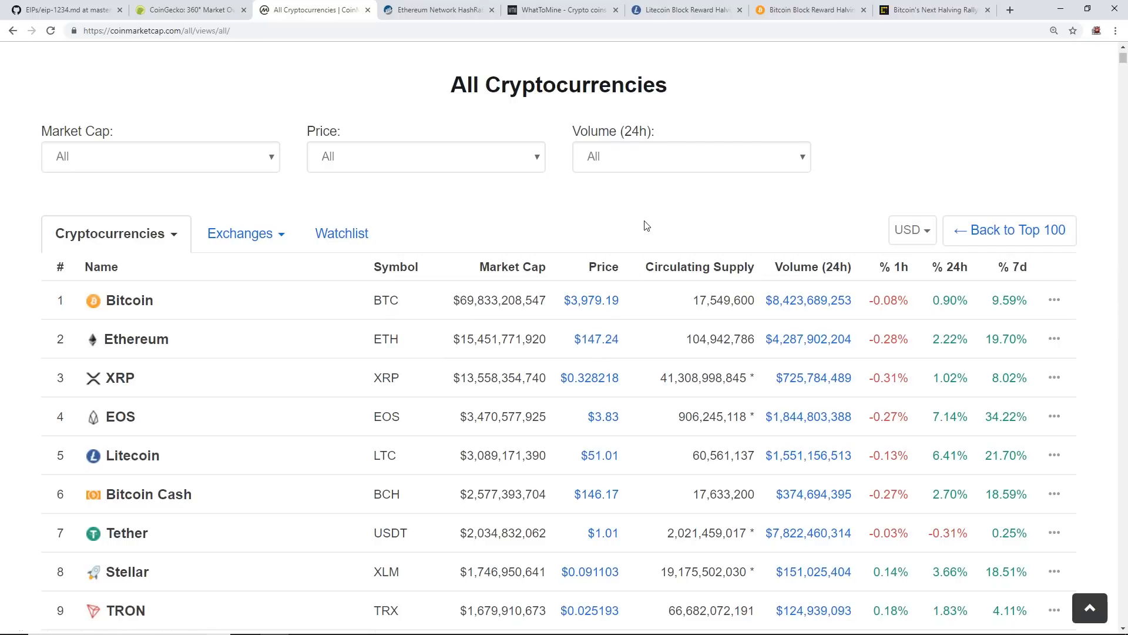
{"action": "mouse_move", "coordinate": [437, 9]}
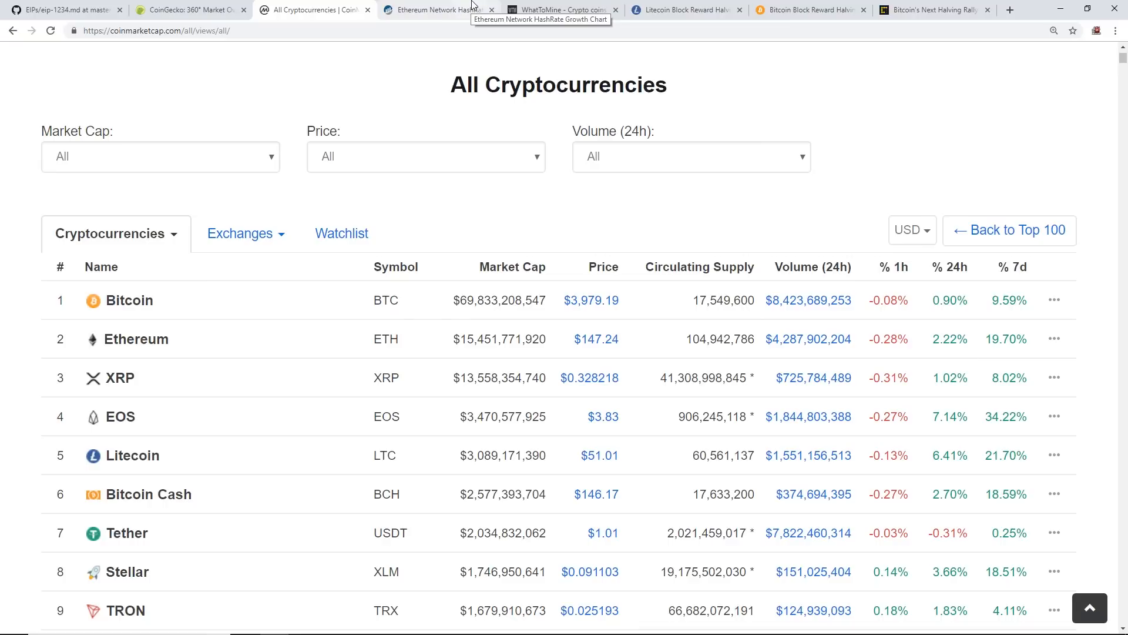
- Bring up Etherscan's Ethereum network hashrate growth chart and inspect February 2019 values
{"action": "left_click", "coordinate": [435, 9]}
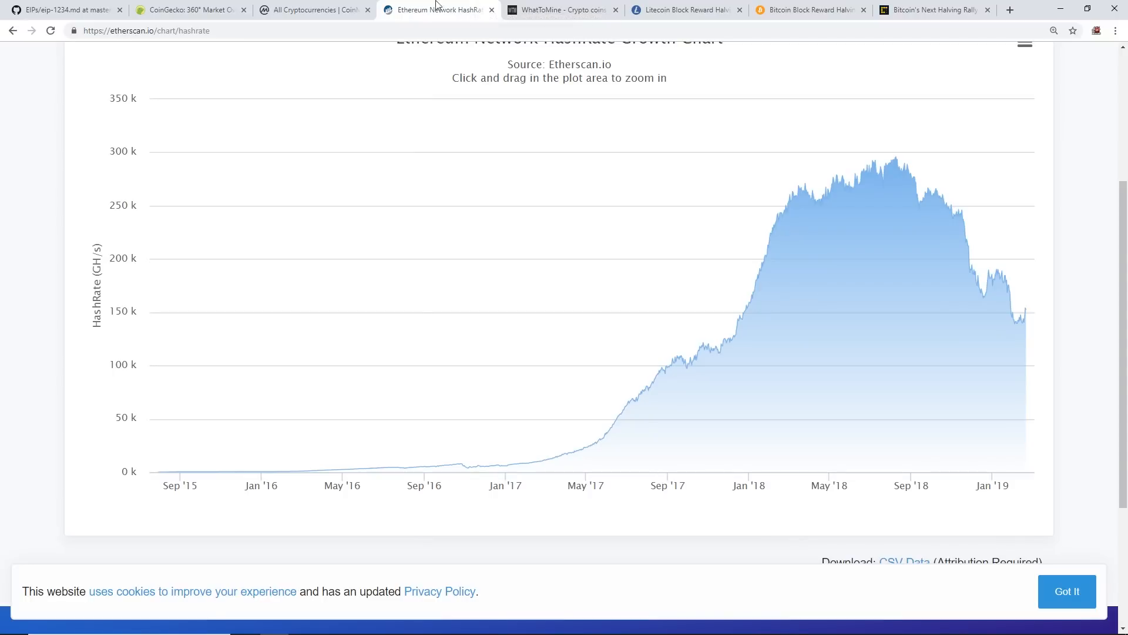
{"action": "mouse_move", "coordinate": [316, 9]}
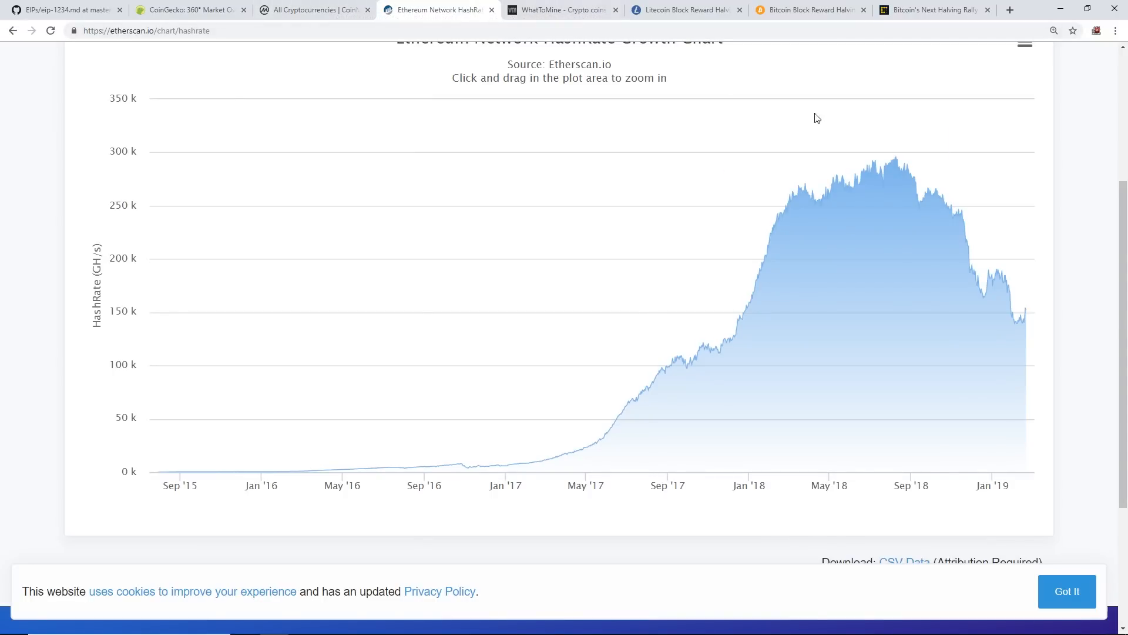
{"action": "mouse_move", "coordinate": [1026, 309]}
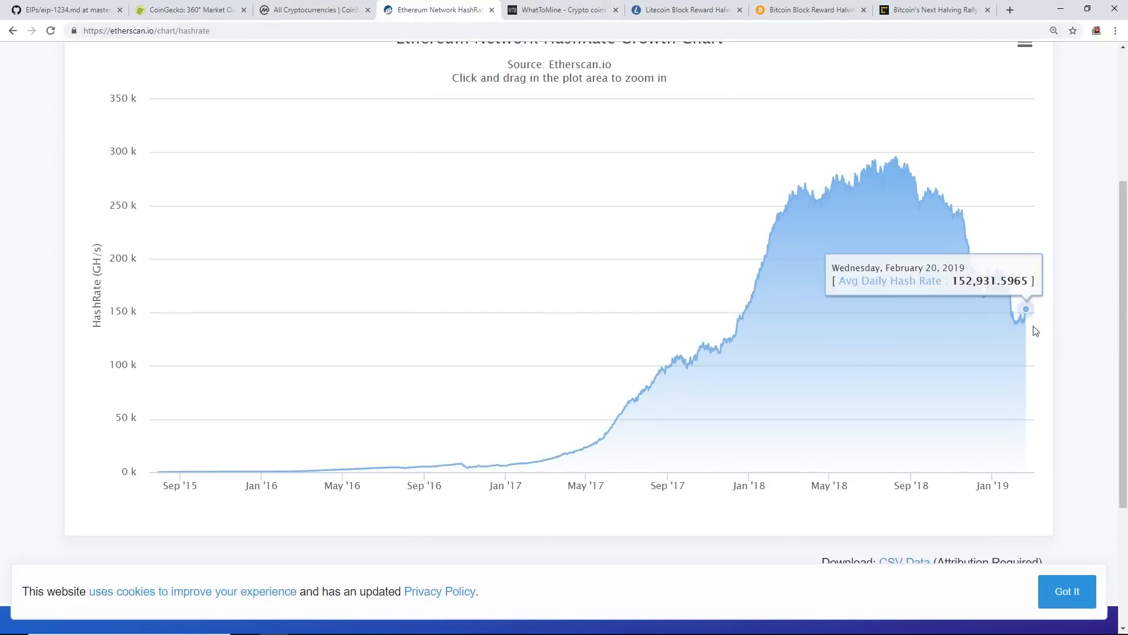
{"action": "mouse_move", "coordinate": [1018, 322]}
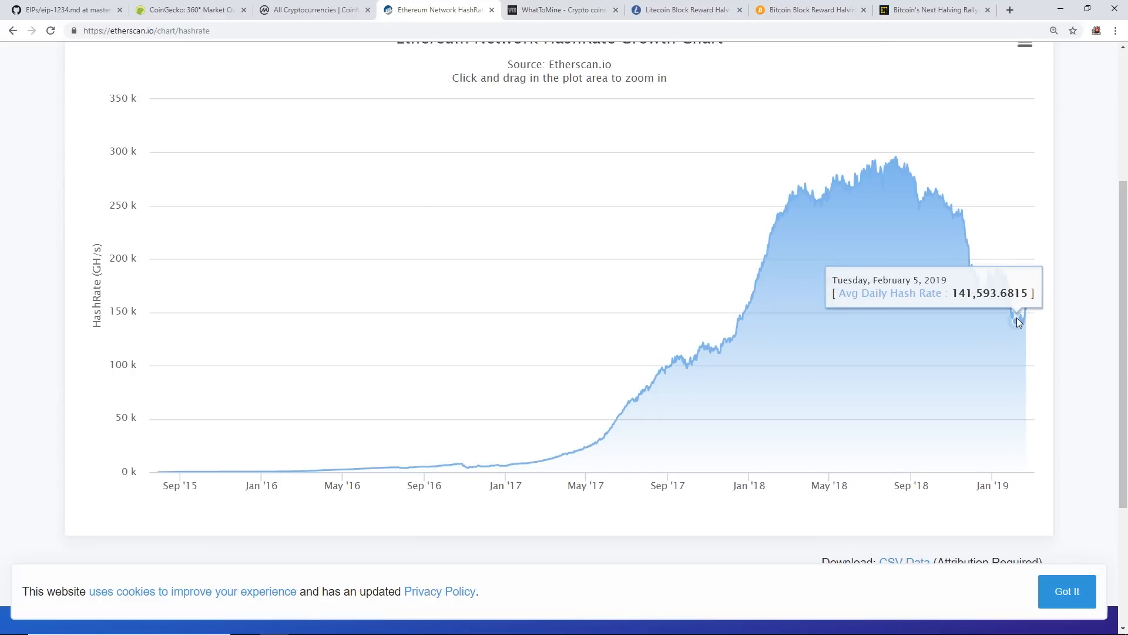
{"action": "mouse_move", "coordinate": [1030, 325]}
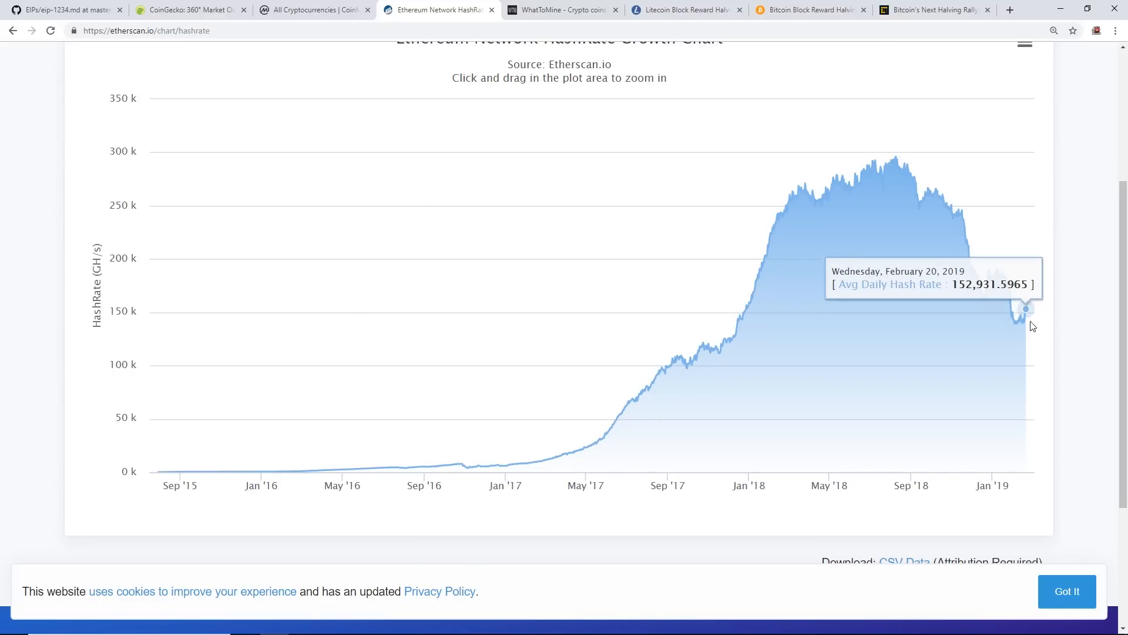
{"action": "mouse_move", "coordinate": [1025, 315]}
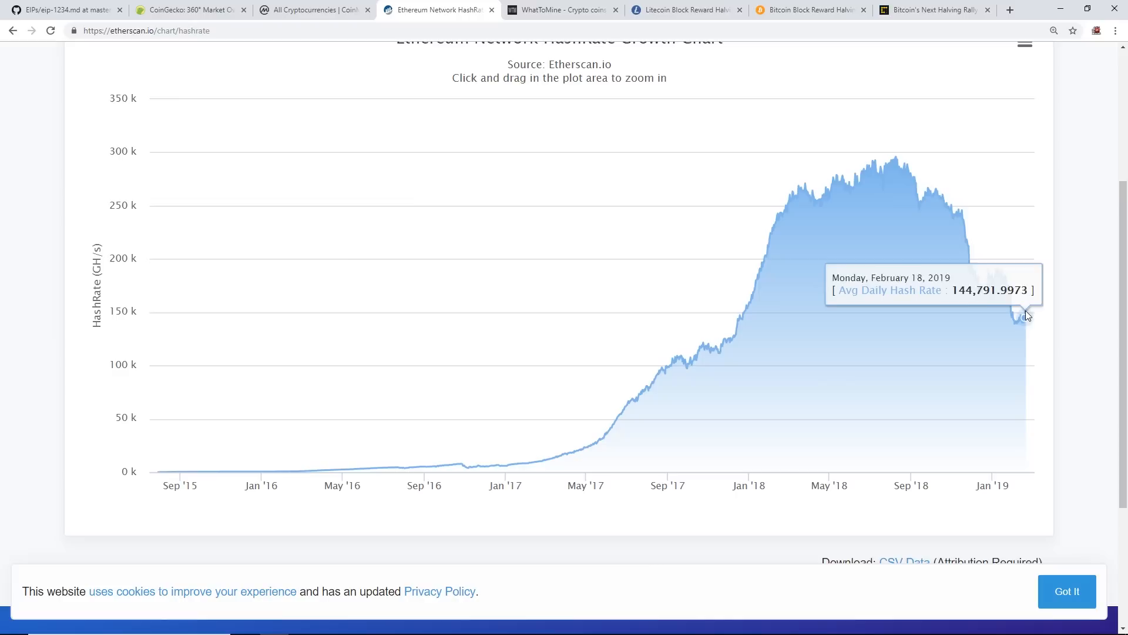
{"action": "mouse_move", "coordinate": [1025, 309]}
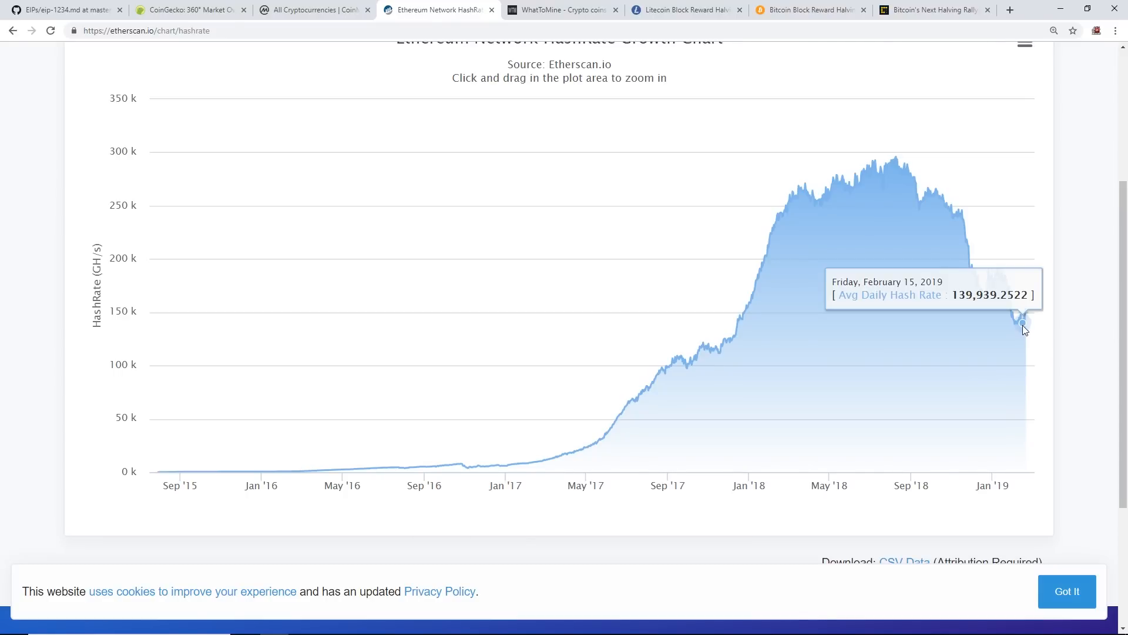
{"action": "scroll", "scroll_direction": "down", "scroll_amount": 3}
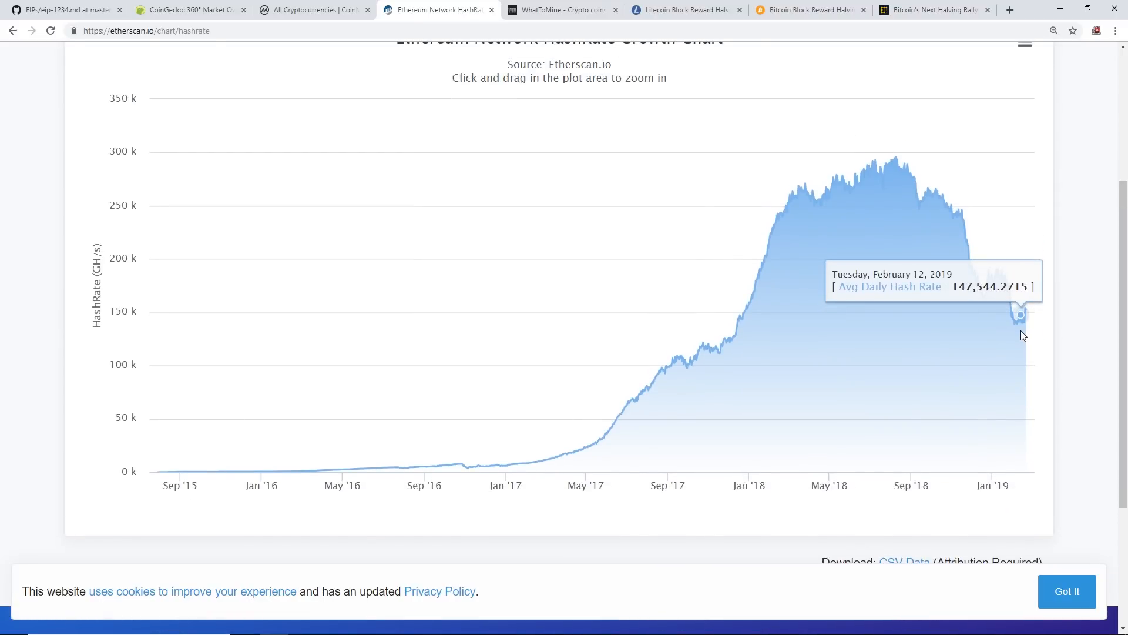
{"action": "mouse_move", "coordinate": [1021, 322]}
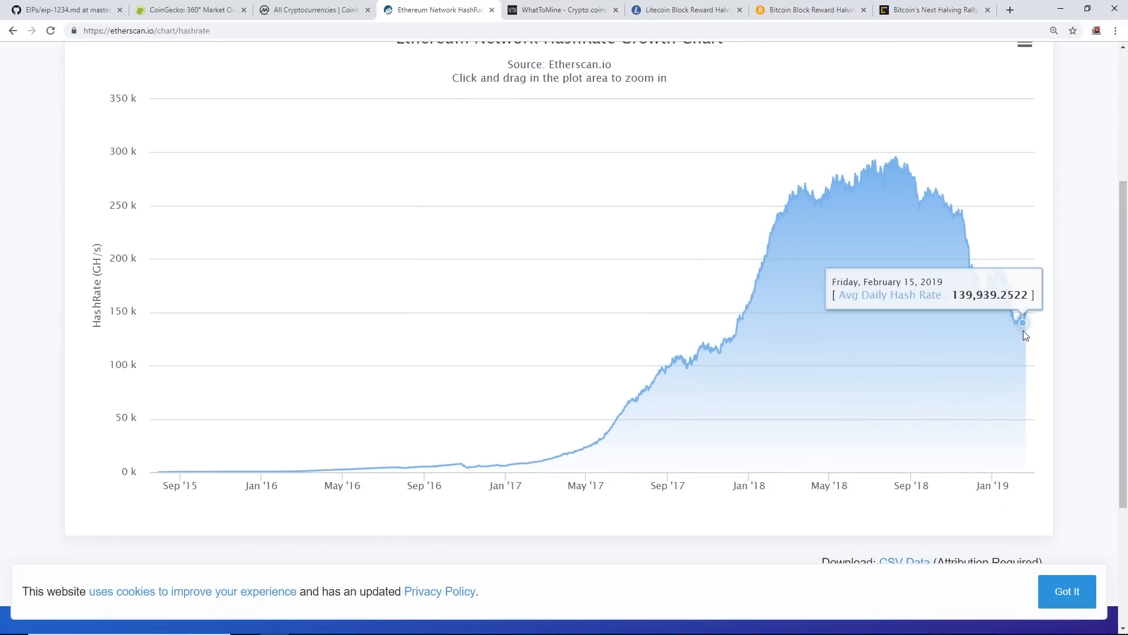
{"action": "mouse_move", "coordinate": [1025, 309]}
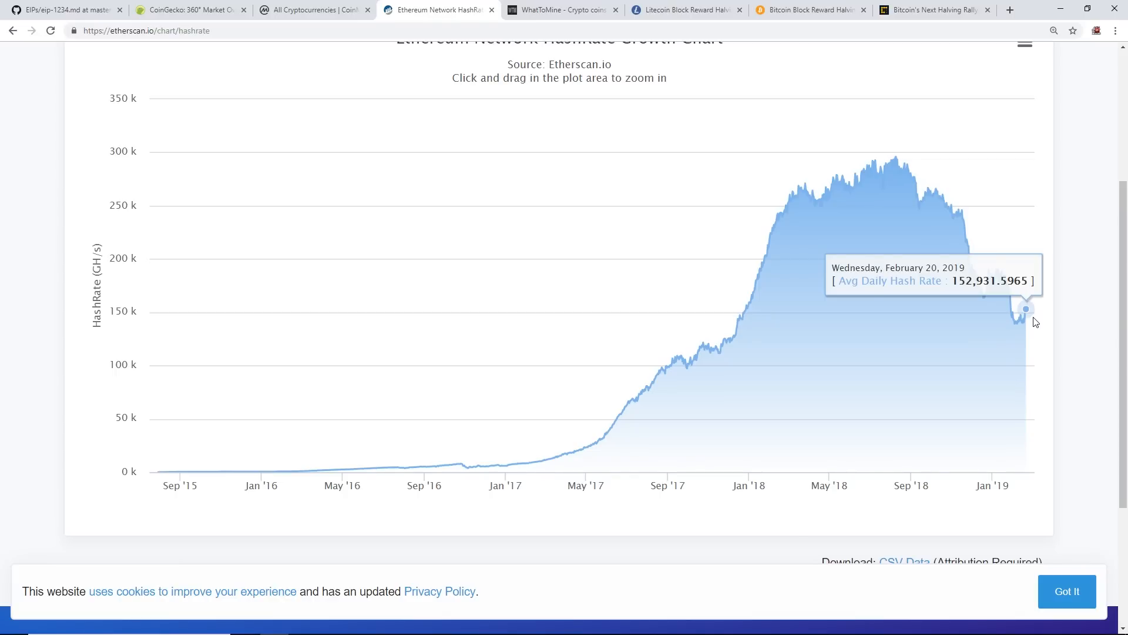
{"action": "mouse_move", "coordinate": [1016, 316]}
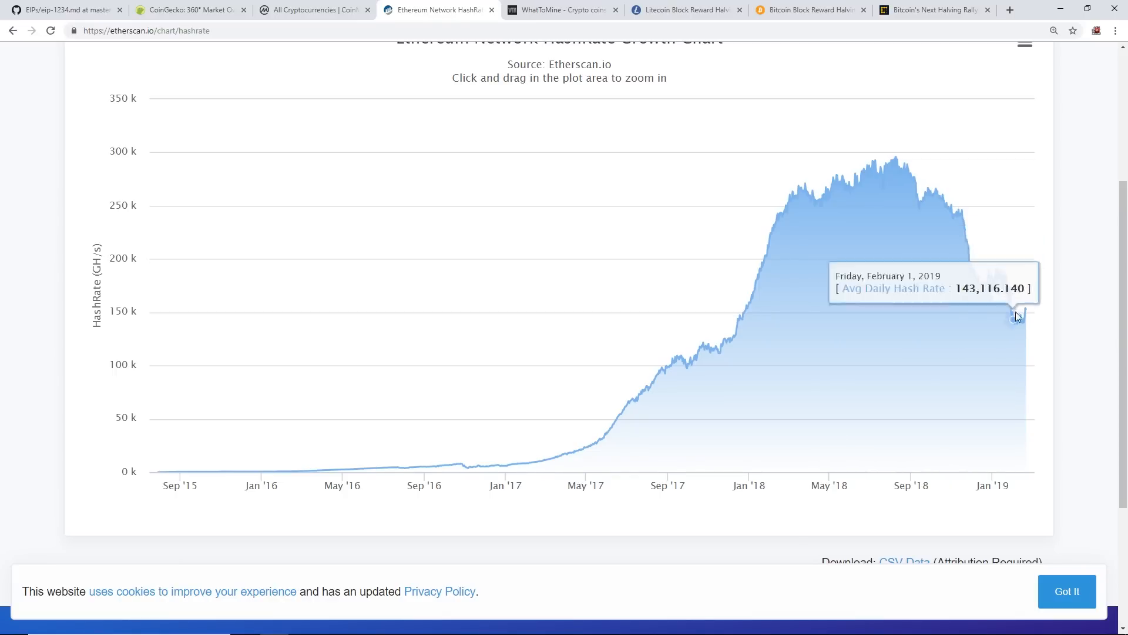
{"action": "mouse_move", "coordinate": [1024, 307]}
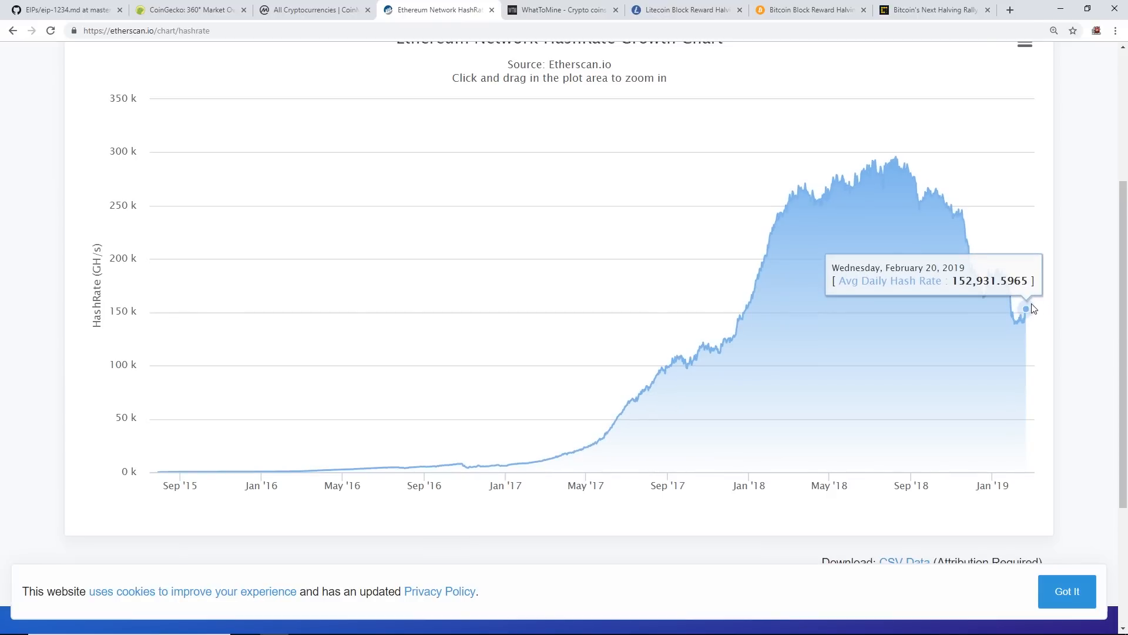
{"action": "mouse_move", "coordinate": [1043, 298]}
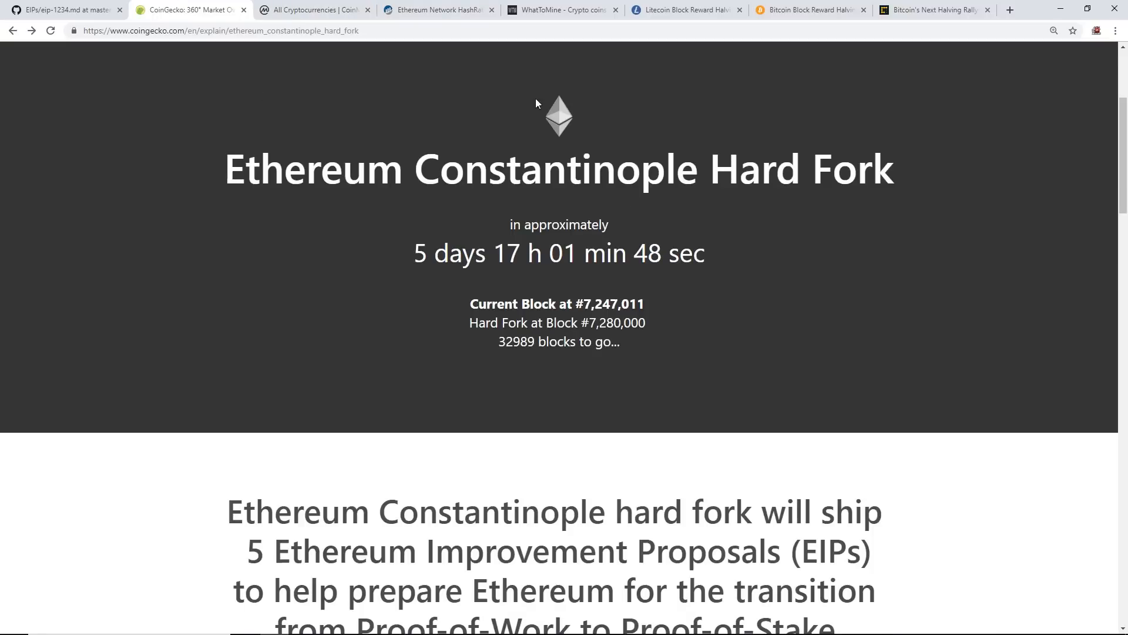
- Recalculate WhatToMine GPU profitability for the rig including the six 570 cards
{"action": "left_click", "coordinate": [562, 10]}
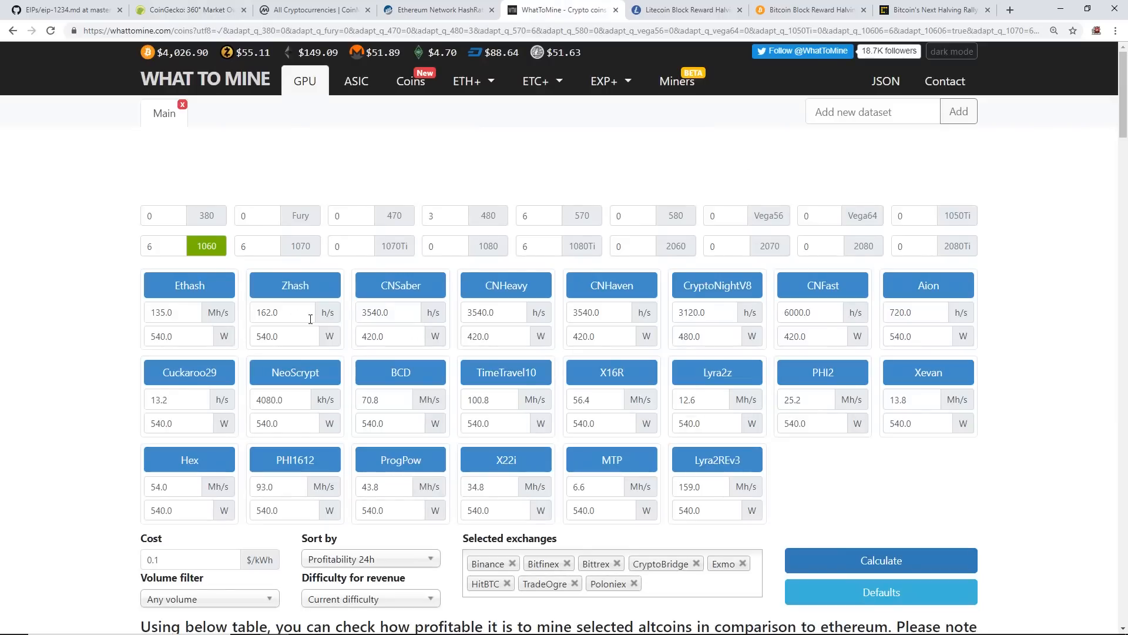
{"action": "left_click", "coordinate": [880, 560]}
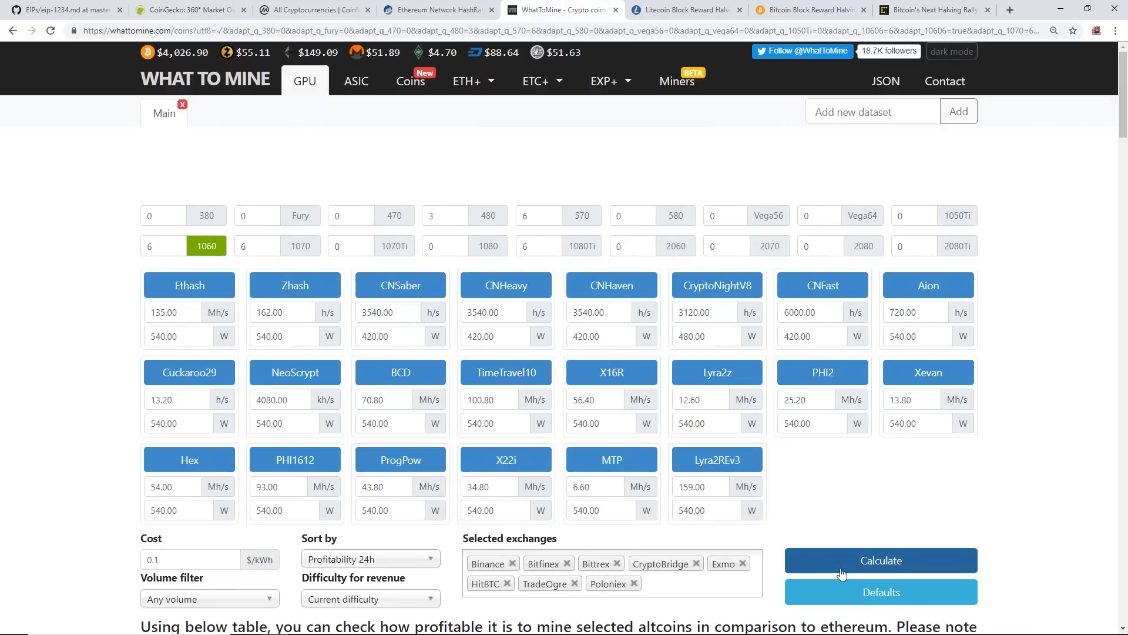
{"action": "left_click", "coordinate": [880, 561]}
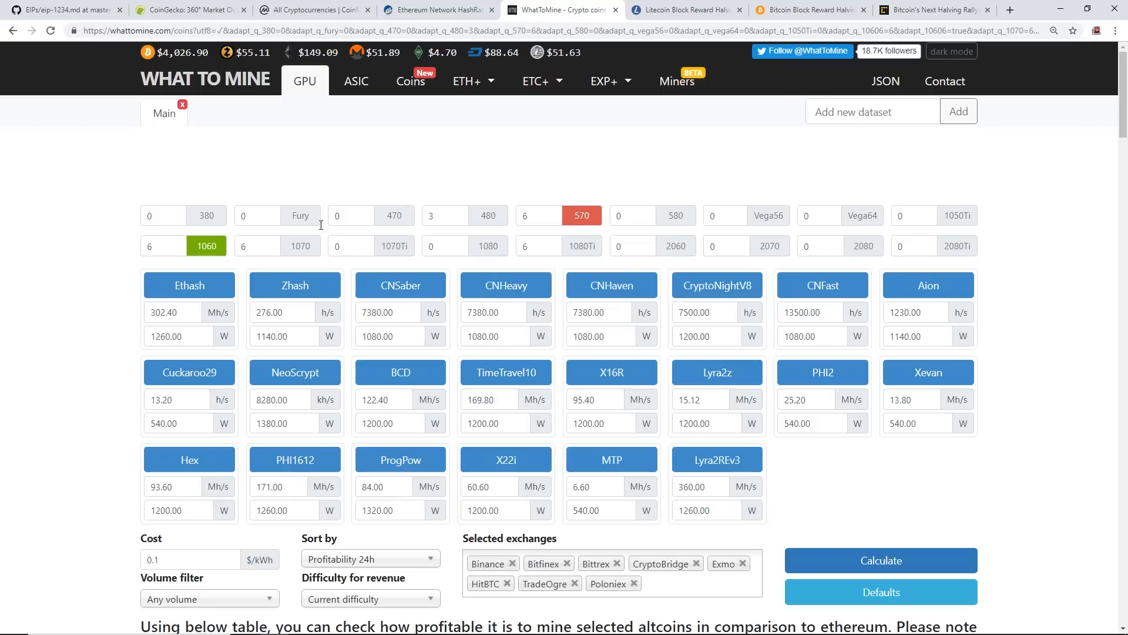
{"action": "left_click", "coordinate": [881, 559]}
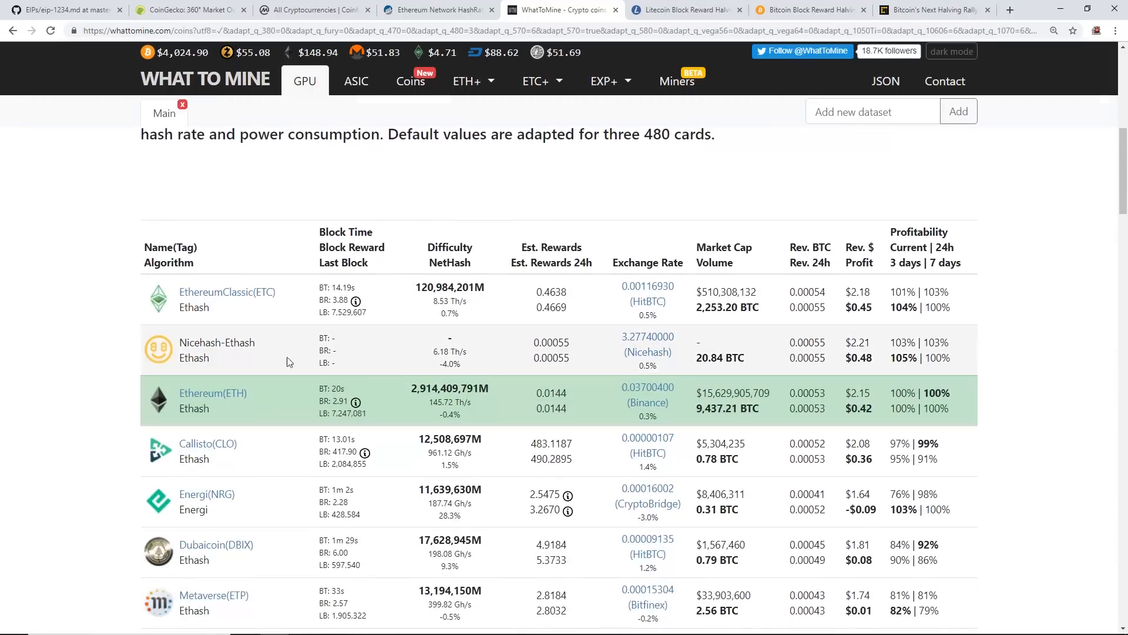
{"action": "mouse_move", "coordinate": [182, 356]}
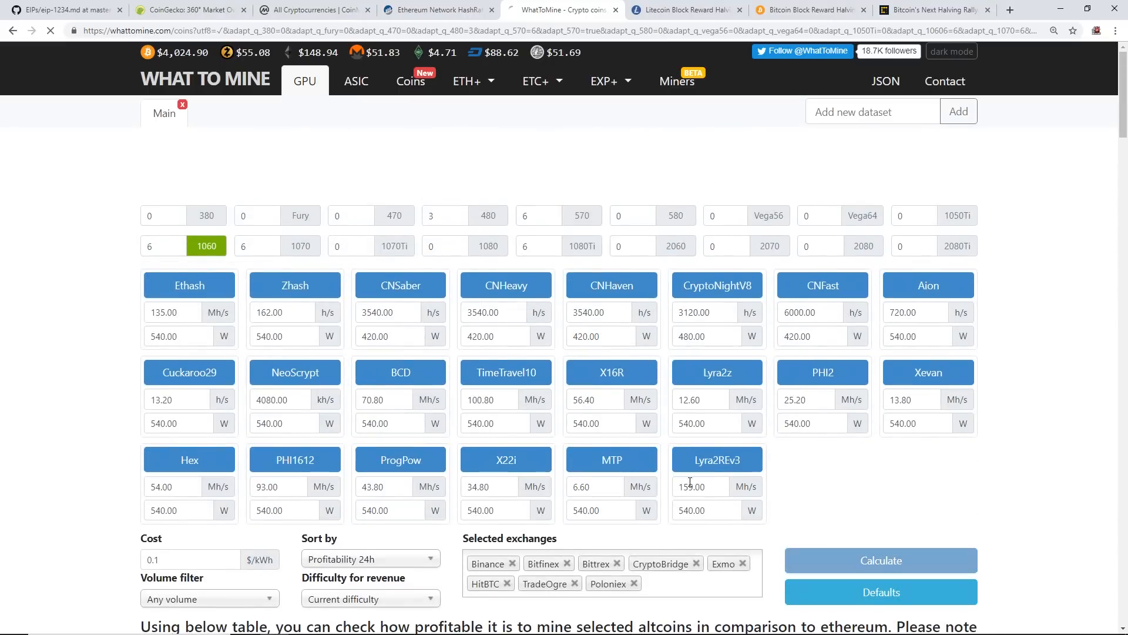
{"action": "left_click", "coordinate": [880, 559]}
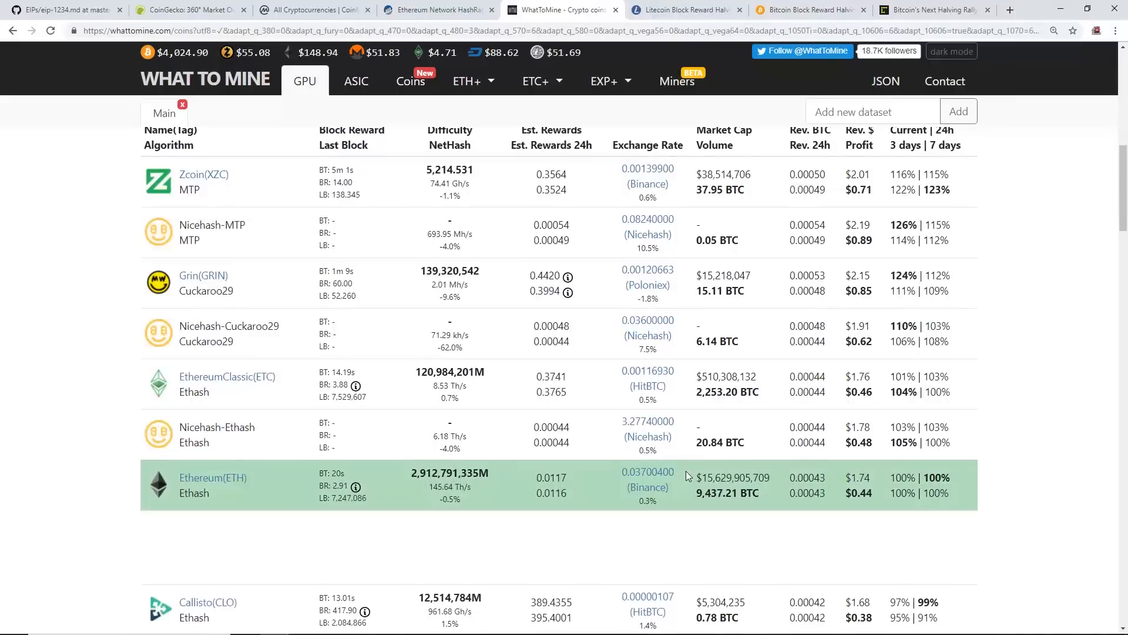
- Review the coin profitability table against Ethereum, glancing at CoinMarketCap and the hashrate chart
{"action": "scroll", "scroll_direction": "down", "scroll_amount": 3}
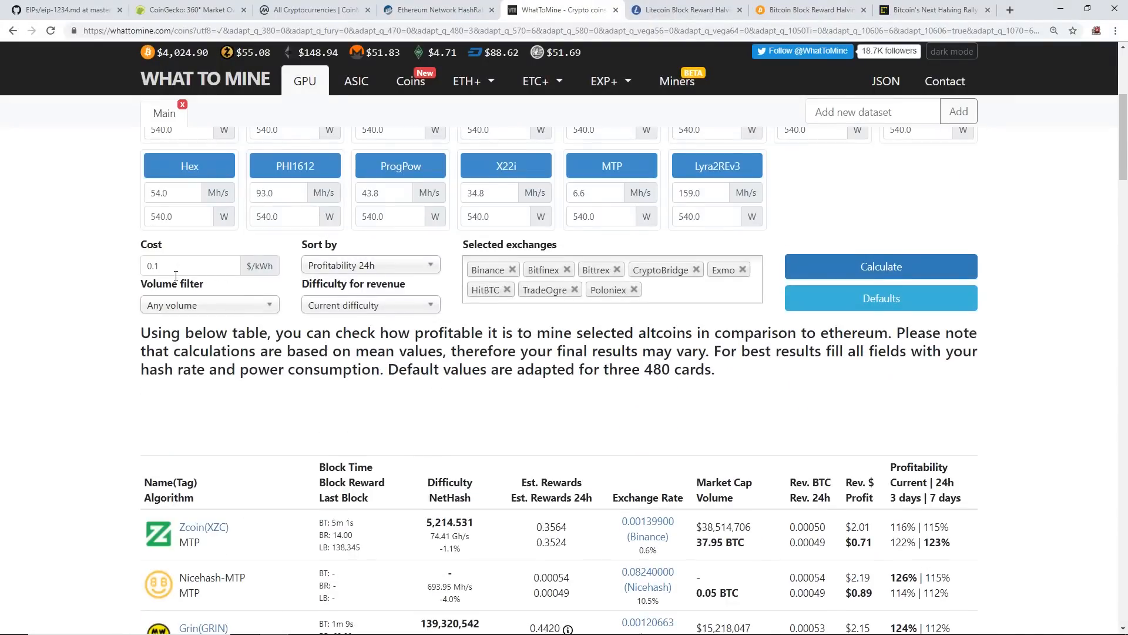
{"action": "scroll", "scroll_direction": "down", "scroll_amount": 3}
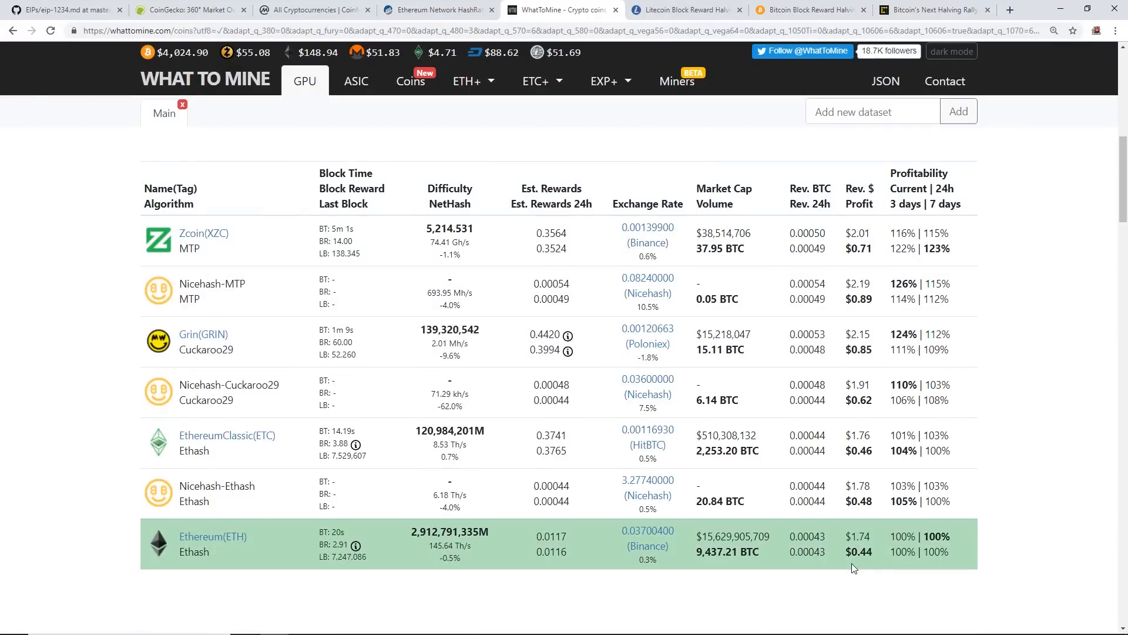
{"action": "scroll", "scroll_direction": "down", "scroll_amount": 3}
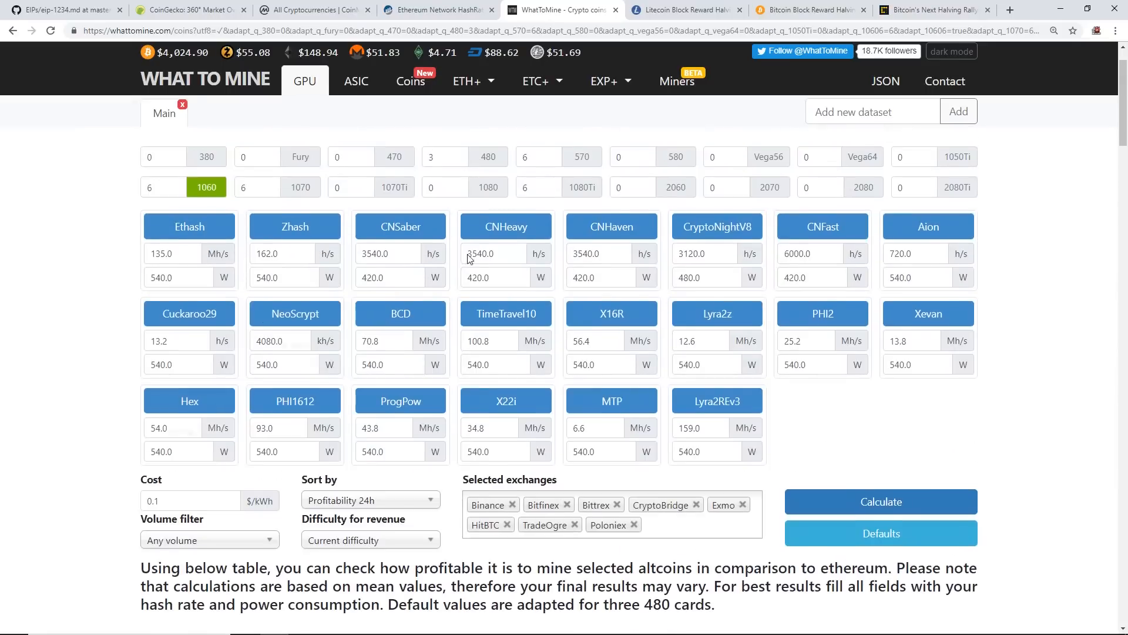
{"action": "scroll", "scroll_direction": "down", "scroll_amount": 3}
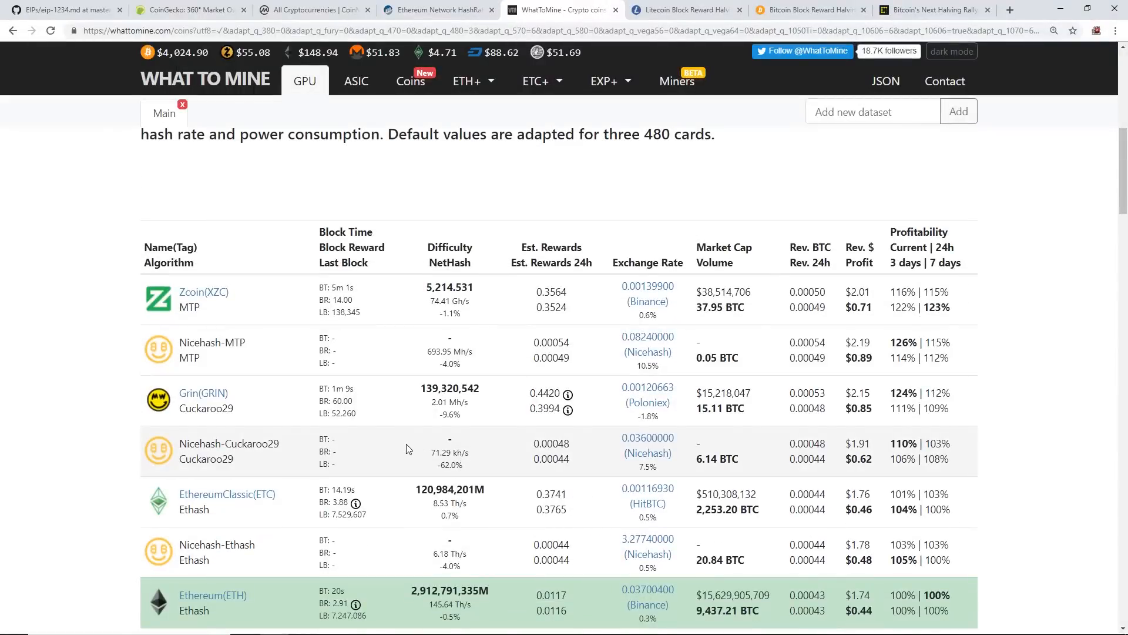
{"action": "left_click", "coordinate": [312, 9]}
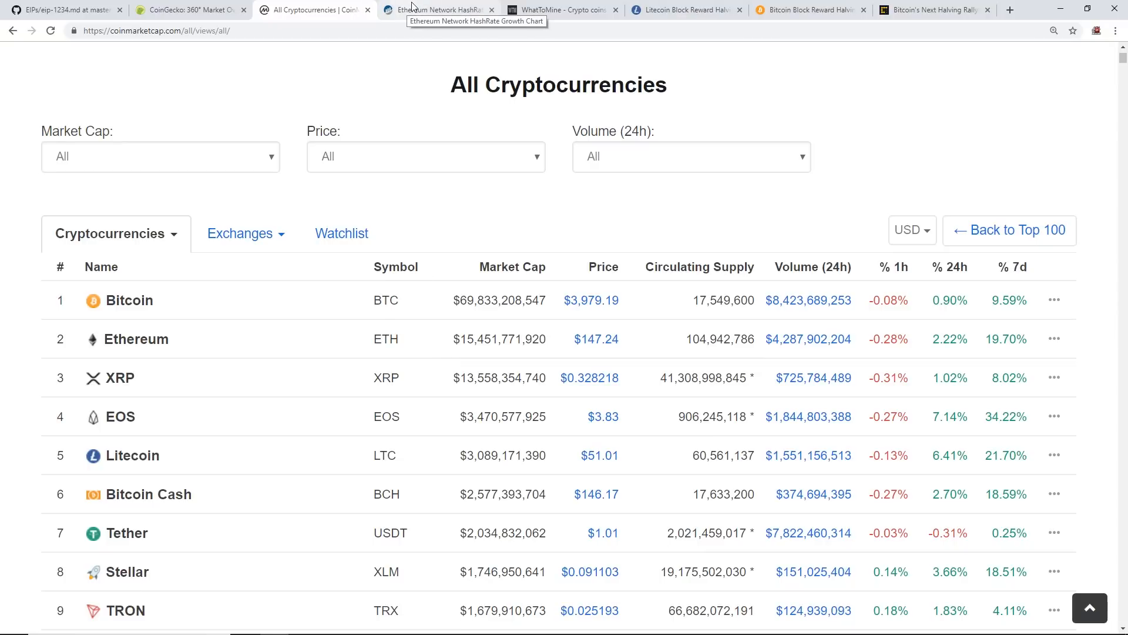
{"action": "left_click", "coordinate": [438, 10]}
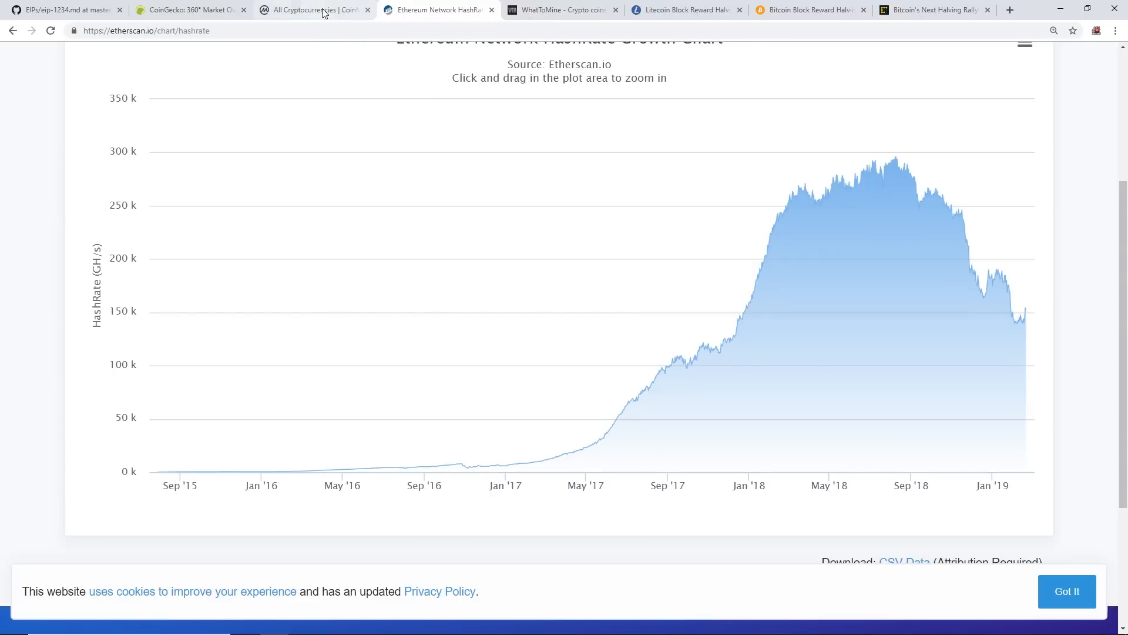
{"action": "left_click", "coordinate": [561, 10]}
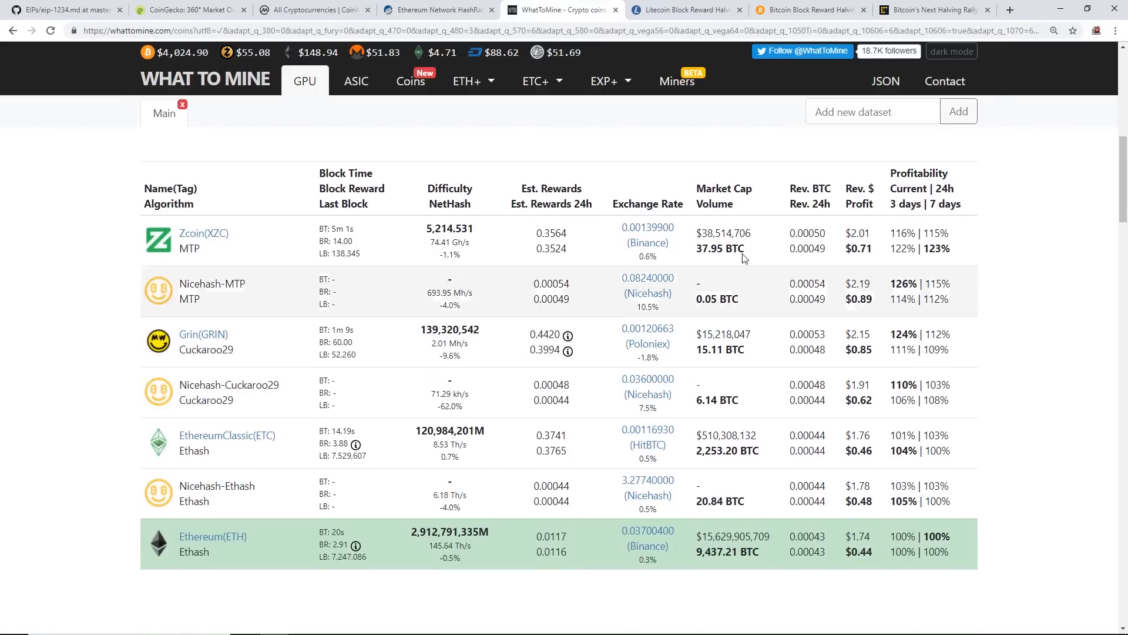
{"action": "mouse_move", "coordinate": [559, 228]}
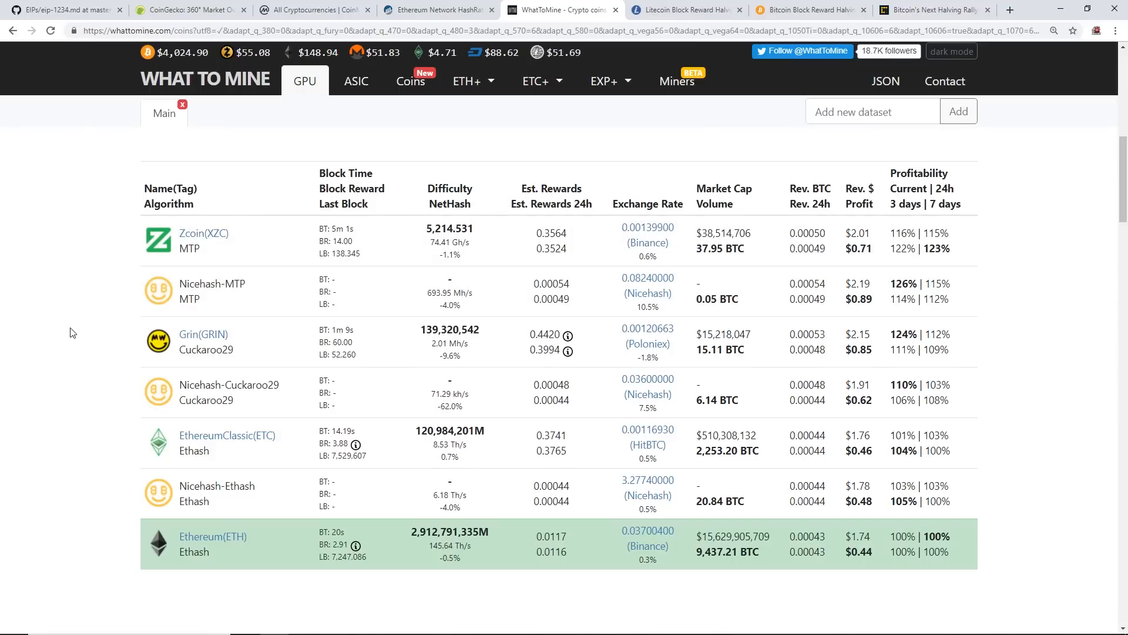
{"action": "mouse_move", "coordinate": [118, 332]}
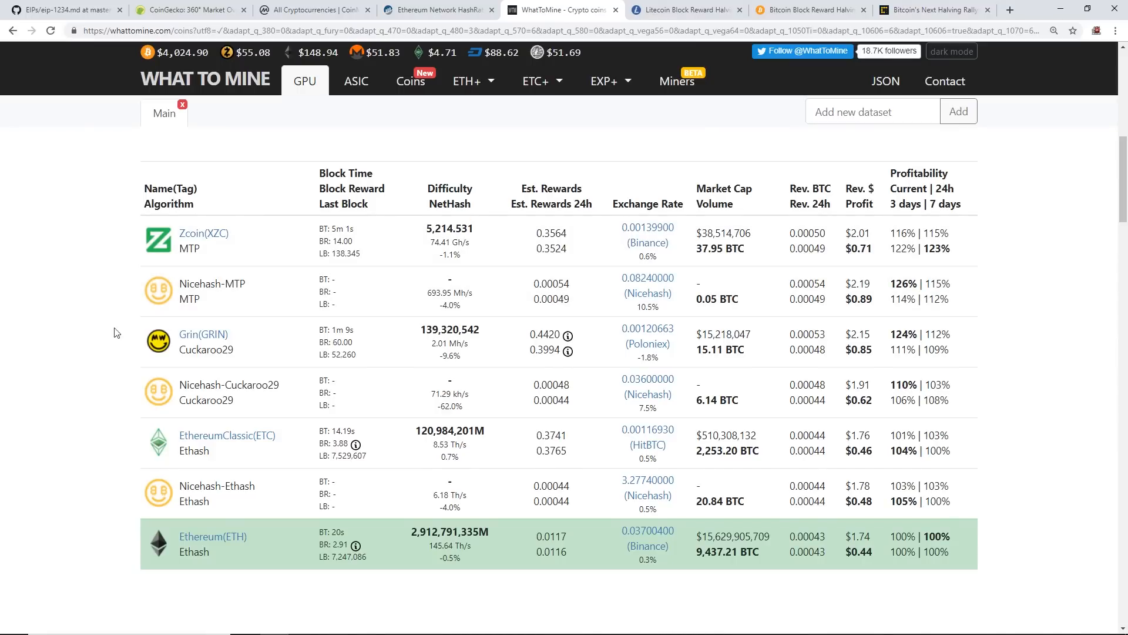
{"action": "mouse_move", "coordinate": [187, 319]}
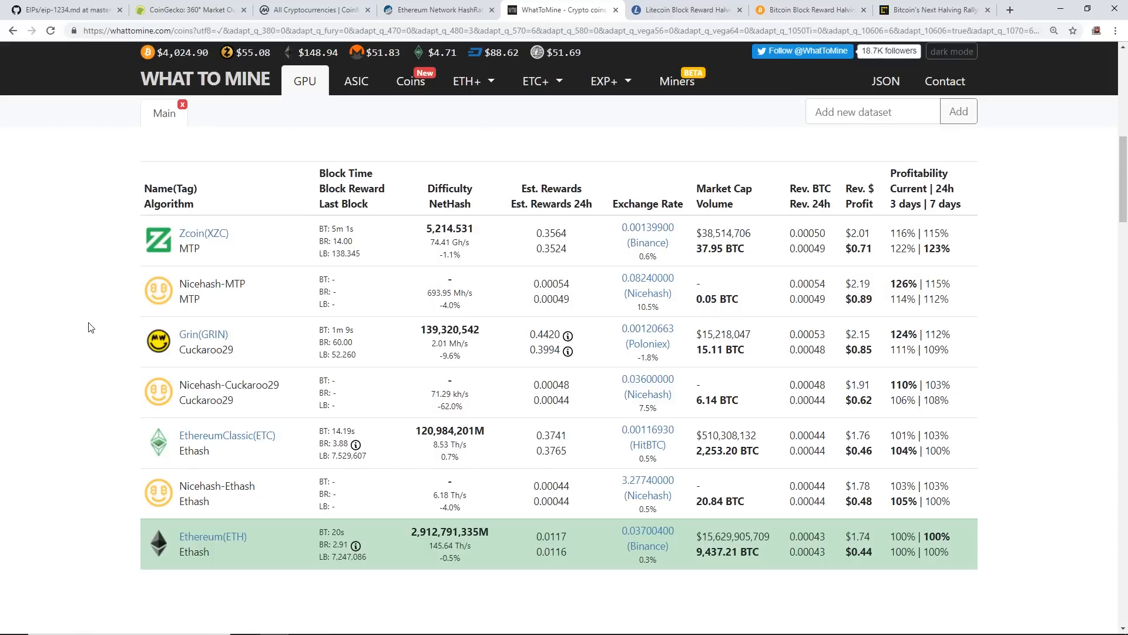
{"action": "mouse_move", "coordinate": [96, 327]}
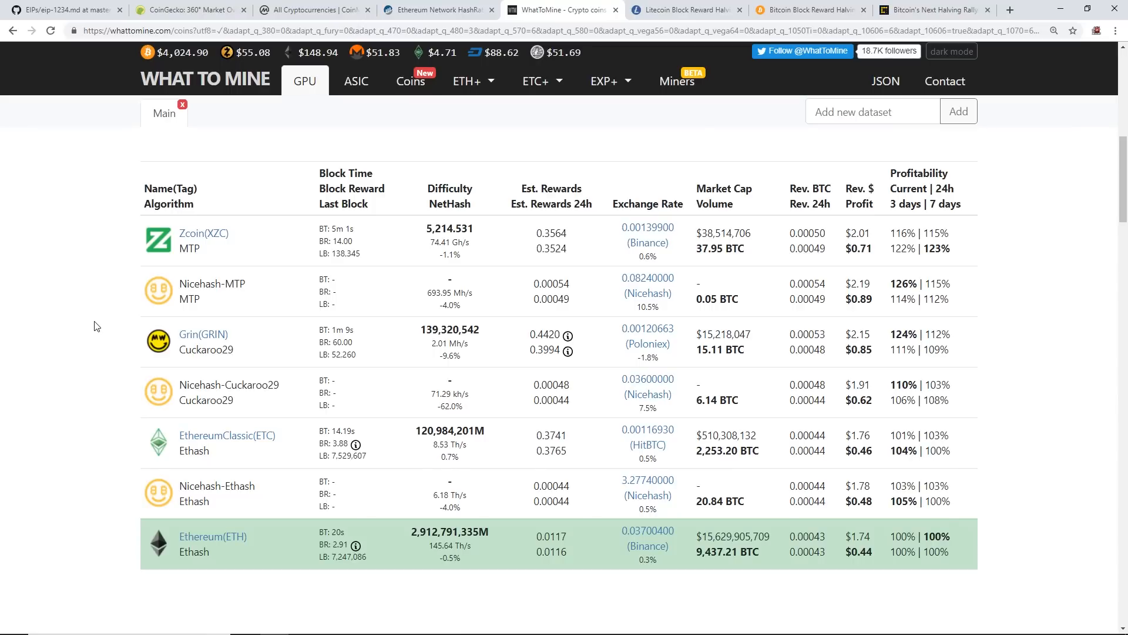
{"action": "mouse_move", "coordinate": [94, 332]}
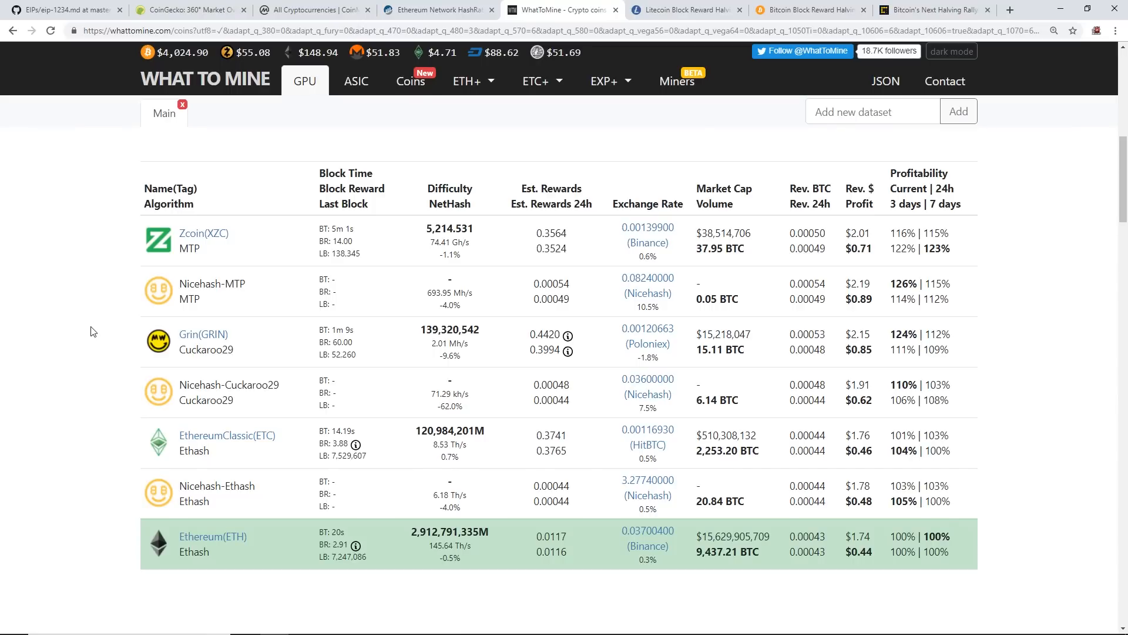
{"action": "mouse_move", "coordinate": [86, 335]}
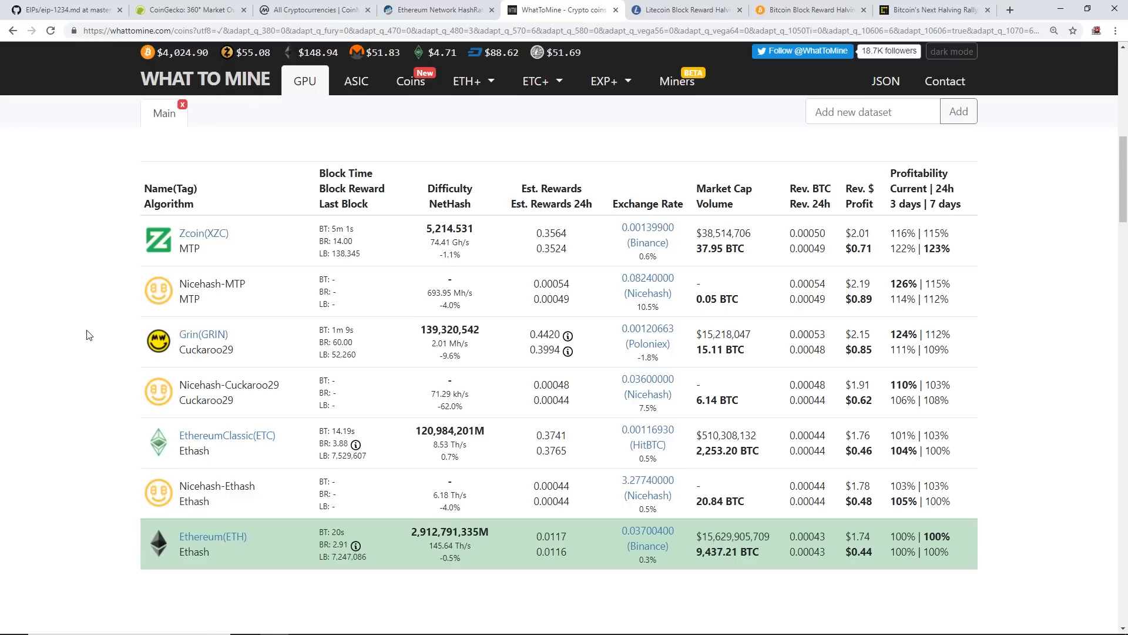
{"action": "mouse_move", "coordinate": [1104, 390]}
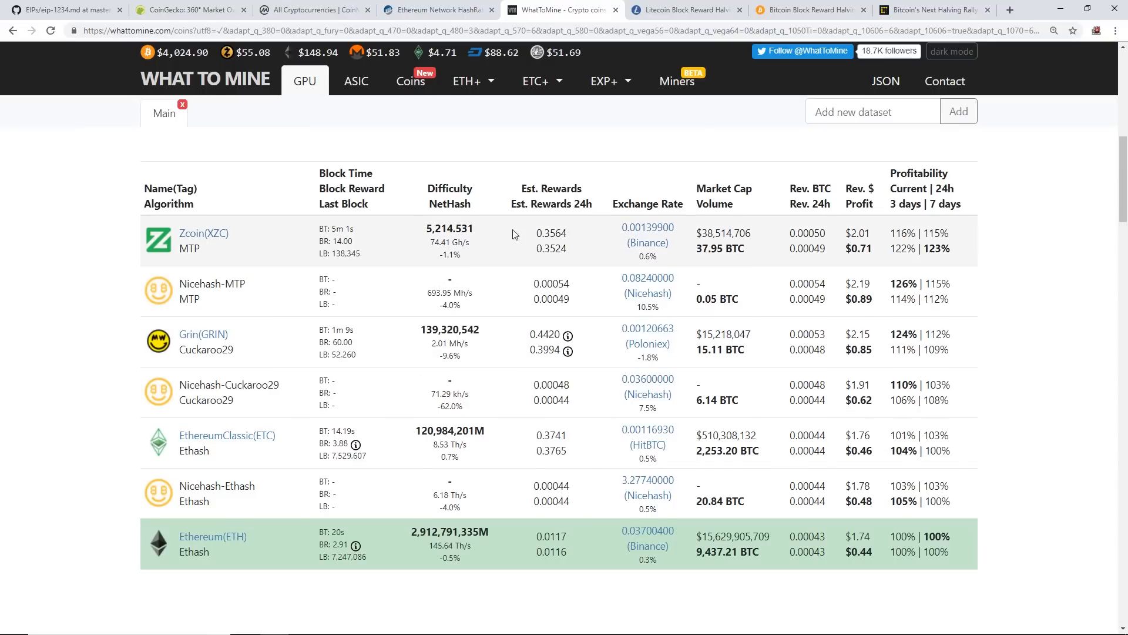
- Switch from WhatToMine to the Litecoin Block Reward Halving Countdown page
{"action": "left_click", "coordinate": [684, 10]}
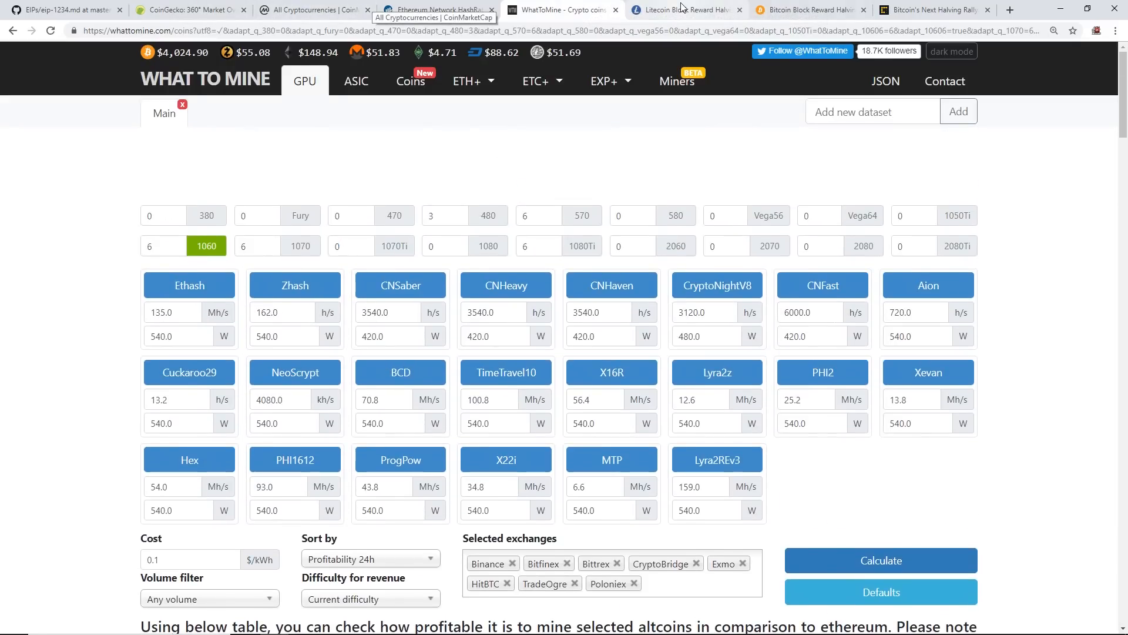
{"action": "left_click", "coordinate": [680, 9]}
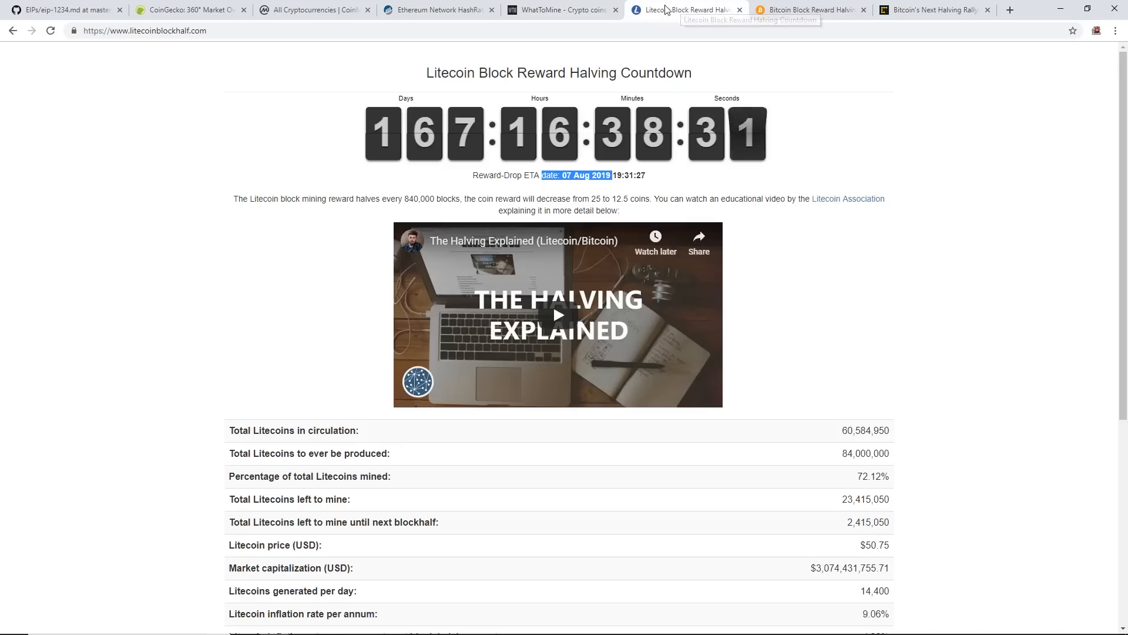
- Revisit the Bitcoin halving countdown, Litecoin halving countdown and EIP-1234 proposal pages
{"action": "left_click", "coordinate": [810, 9]}
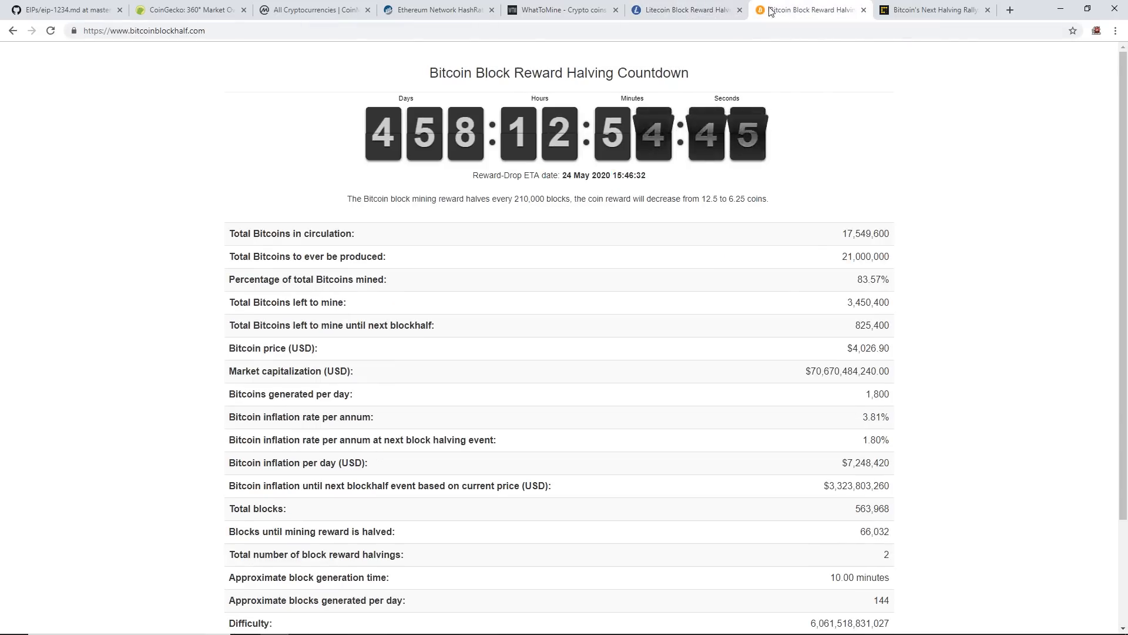
{"action": "left_click", "coordinate": [684, 9]}
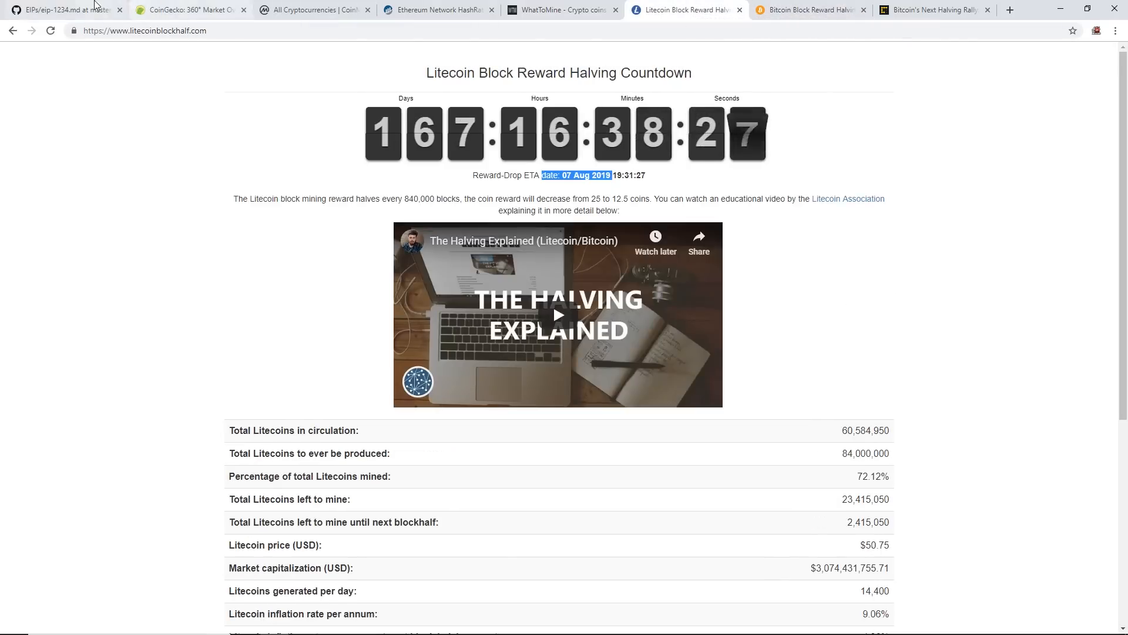
{"action": "left_click", "coordinate": [61, 10]}
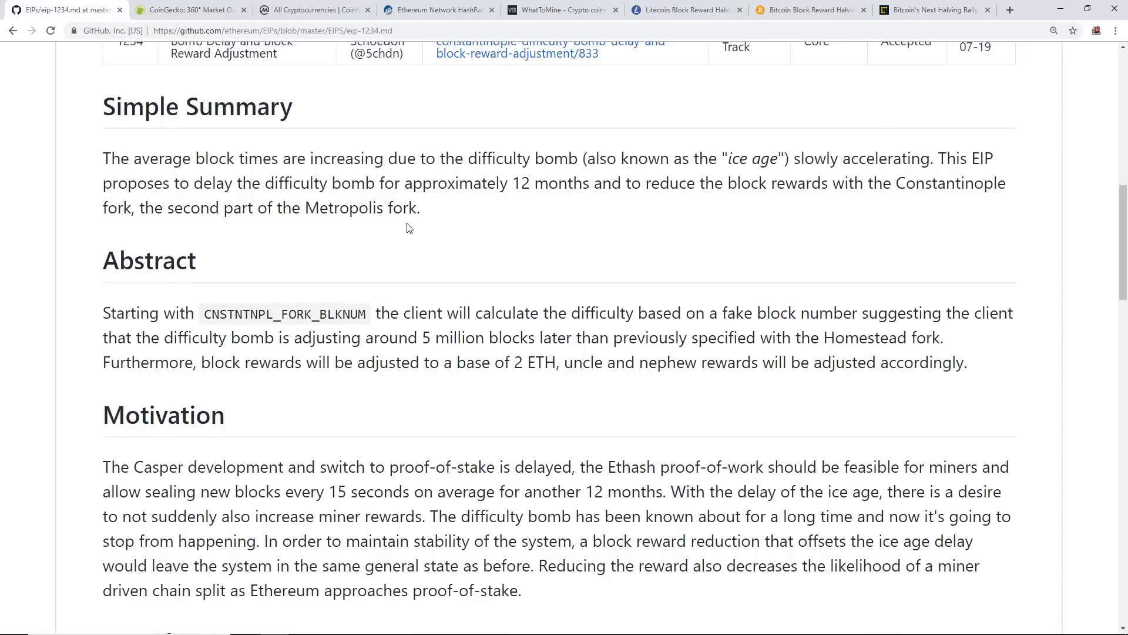
- Check the Constantinople and Bitcoin countdowns, ending on CoinDesk's Bitcoin halving rally article
{"action": "left_click", "coordinate": [188, 10]}
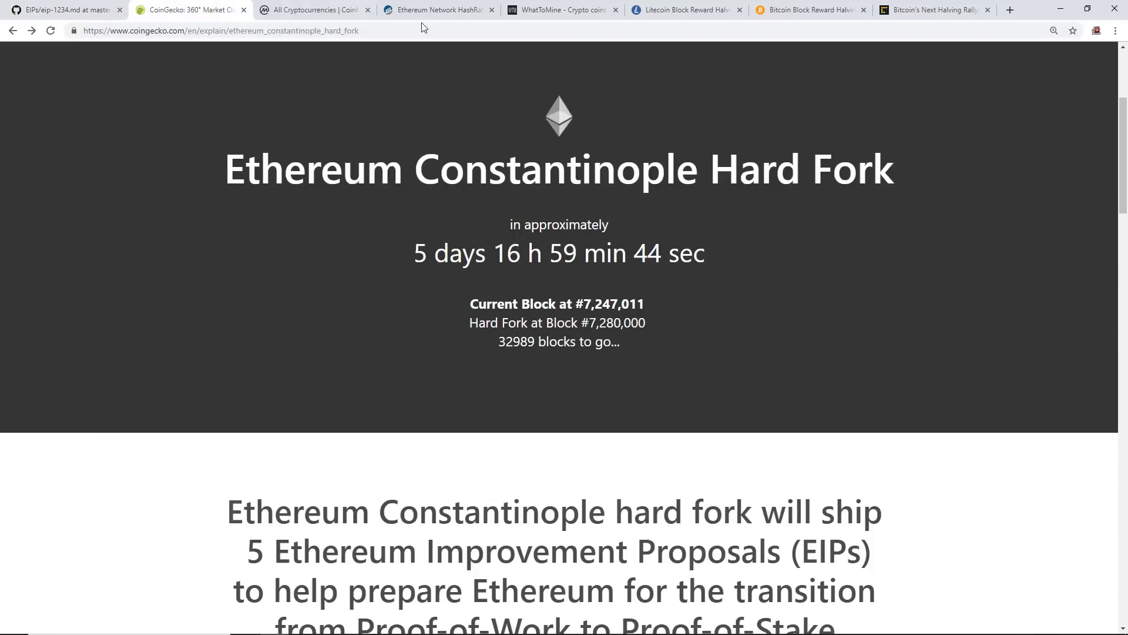
{"action": "mouse_move", "coordinate": [694, 7]}
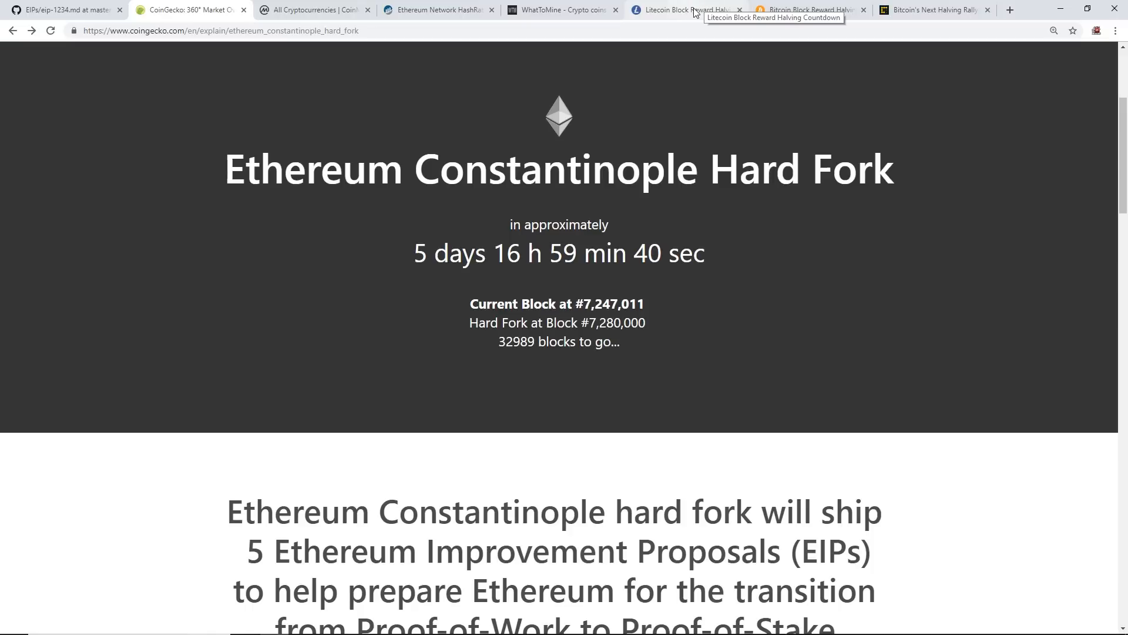
{"action": "left_click", "coordinate": [806, 9]}
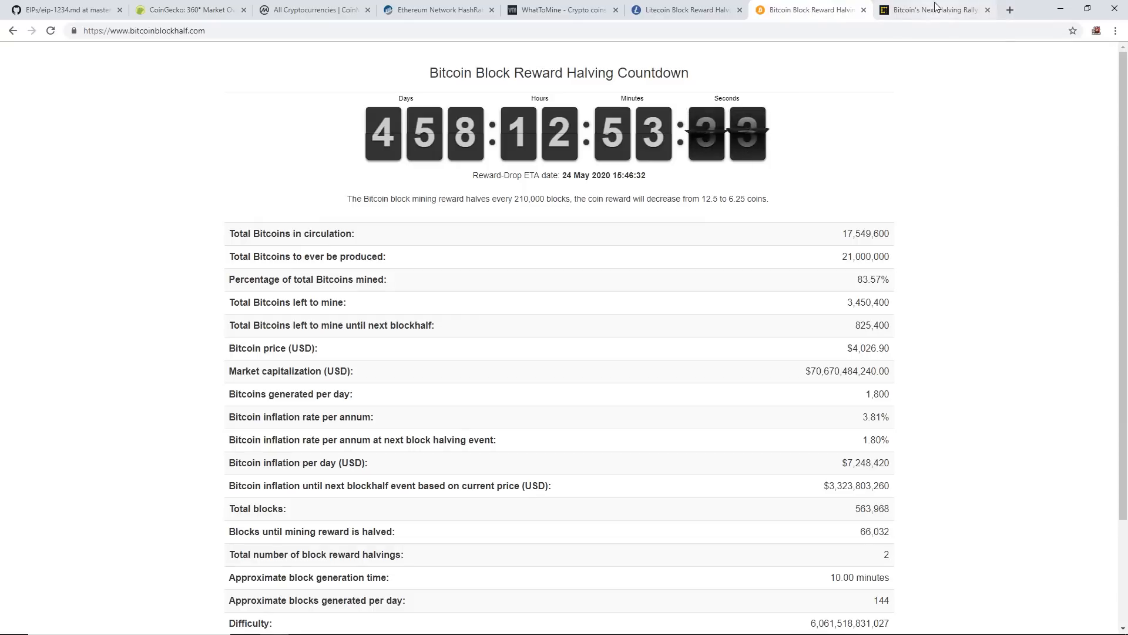
{"action": "left_click", "coordinate": [933, 10]}
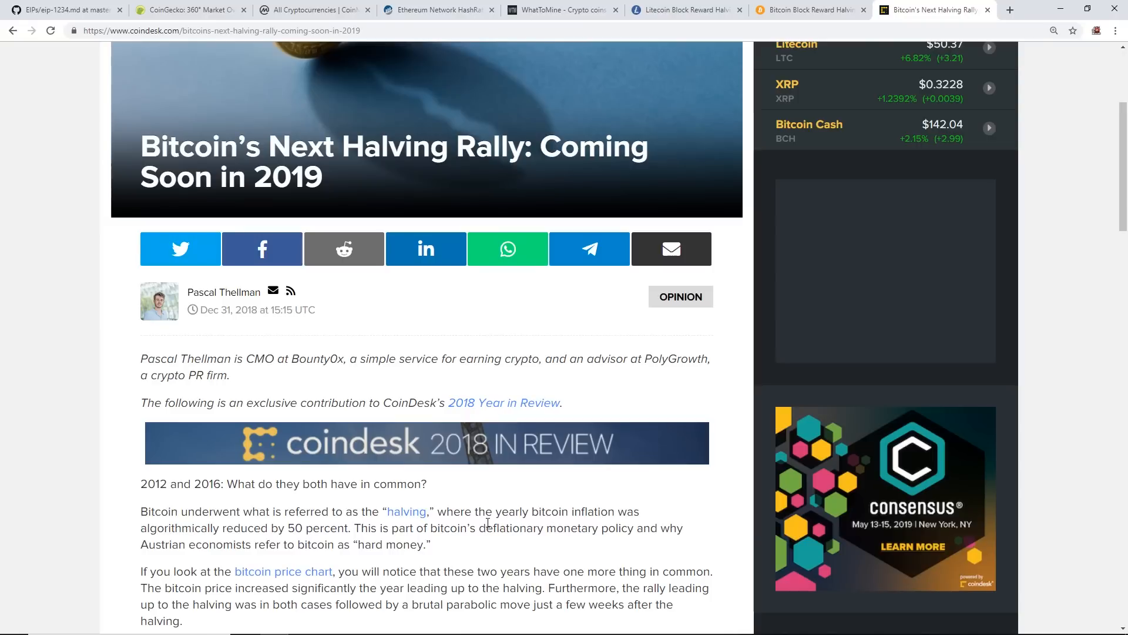
- Read further down the CoinDesk rally article, then return to the Litecoin halving countdown
{"action": "scroll", "scroll_direction": "down", "scroll_amount": 3}
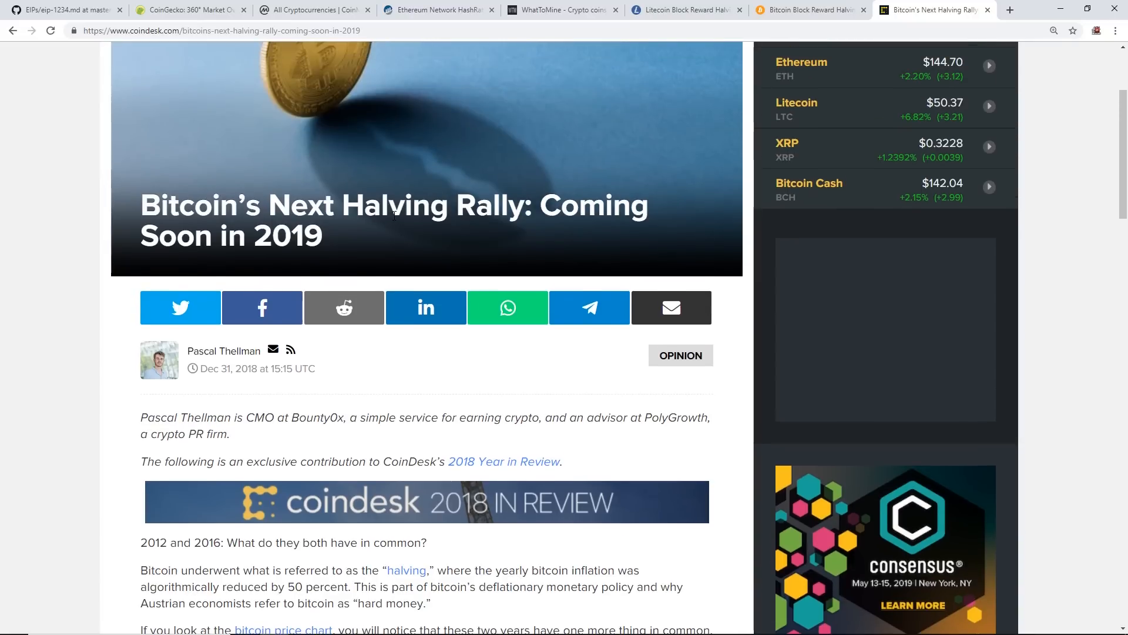
{"action": "left_click", "coordinate": [684, 9]}
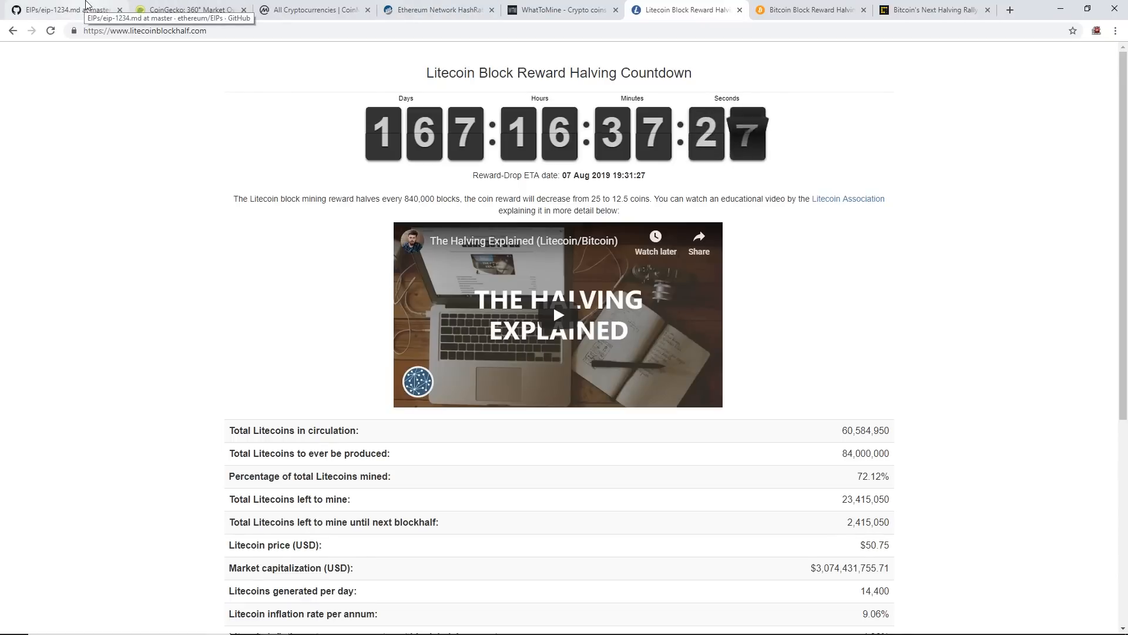
- Show CoinGecko's Constantinople Hard Fork countdown, about 5 days 16 hours and 32,989 blocks away
{"action": "left_click", "coordinate": [61, 9]}
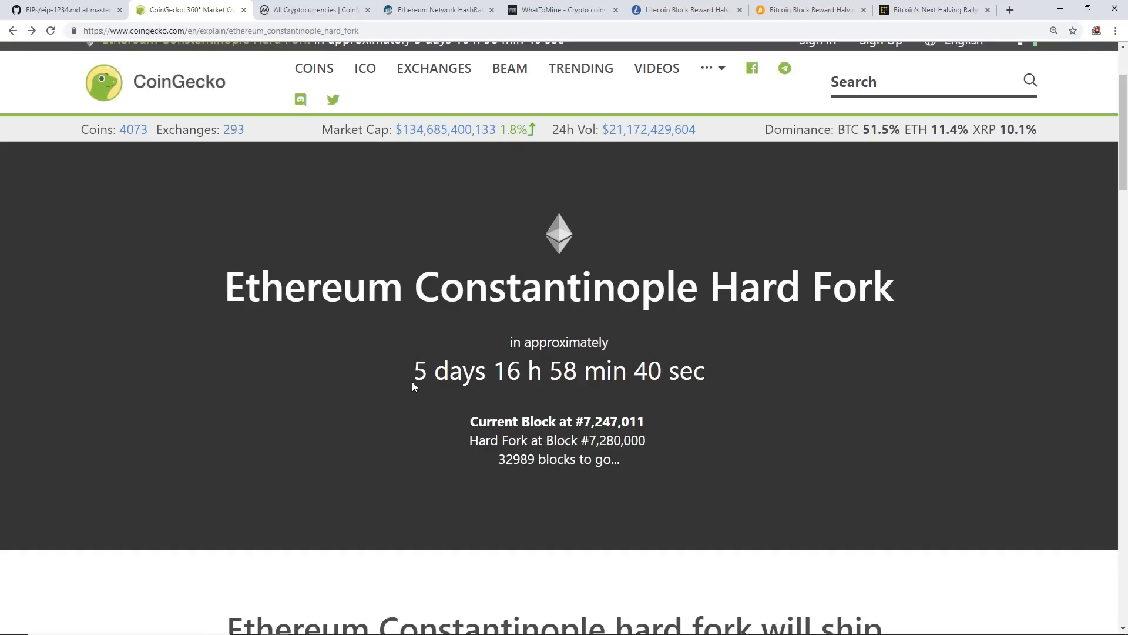
{"action": "mouse_move", "coordinate": [303, 422]}
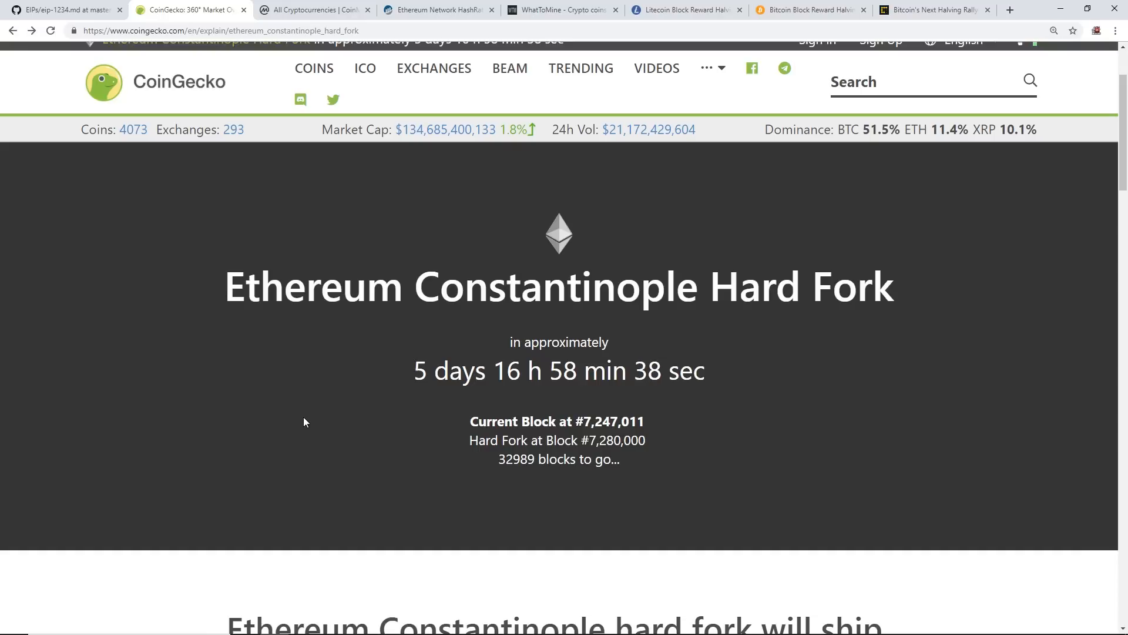